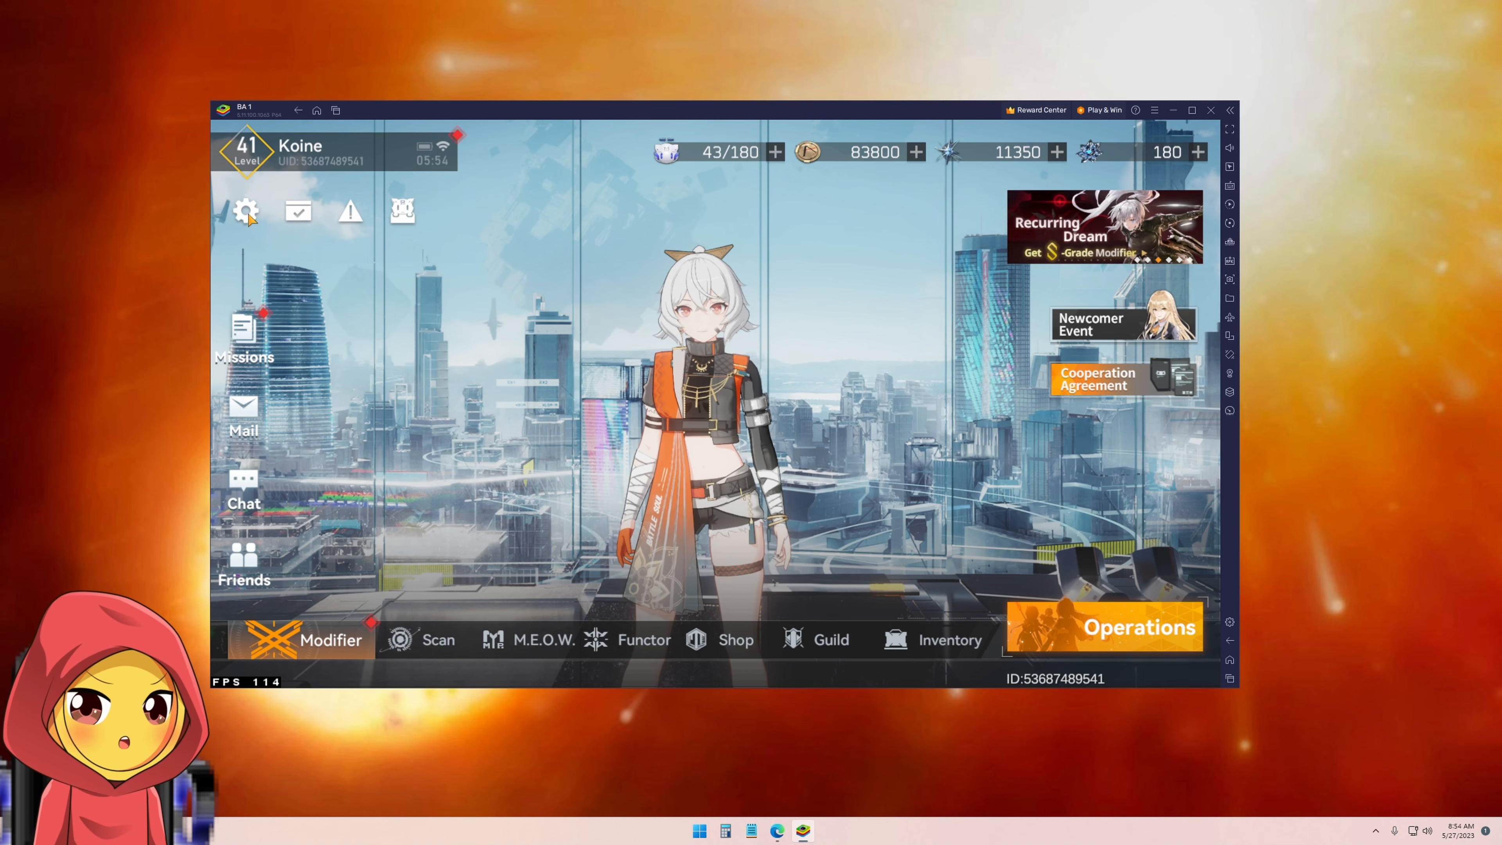
Open Settings from the home screen gear, landing on the Display page
left_click(245, 210)
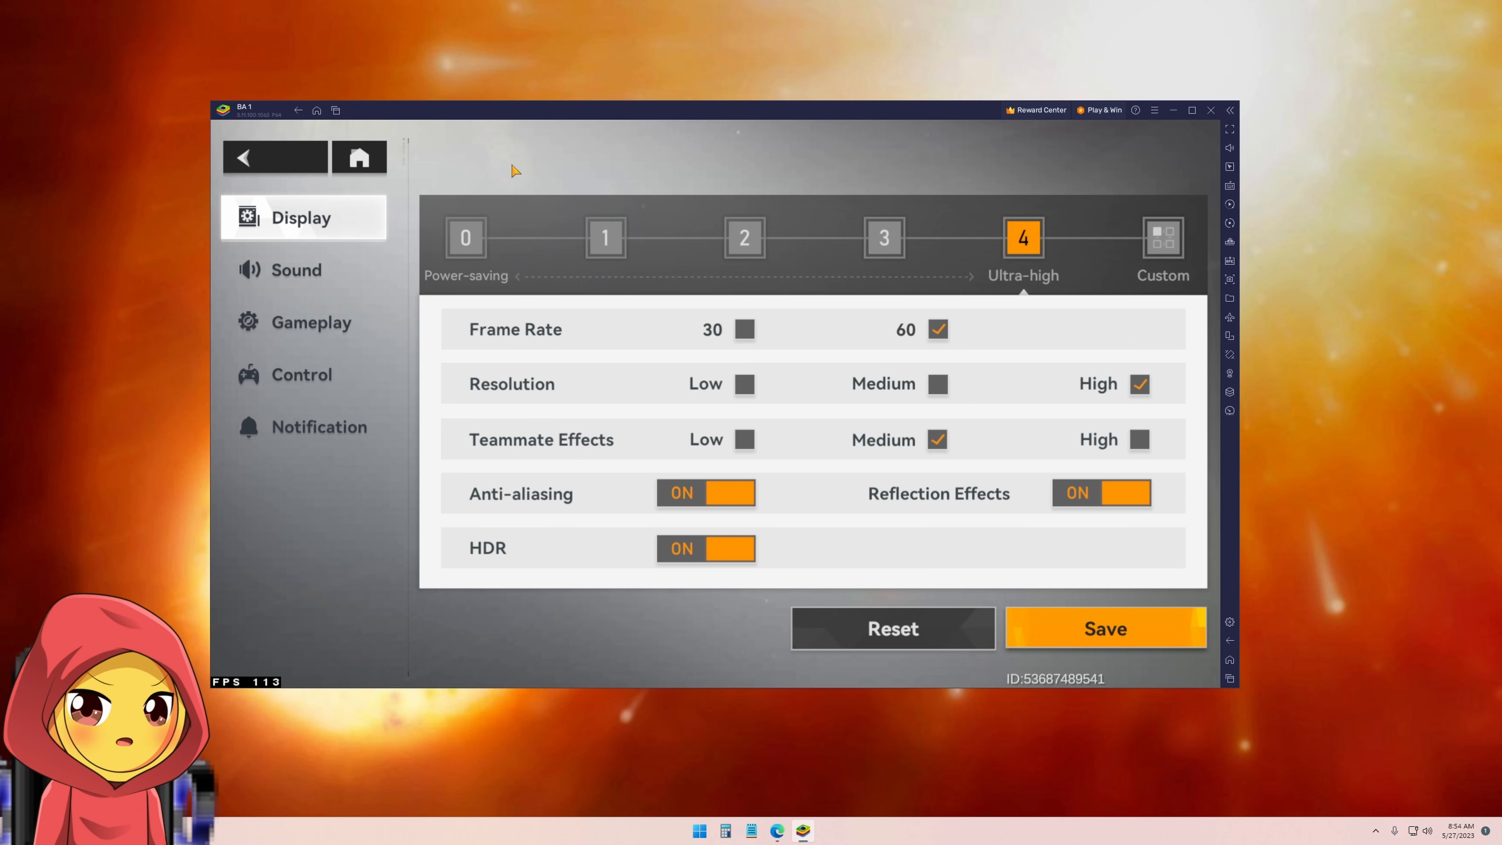
mouse_move(302, 453)
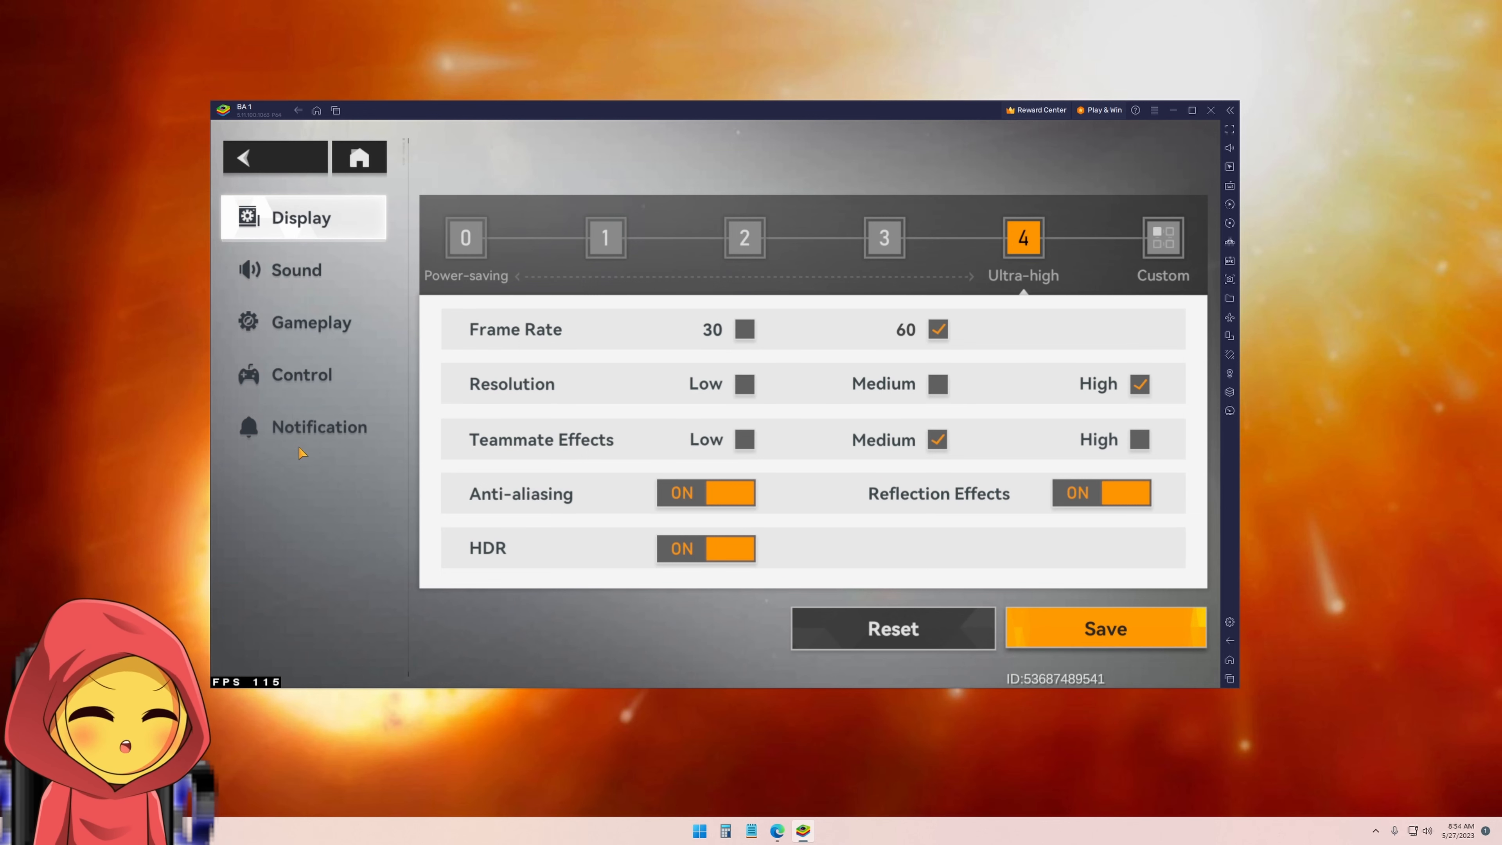
mouse_move(324, 400)
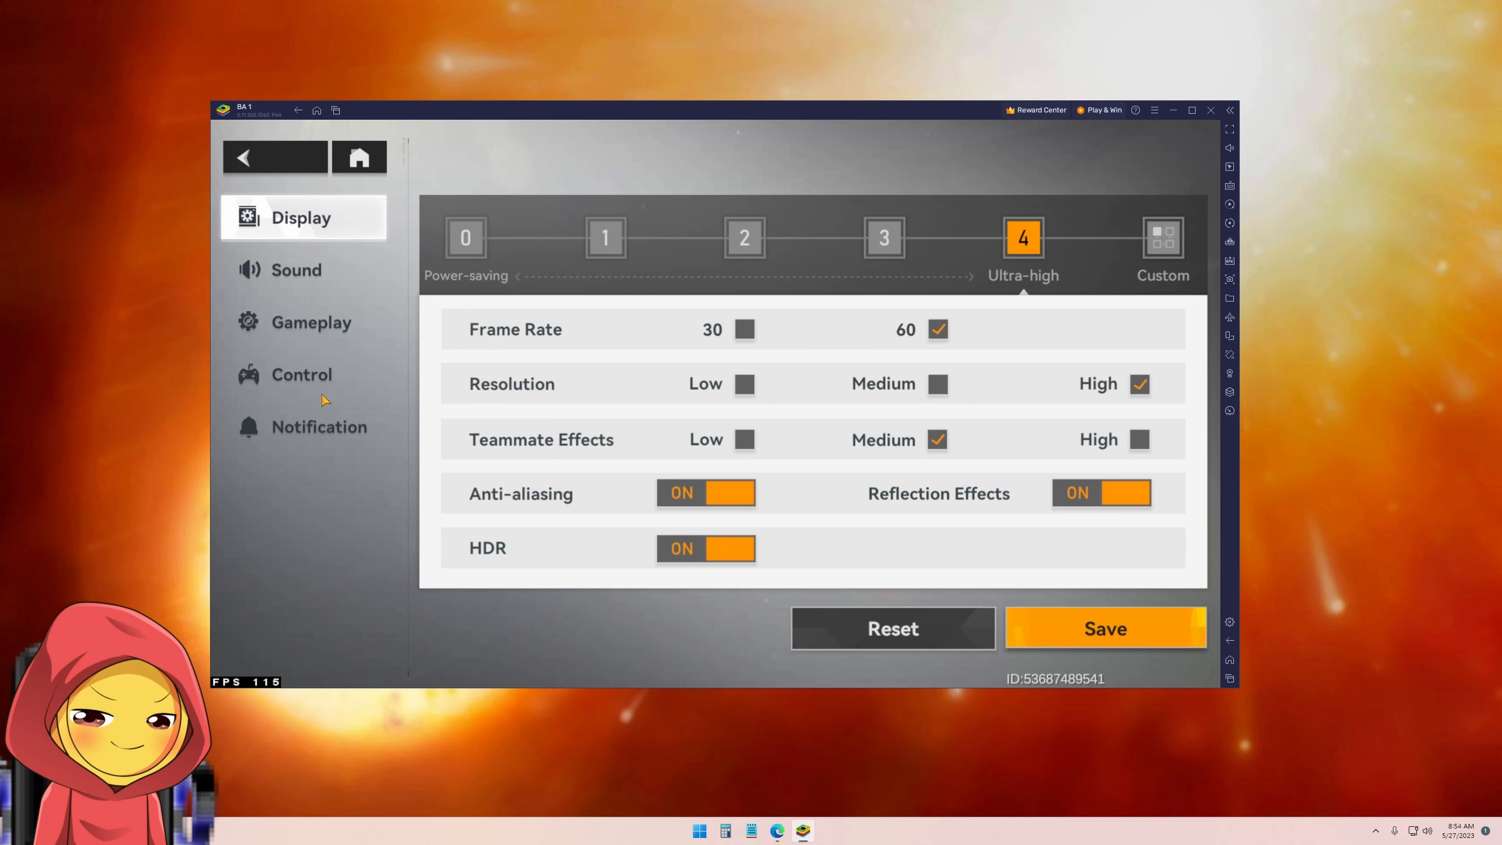
Show the Controller Controls Layout under Control with the Controller Settings toggle ON
left_click(302, 375)
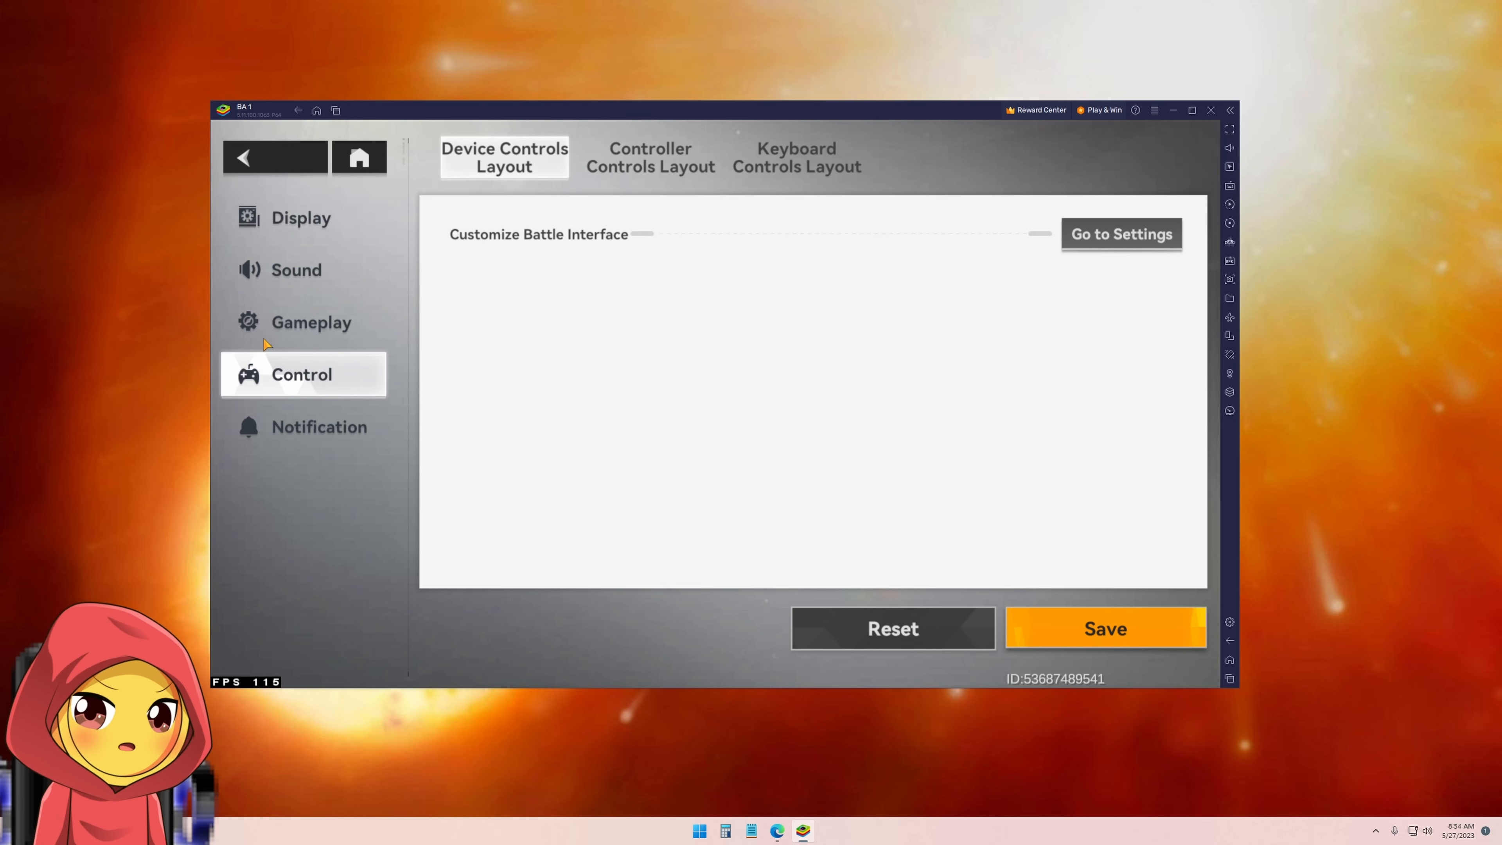
mouse_move(584, 290)
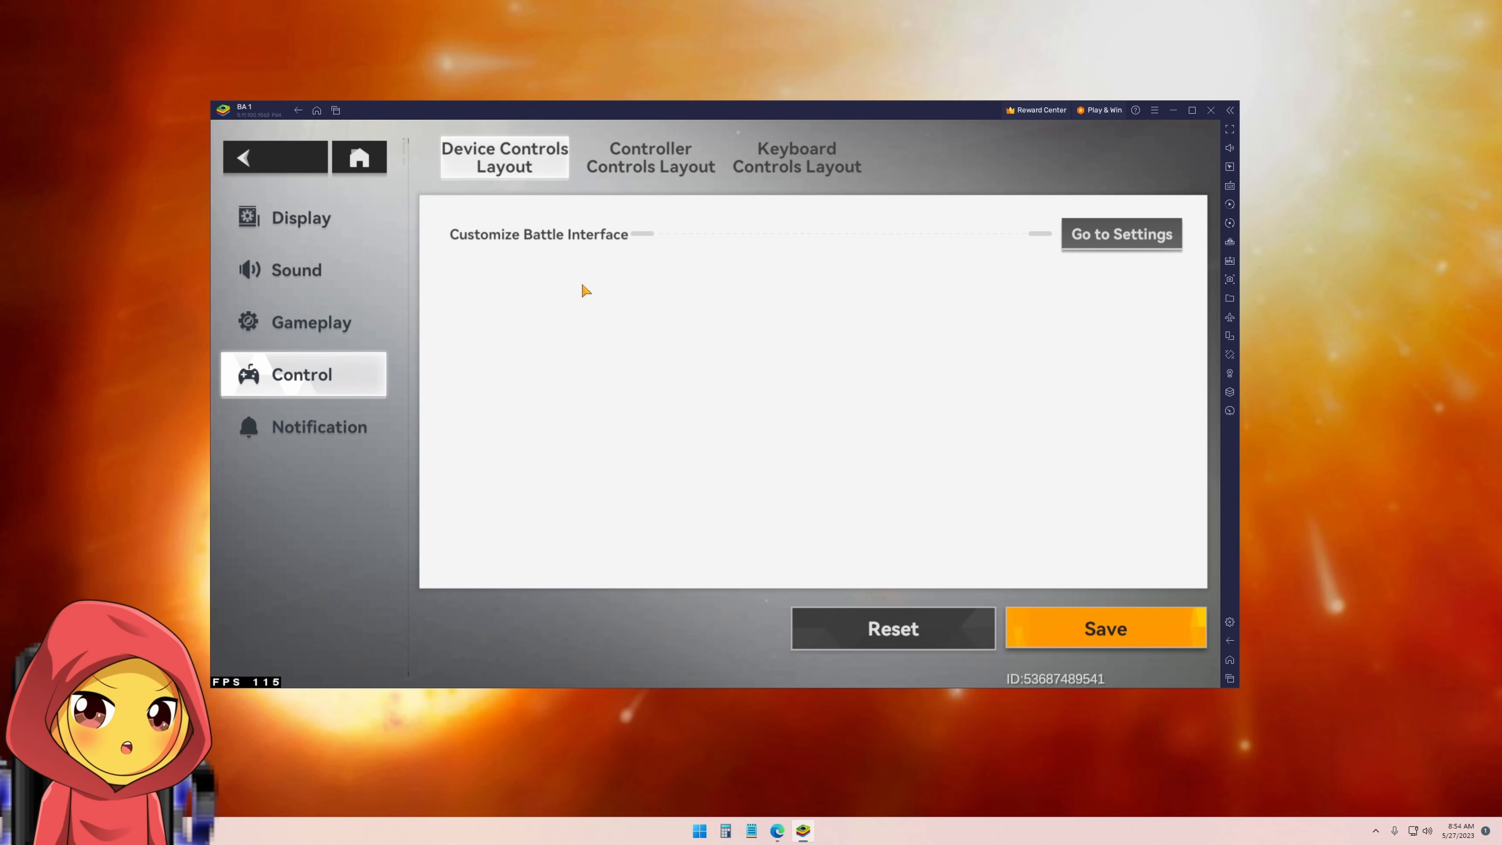
mouse_move(676, 157)
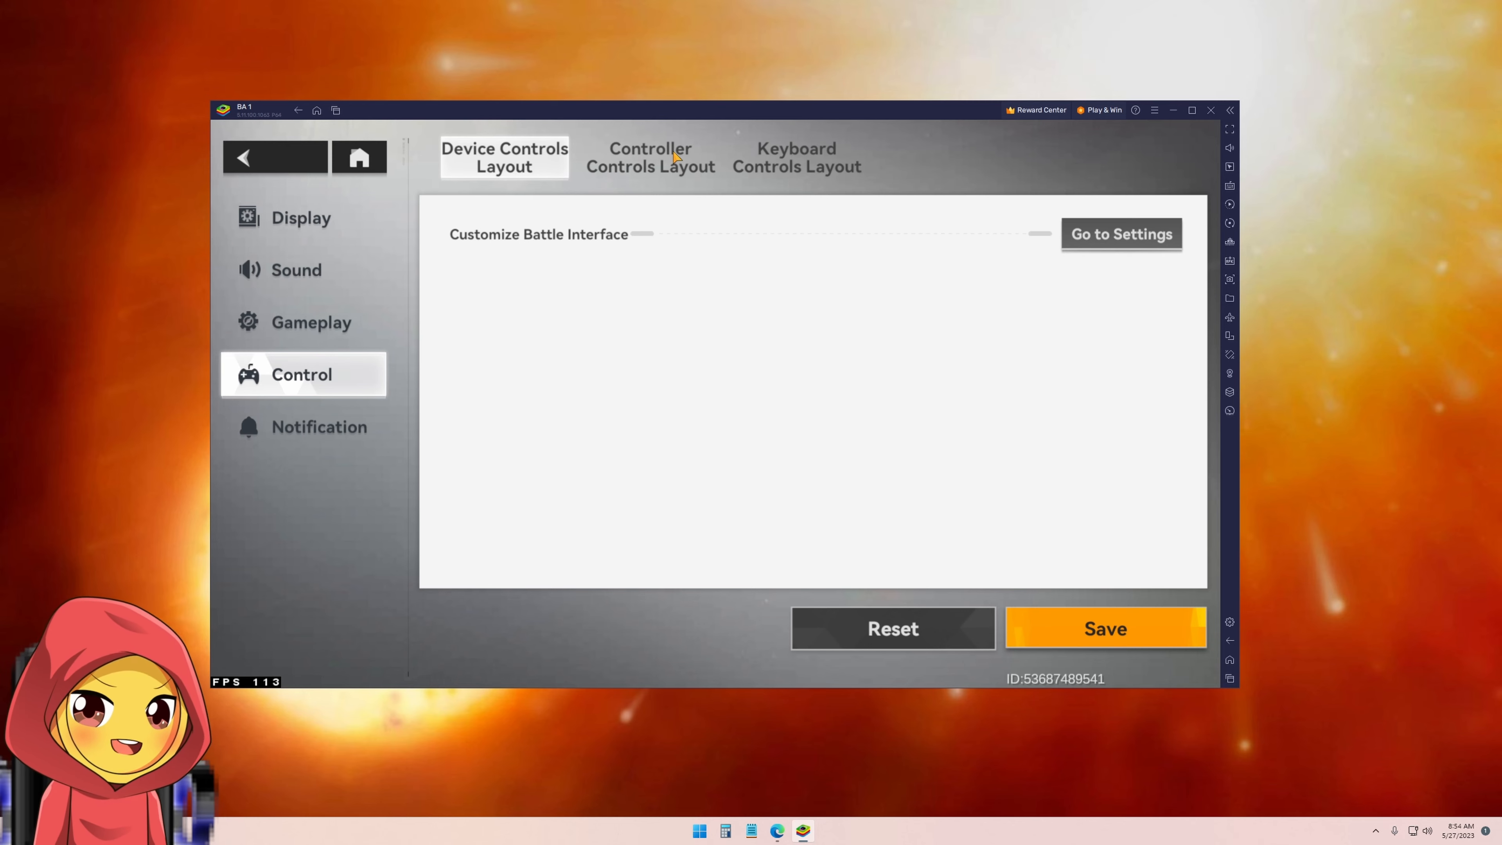
left_click(649, 158)
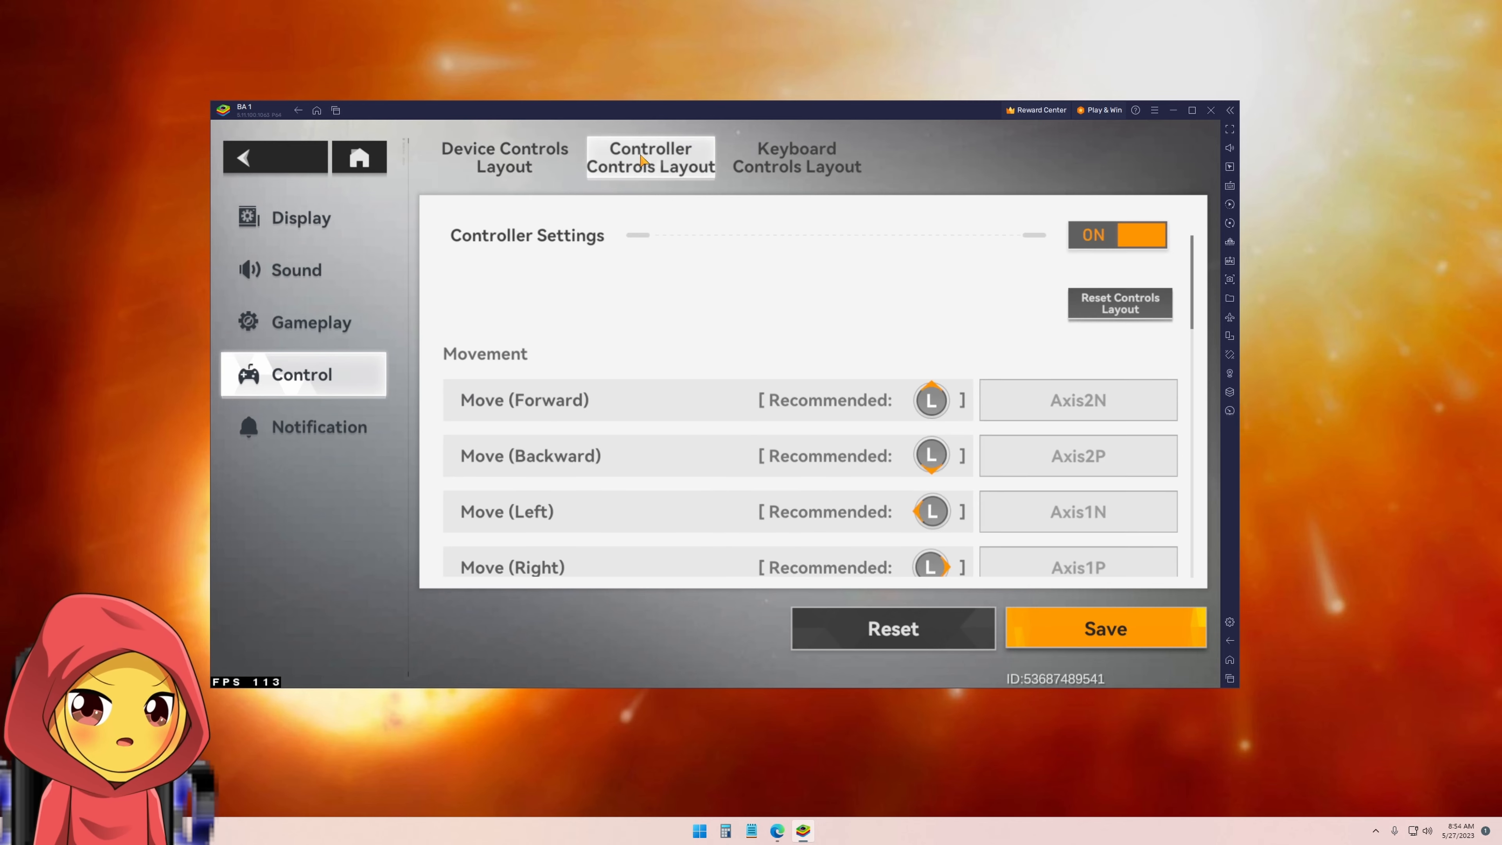
left_click(1118, 235)
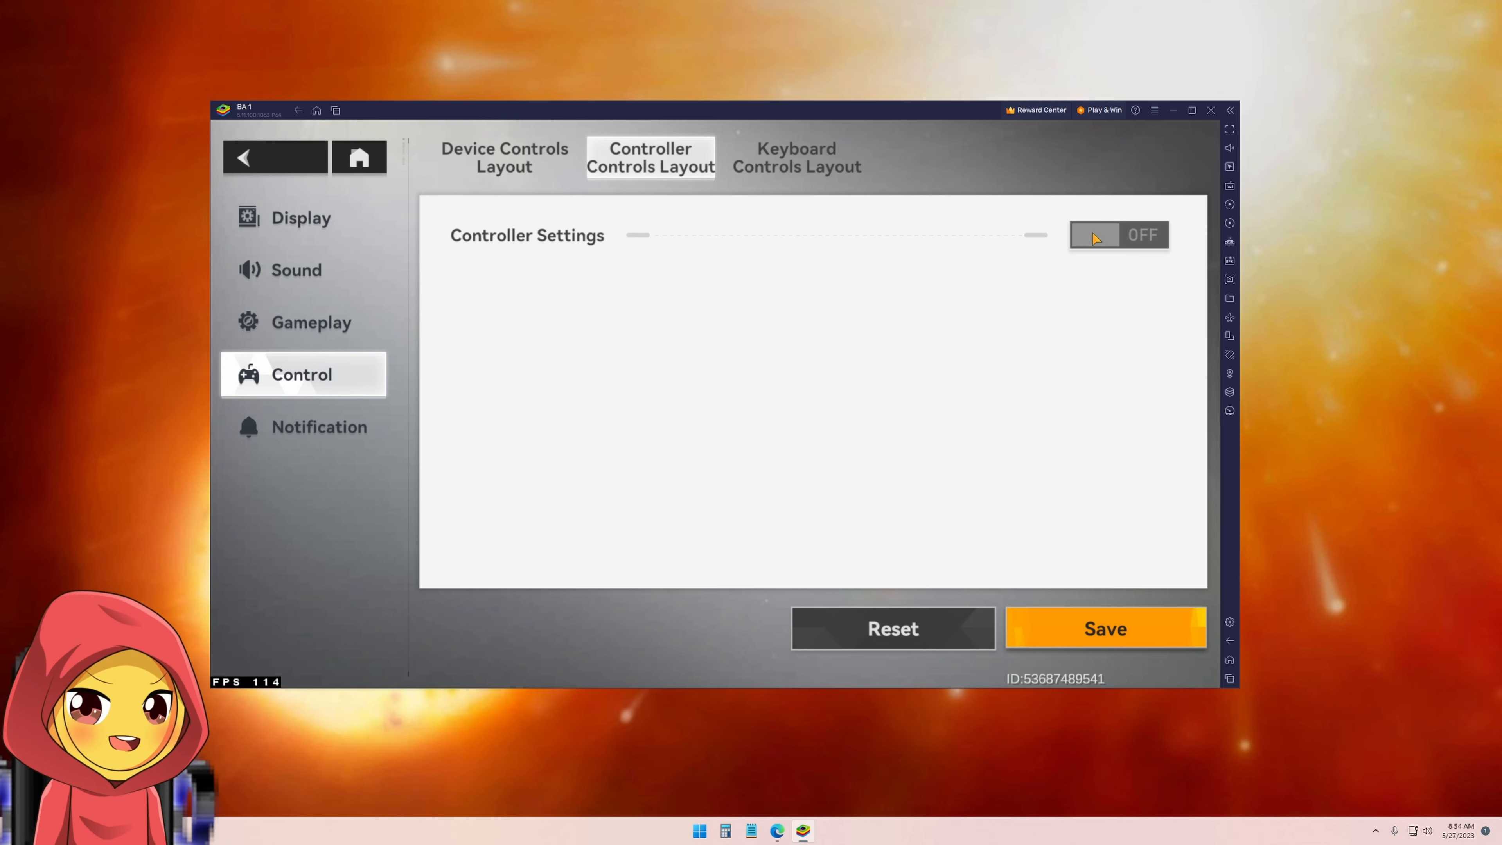
left_click(1118, 234)
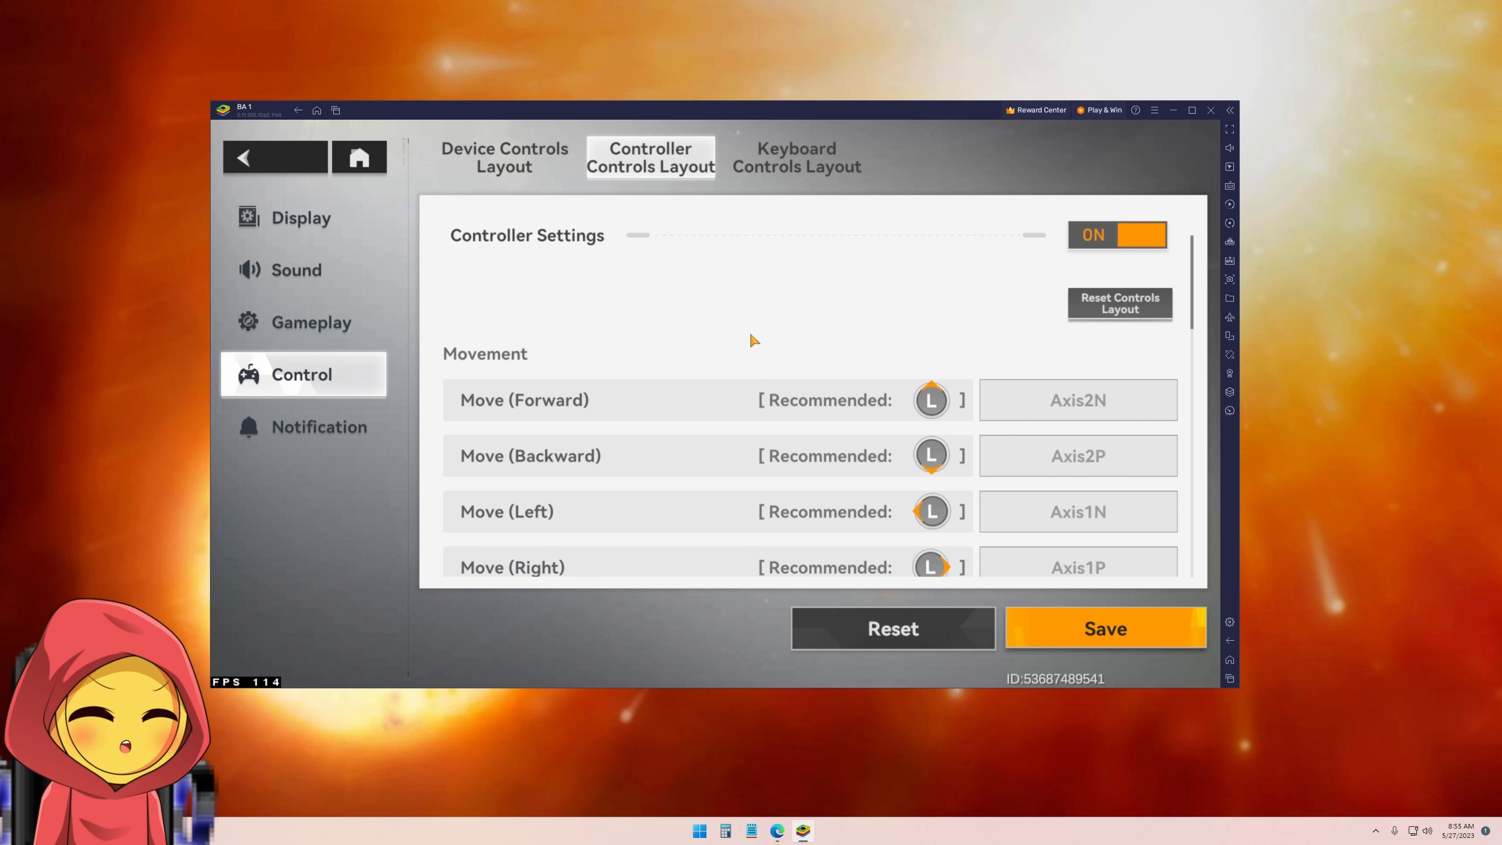
mouse_move(757, 330)
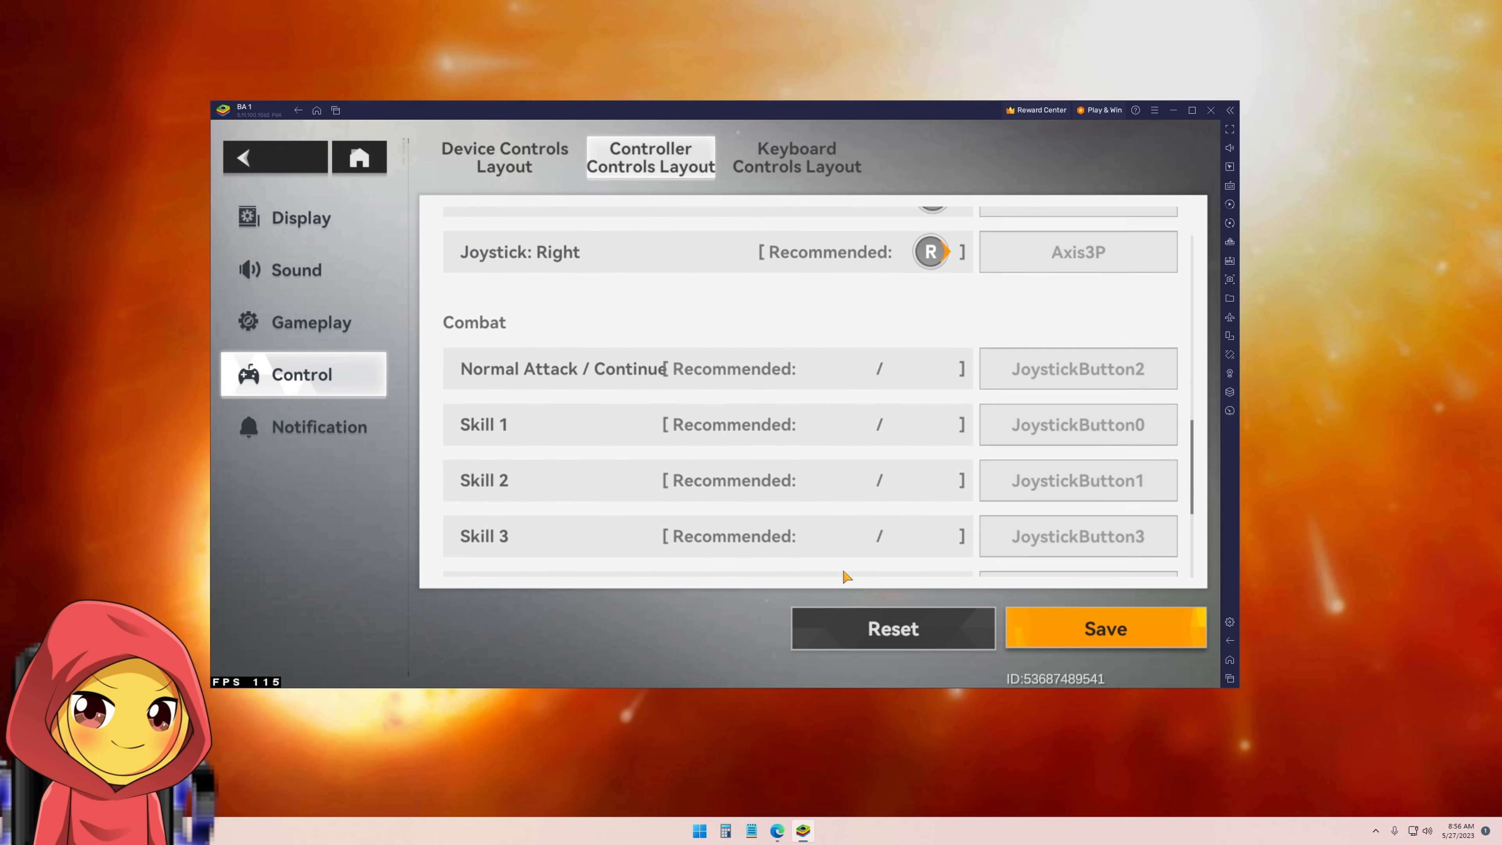
Rebind Normal Attack / Continue to JoystickButton3 and Skill 1 to JoystickButton2
scroll("down", 3)
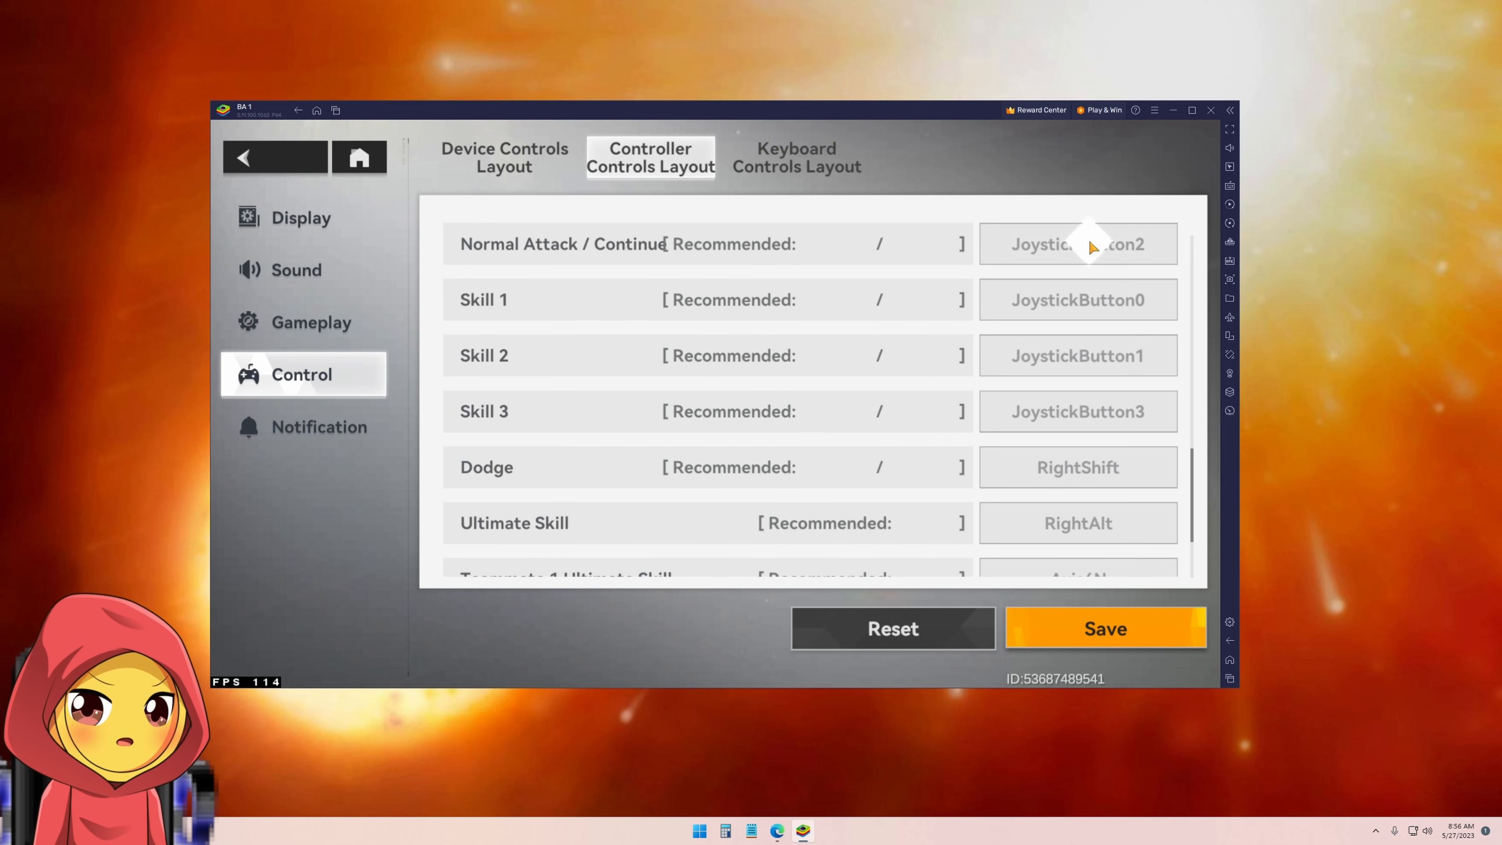
left_click(1076, 244)
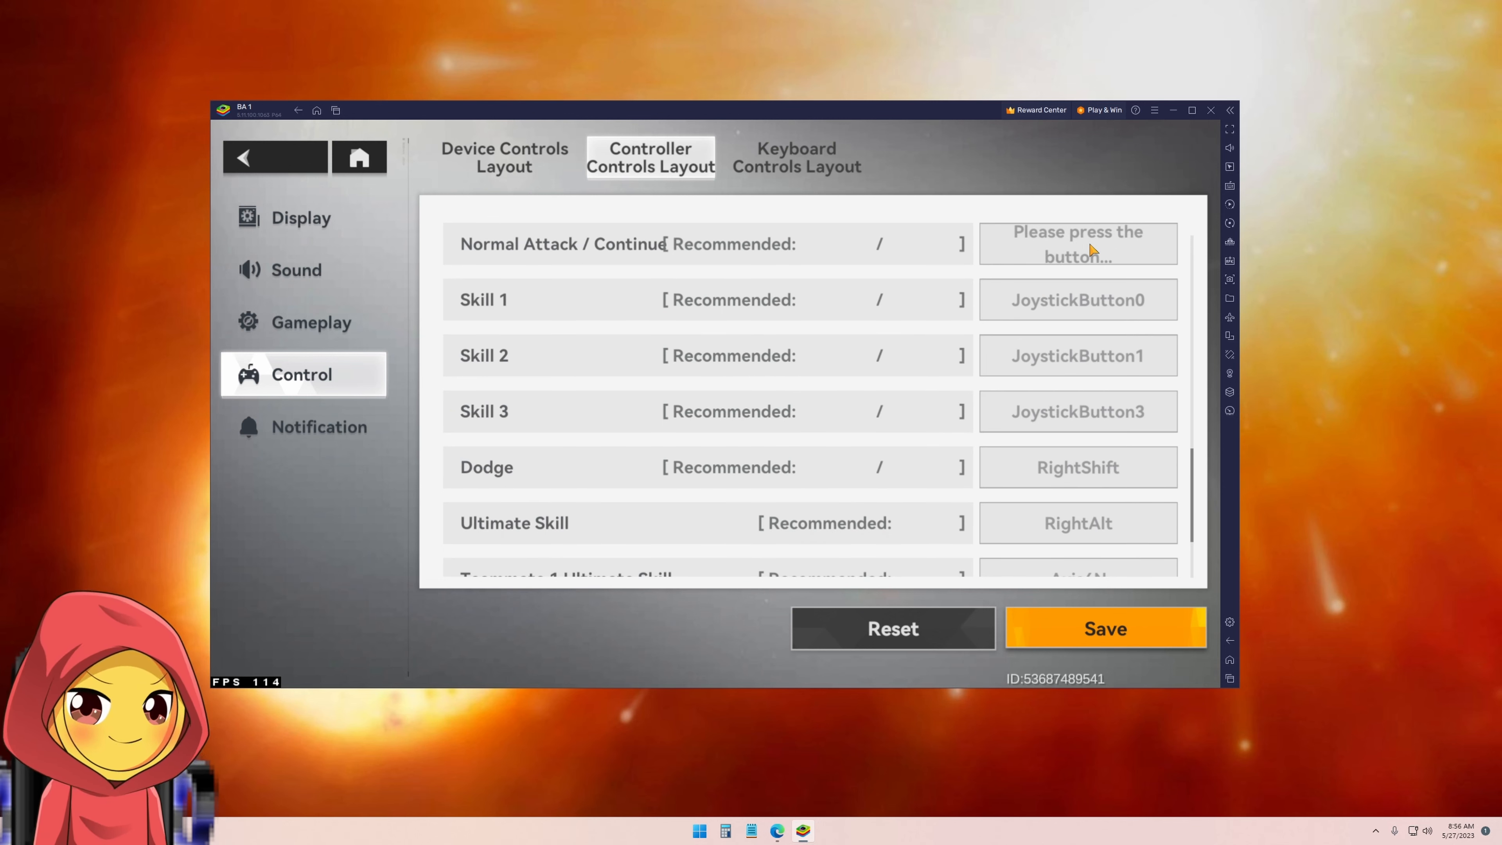
left_click(1076, 299)
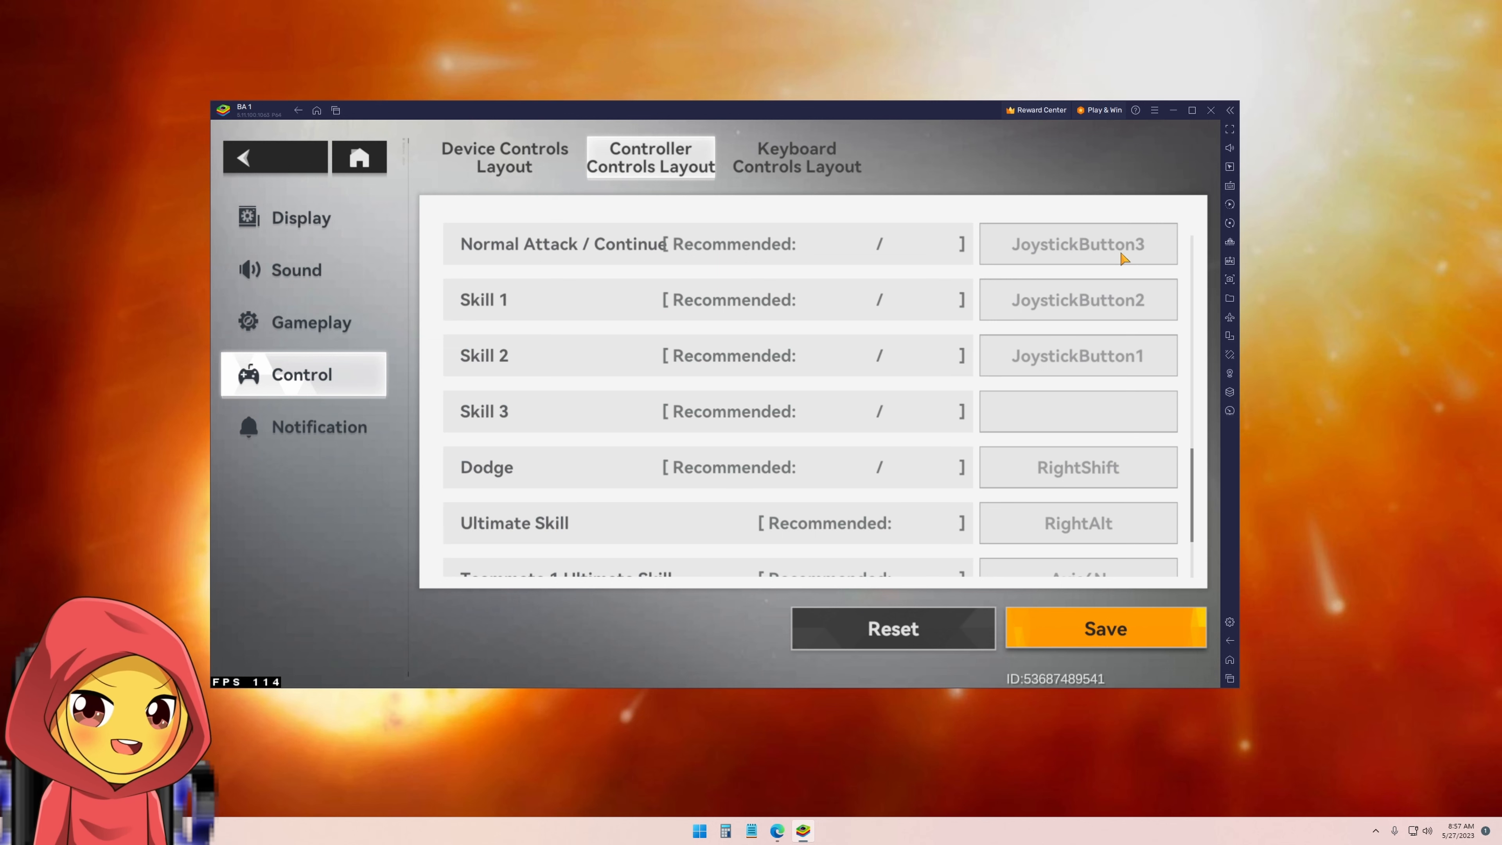
Rebind Normal Attack to JoystickButton2 and Skill 1 to JoystickButton0
left_click(796, 157)
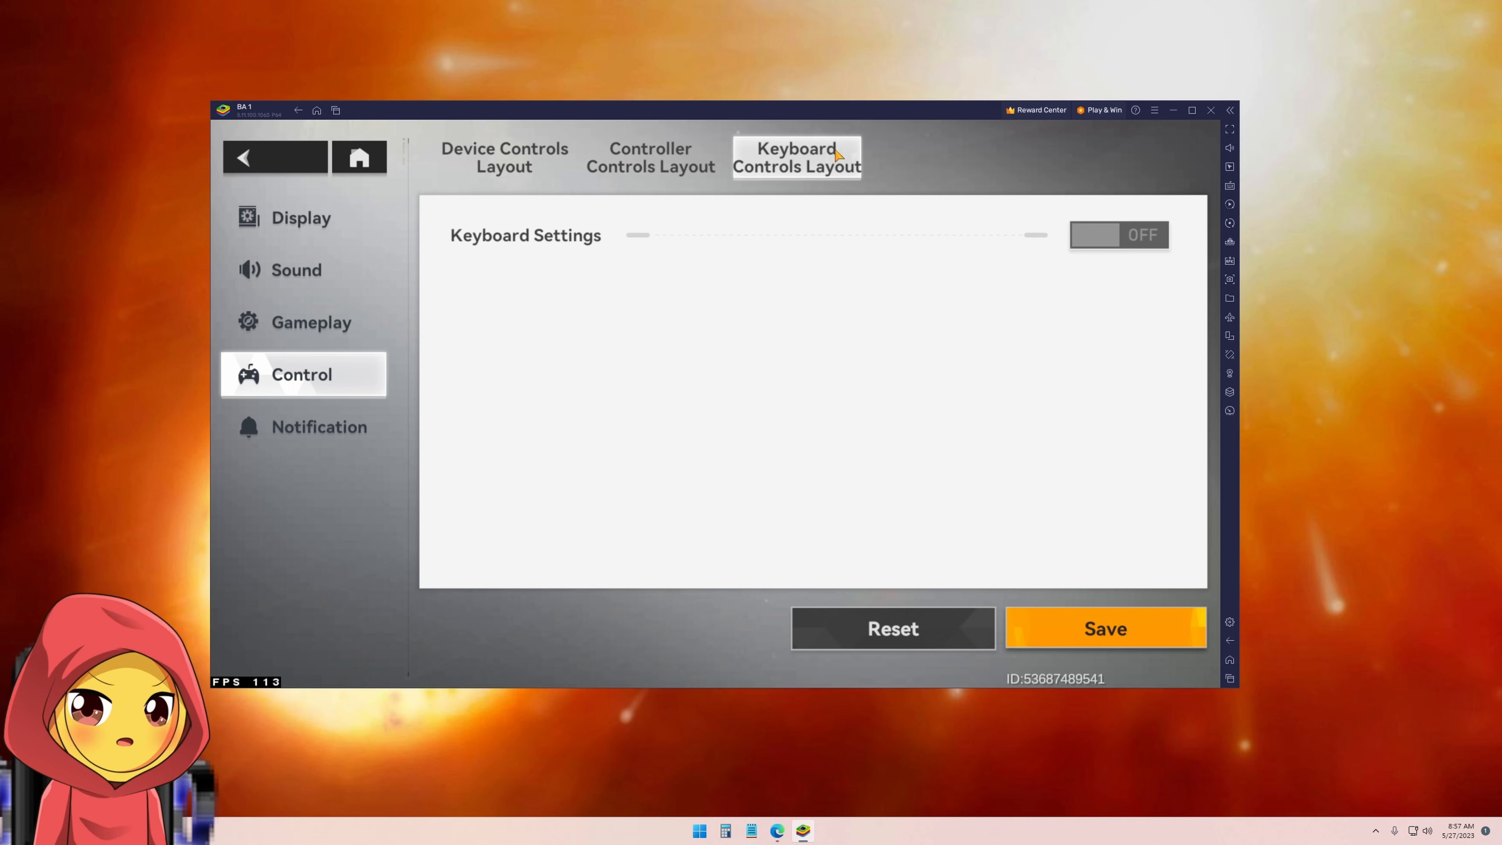
left_click(649, 158)
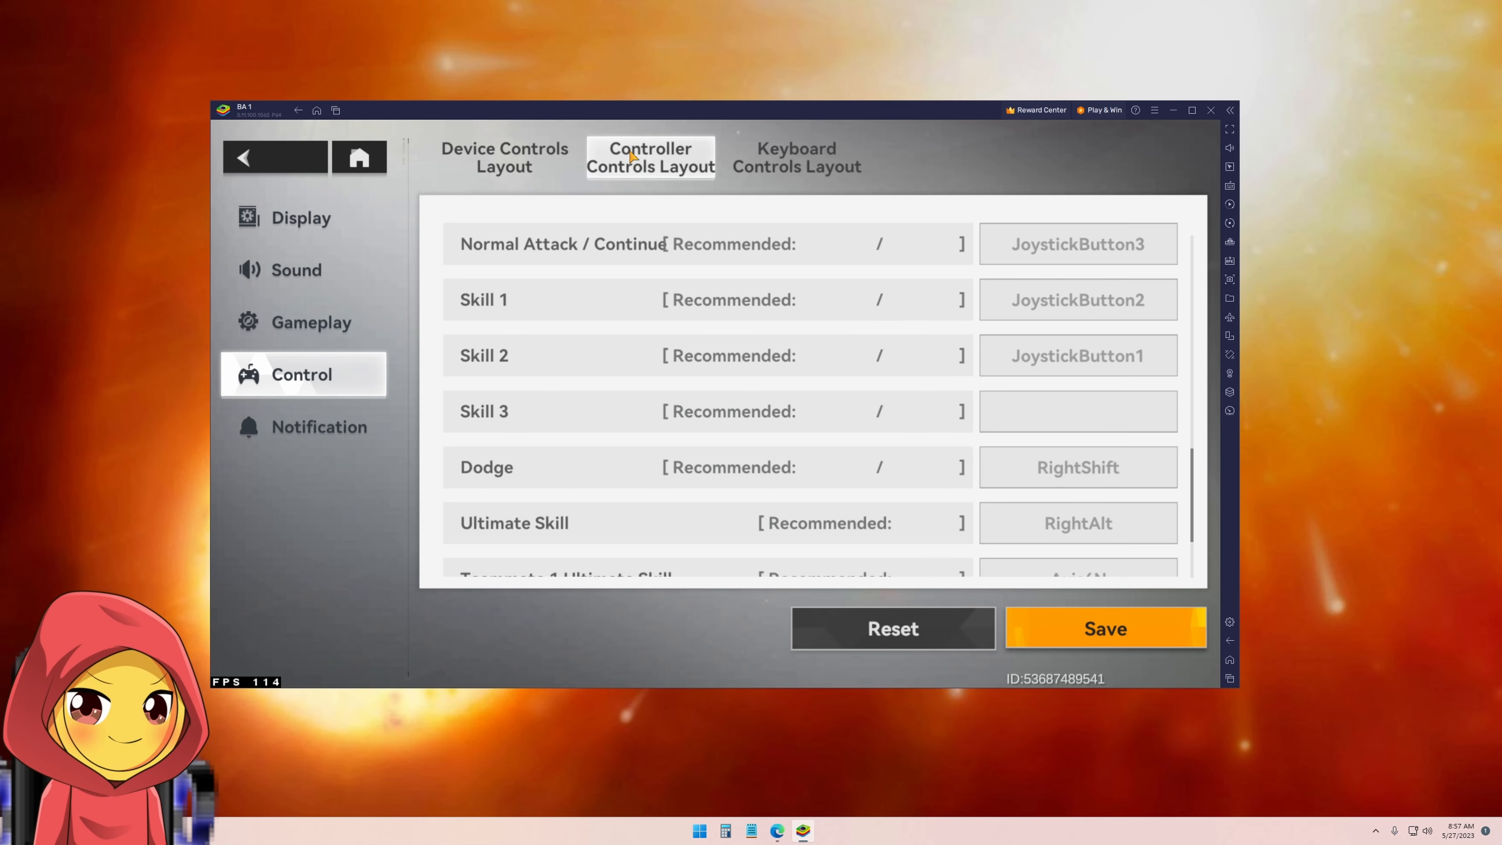
mouse_move(843, 372)
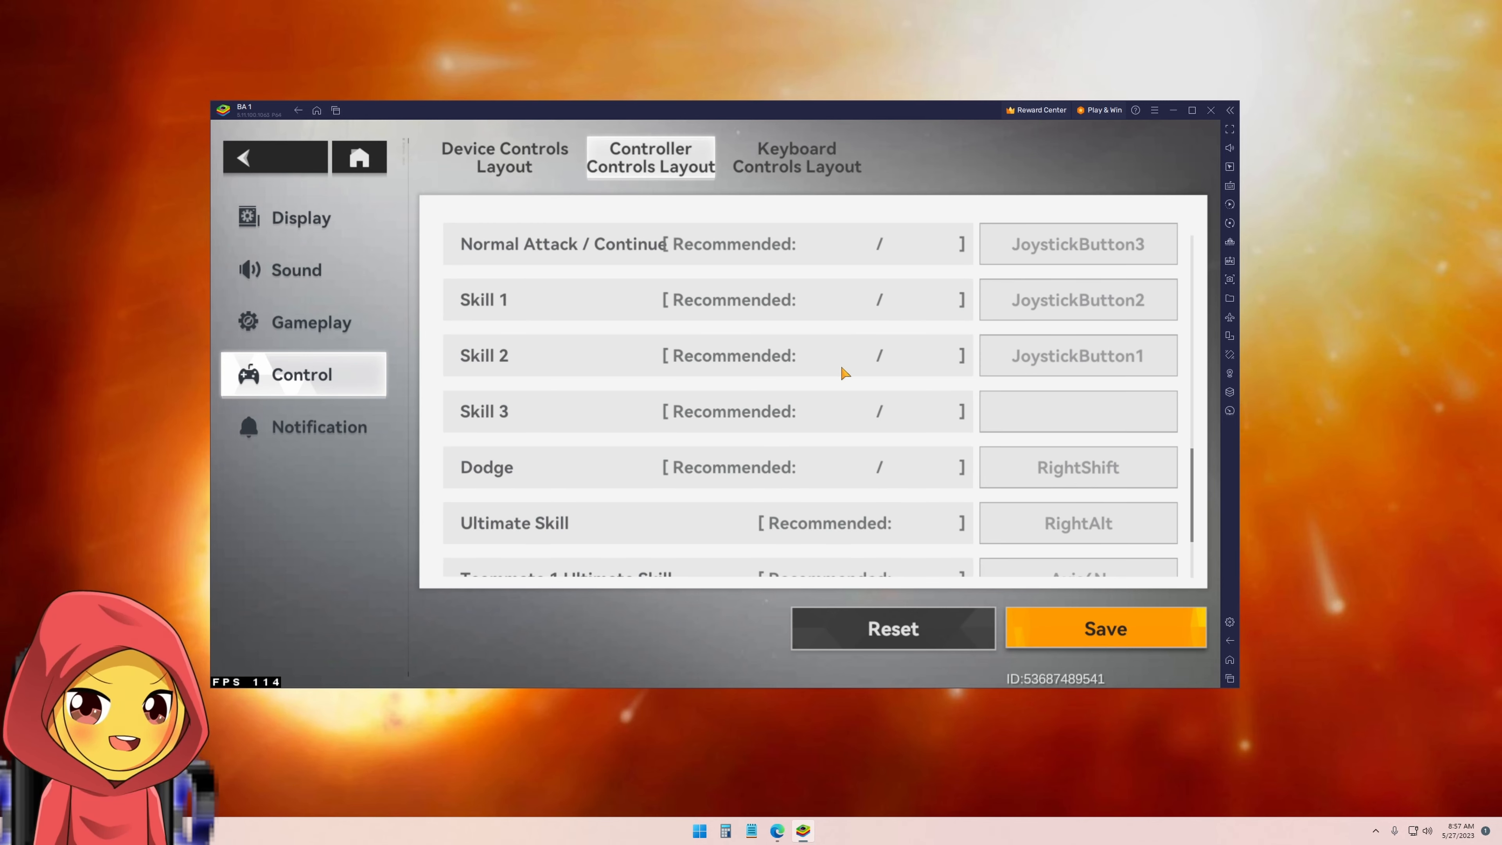
left_click(1078, 243)
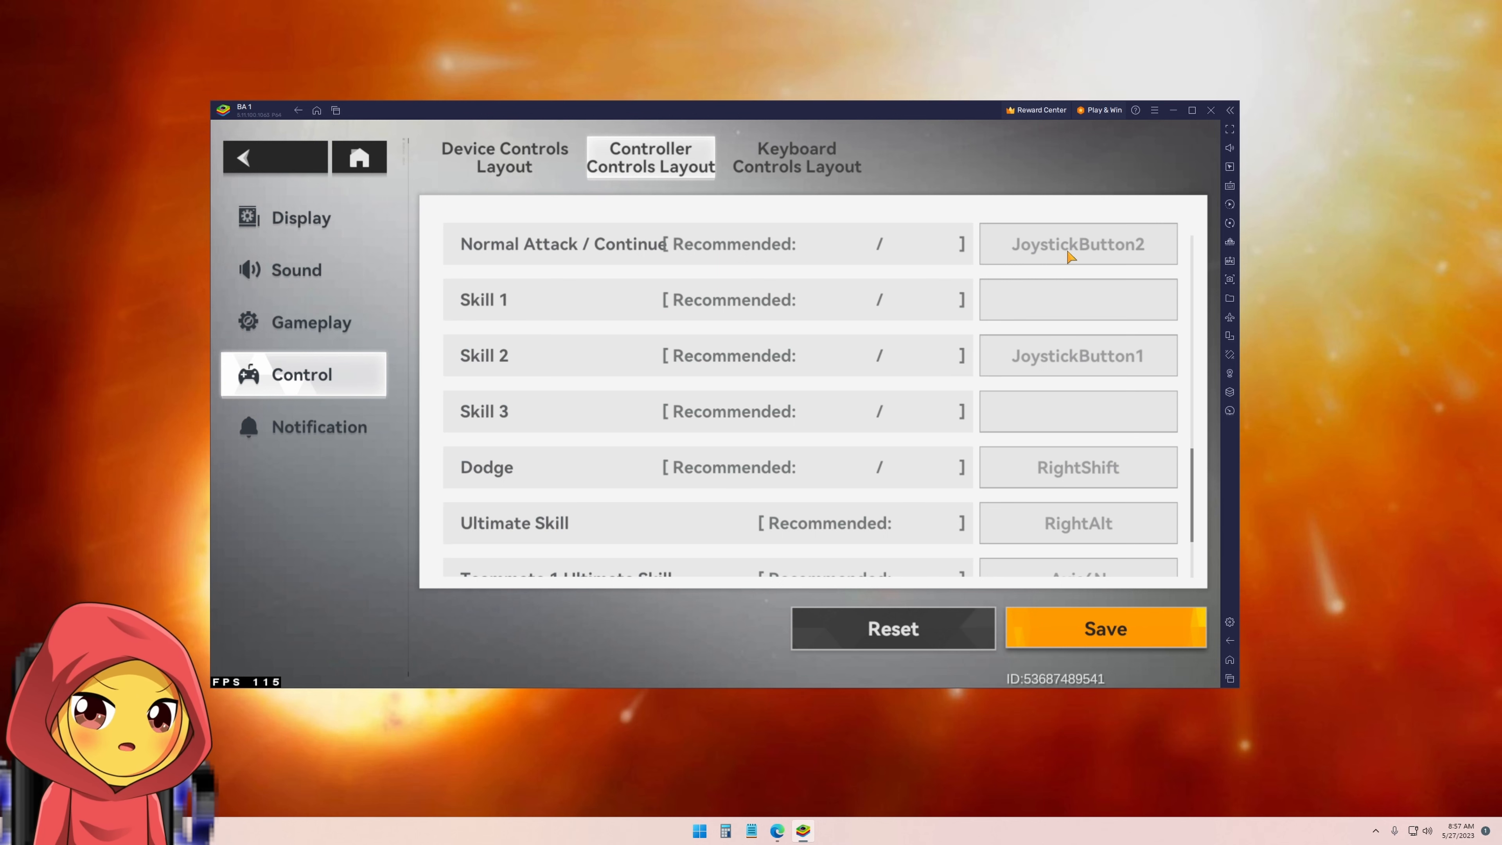
left_click(1076, 300)
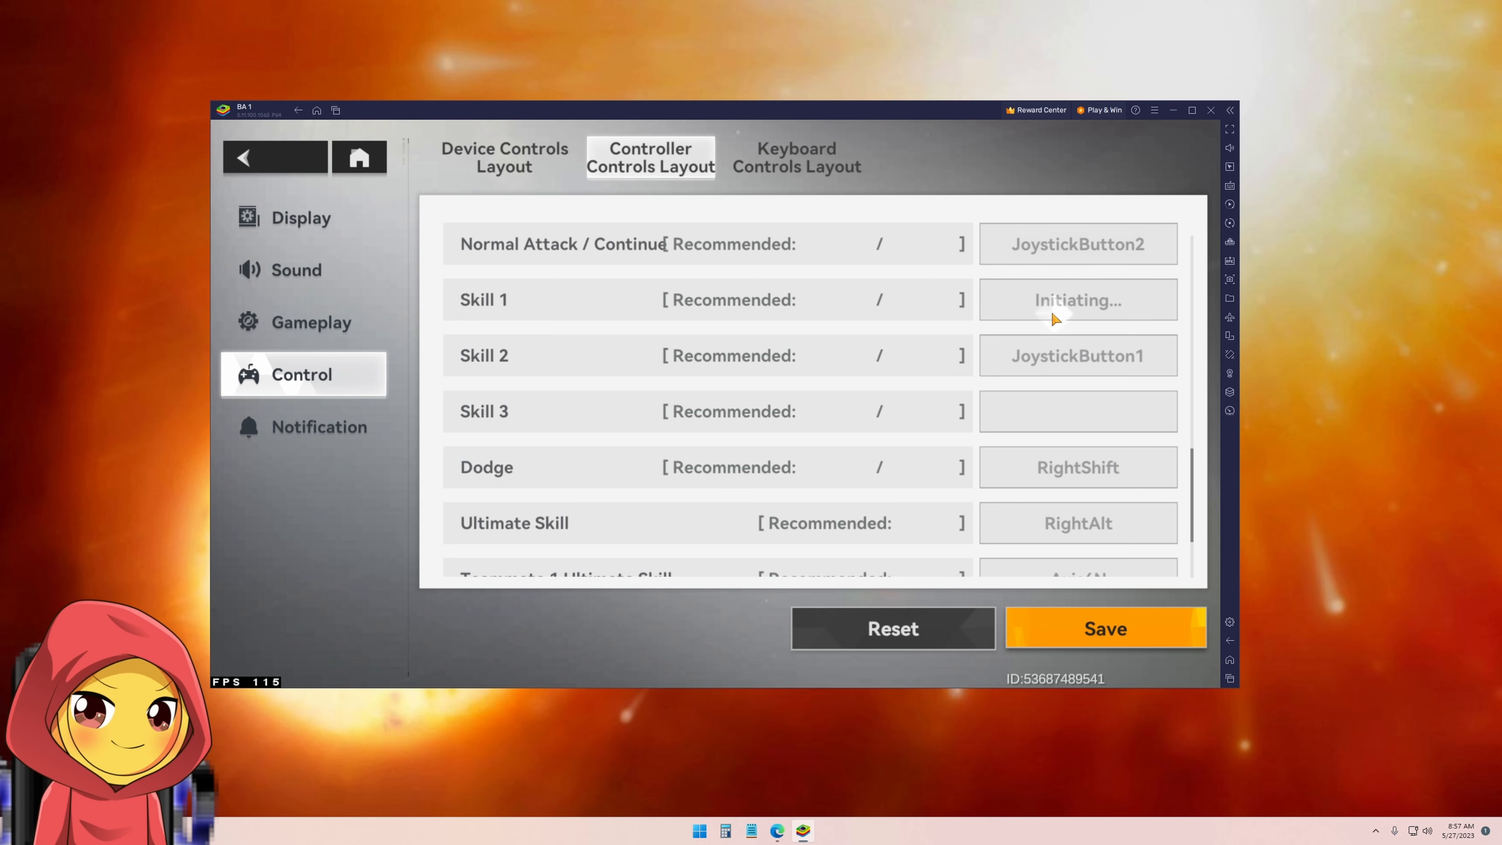
left_click(1078, 300)
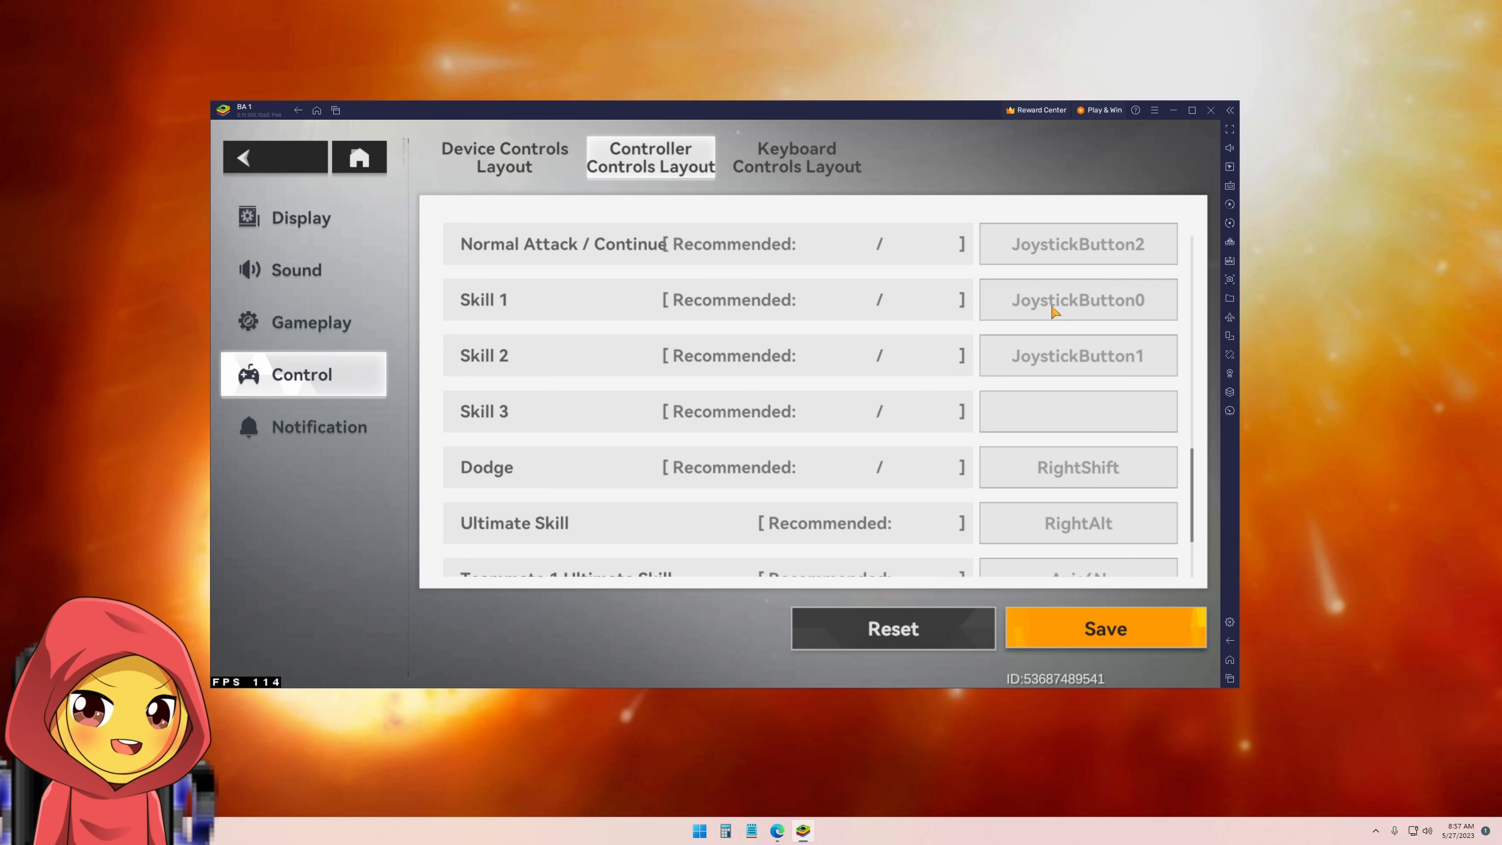
mouse_move(1058, 347)
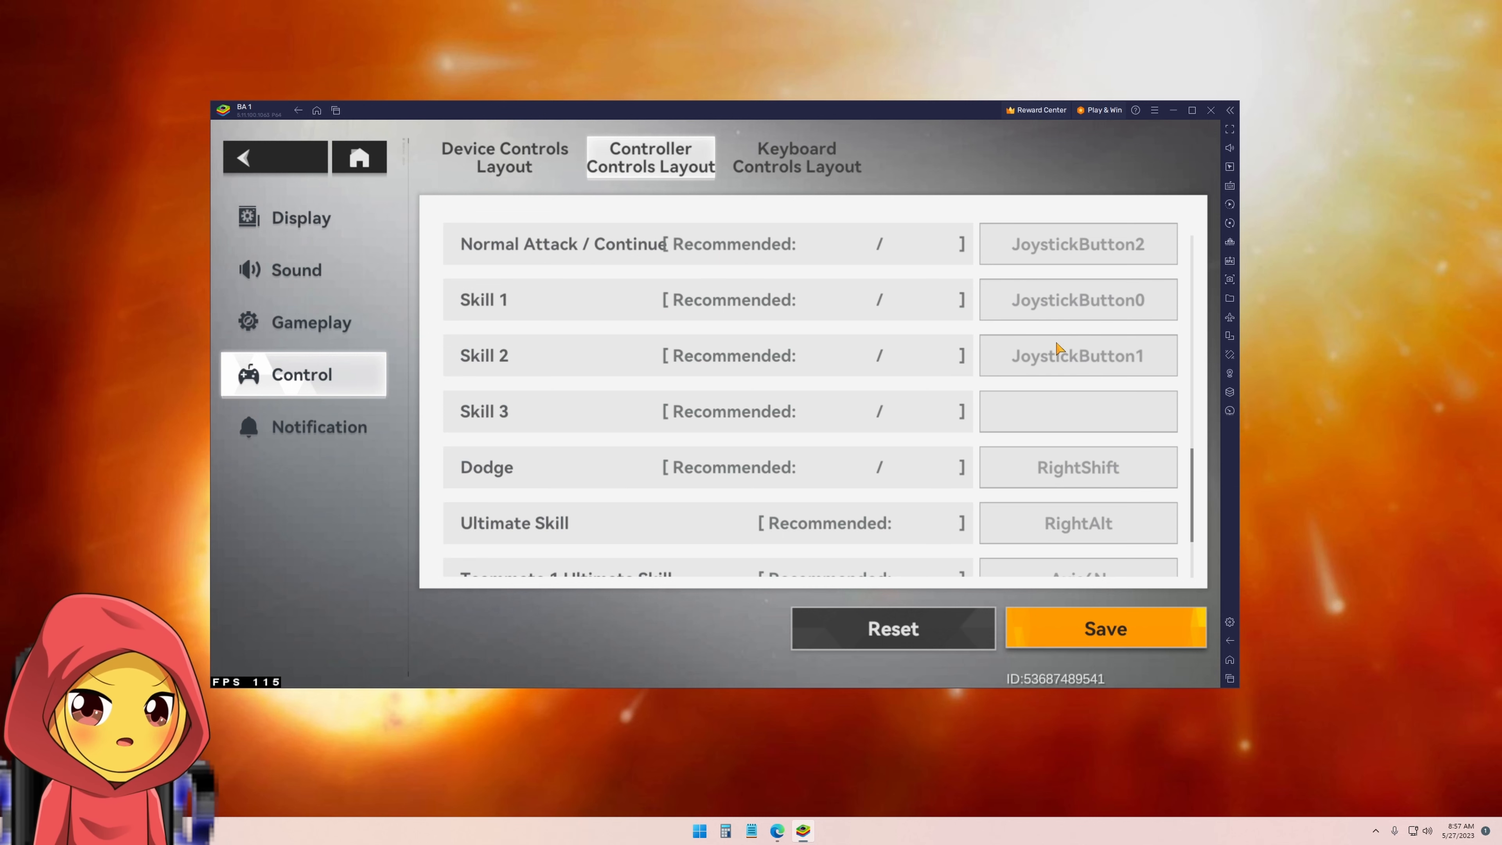
Rebind Skill 3 to JoystickButton3 and review the remaining bindings
left_click(1077, 411)
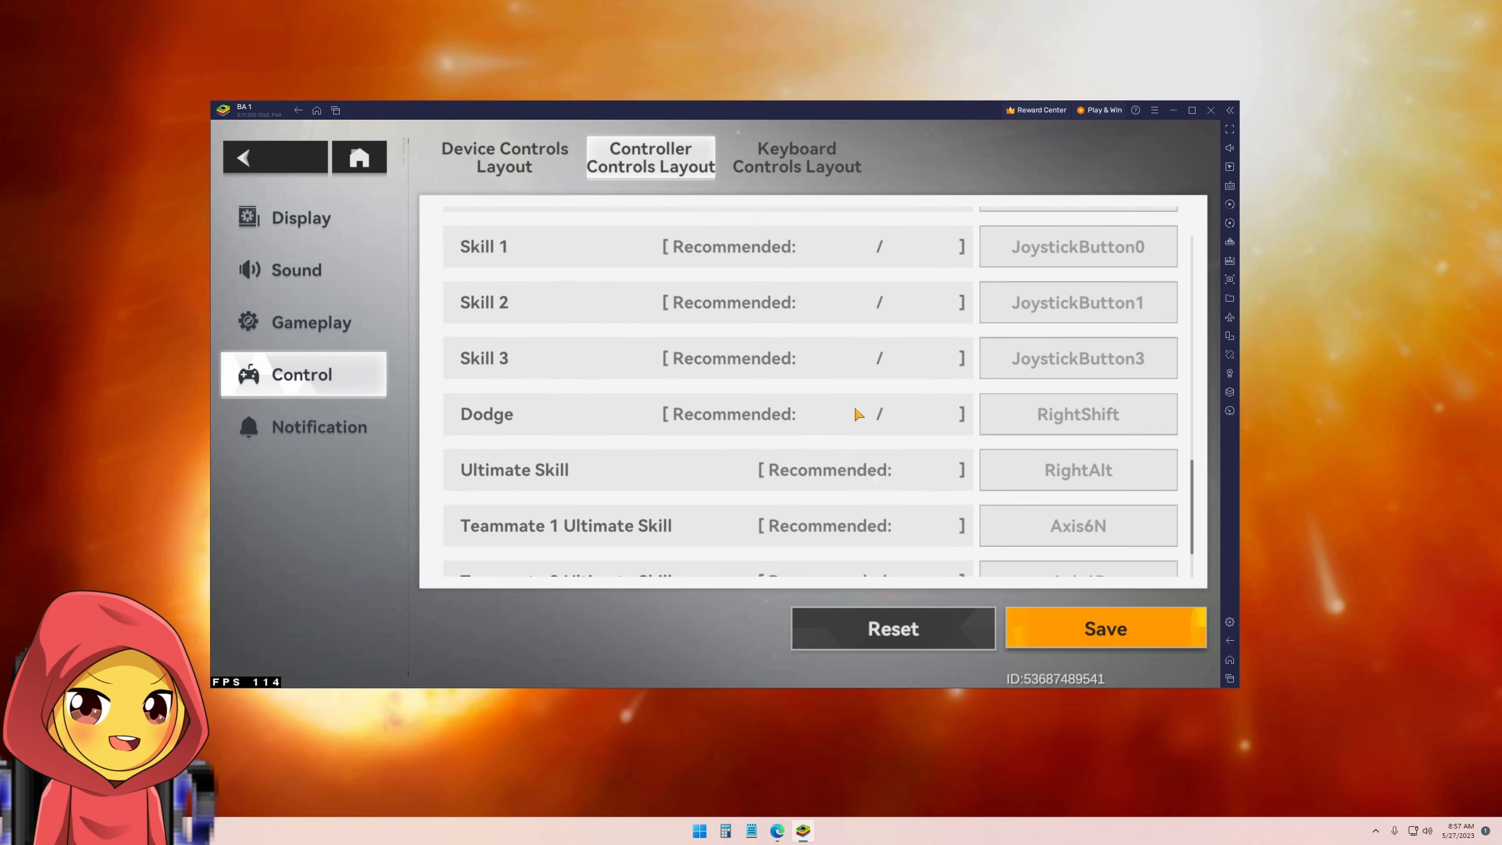
scroll("down", 3)
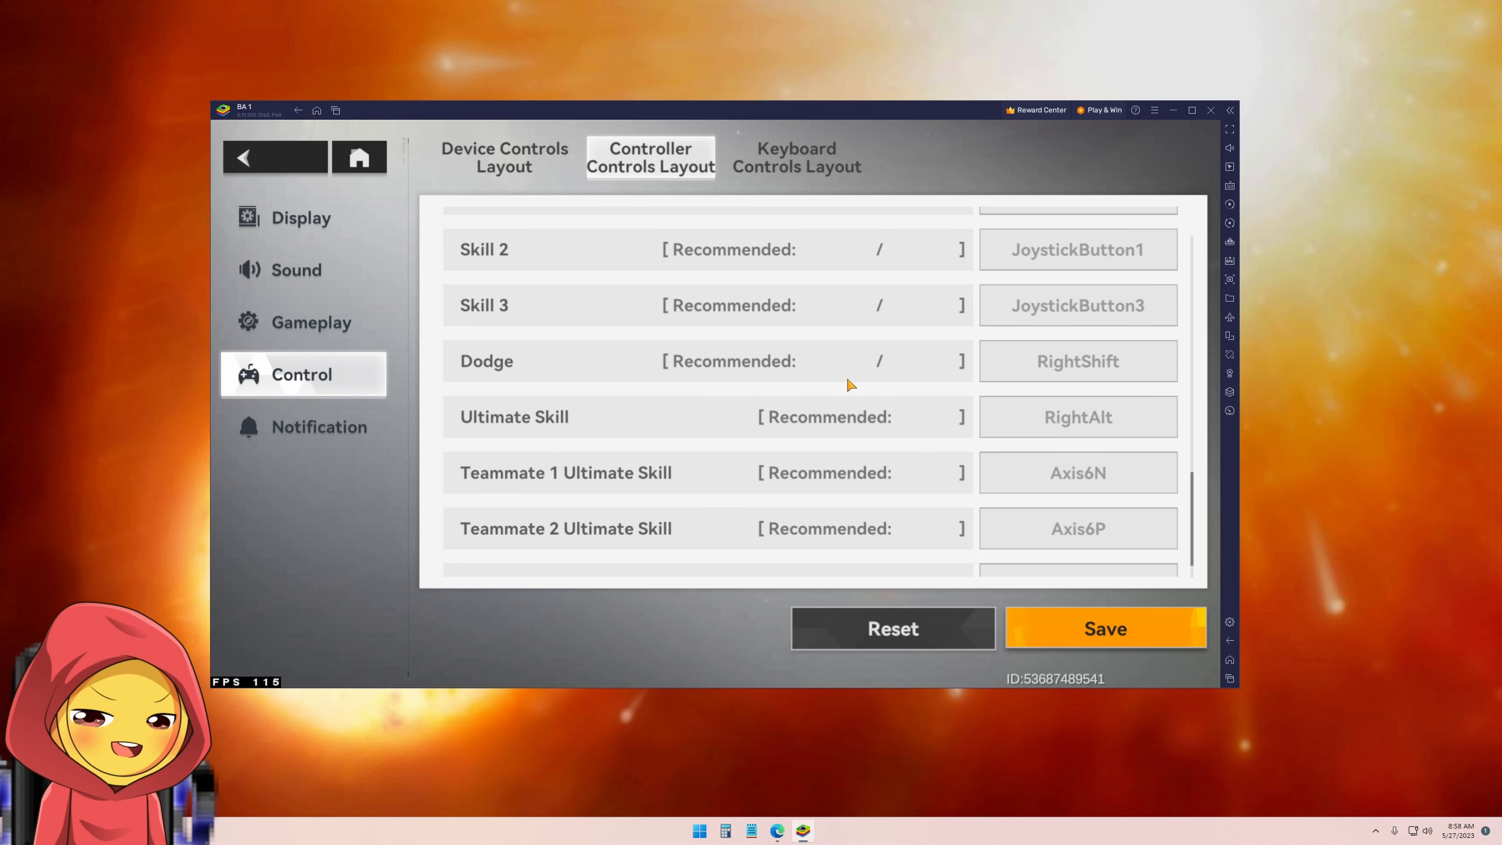
scroll("down", 3)
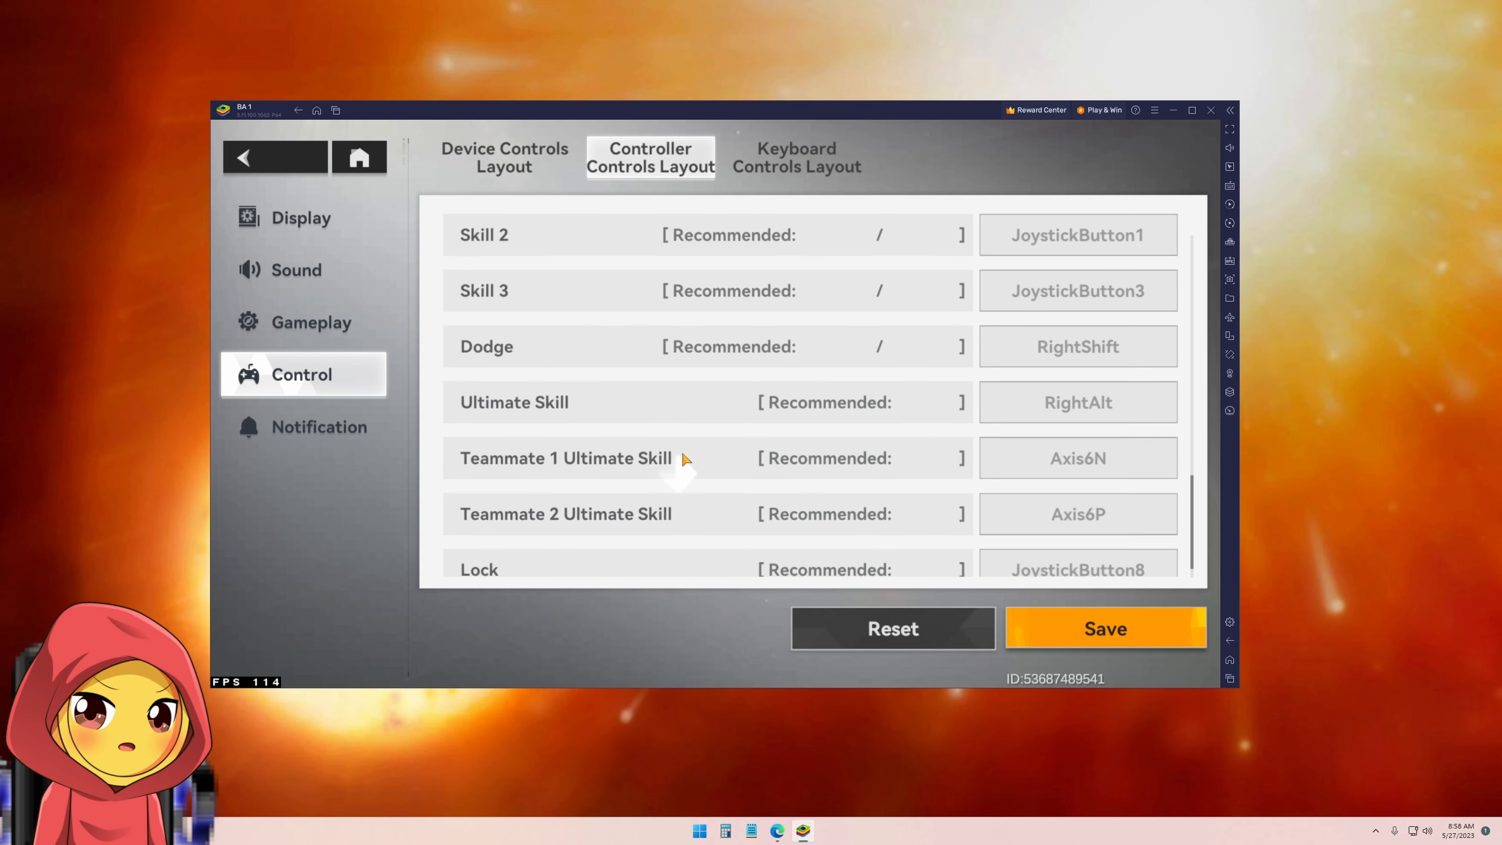
scroll("down", 3)
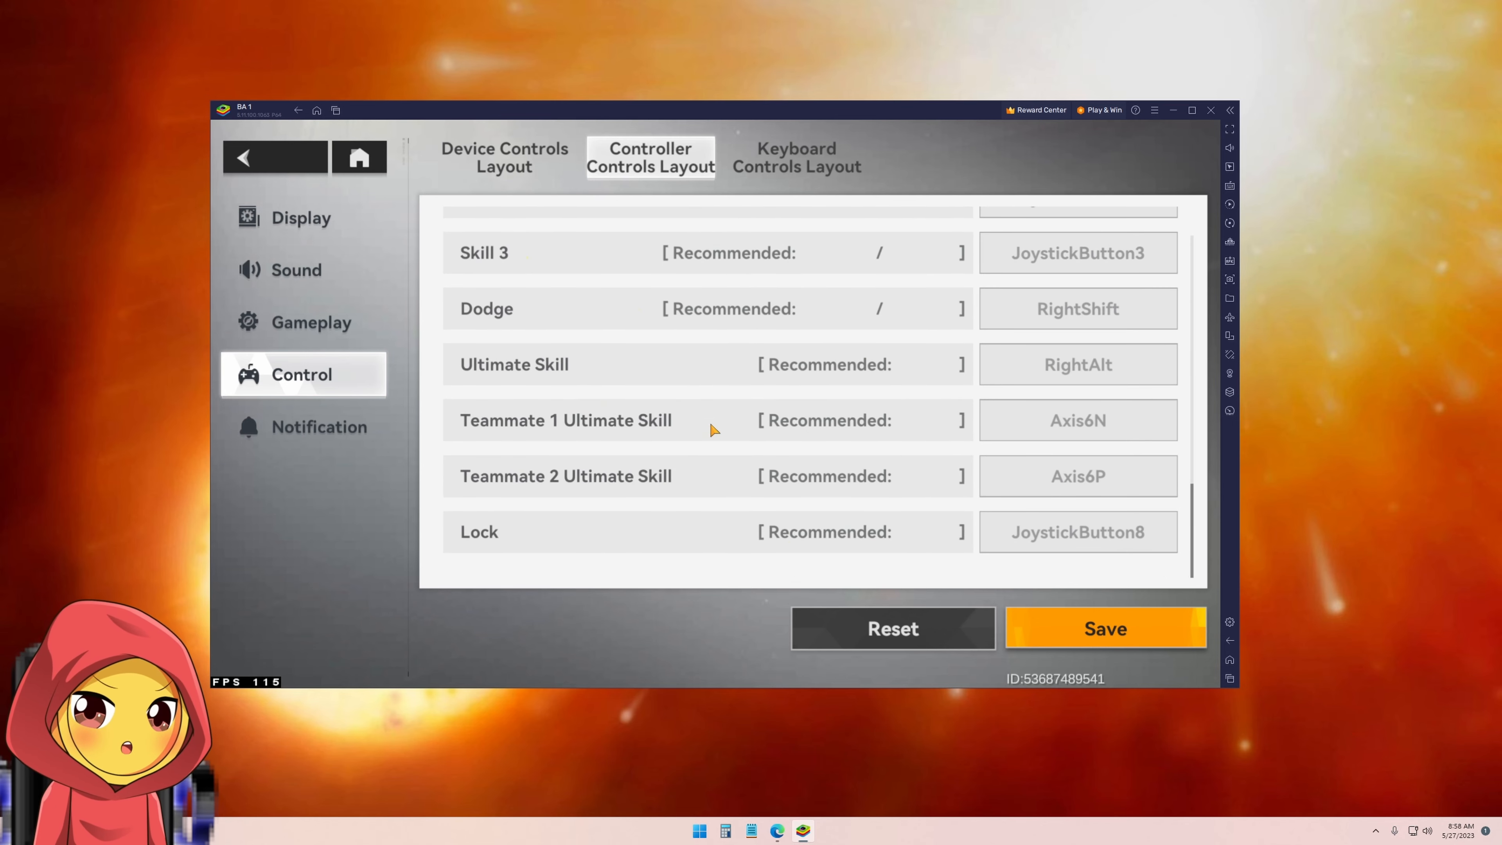
mouse_move(692, 491)
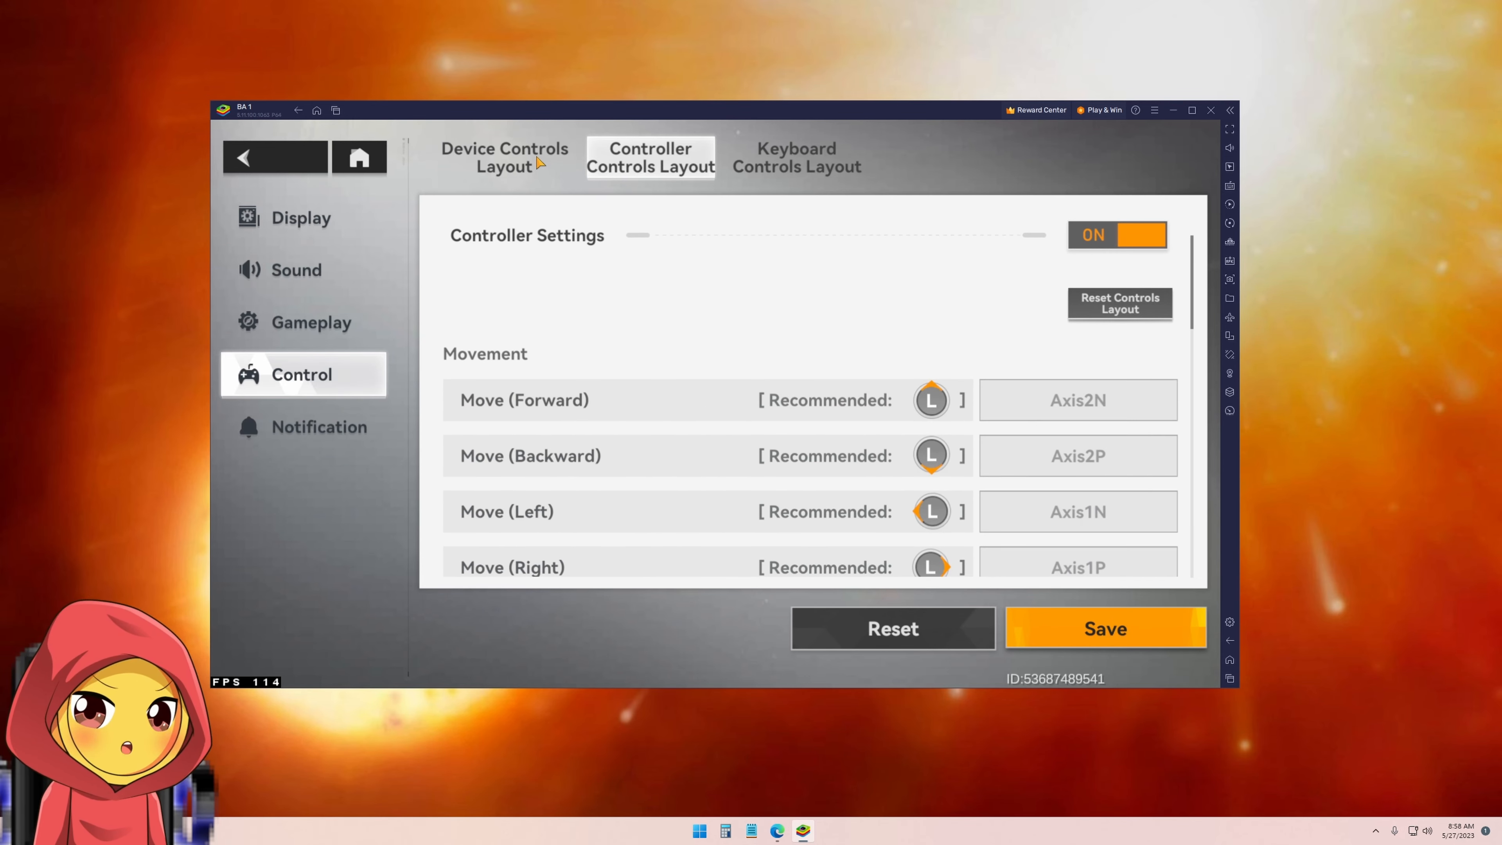
Go from Device Controls Layout into the battle interface customization editor
left_click(504, 157)
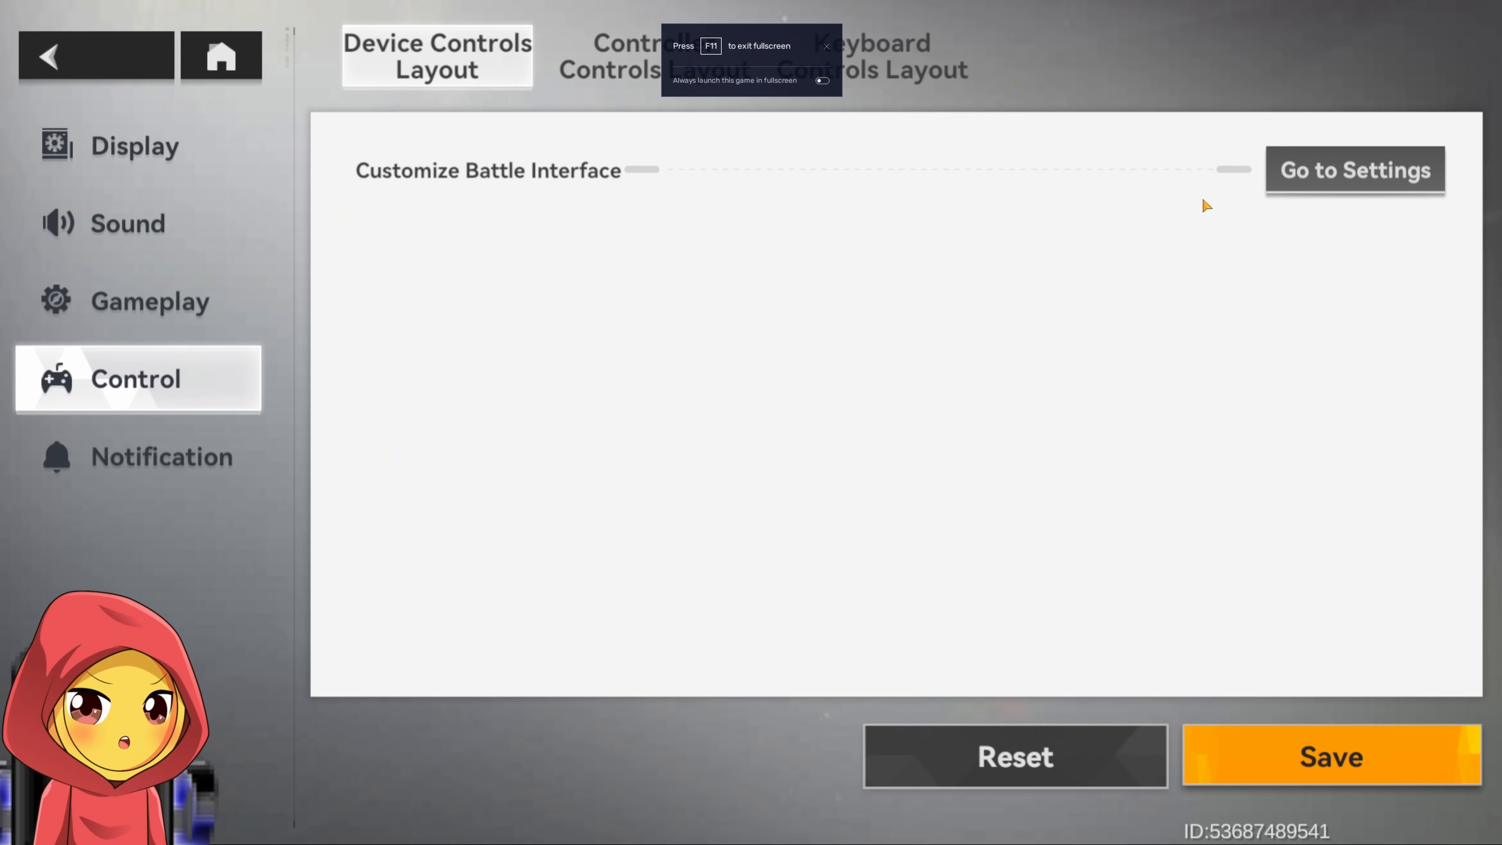
left_click(1354, 171)
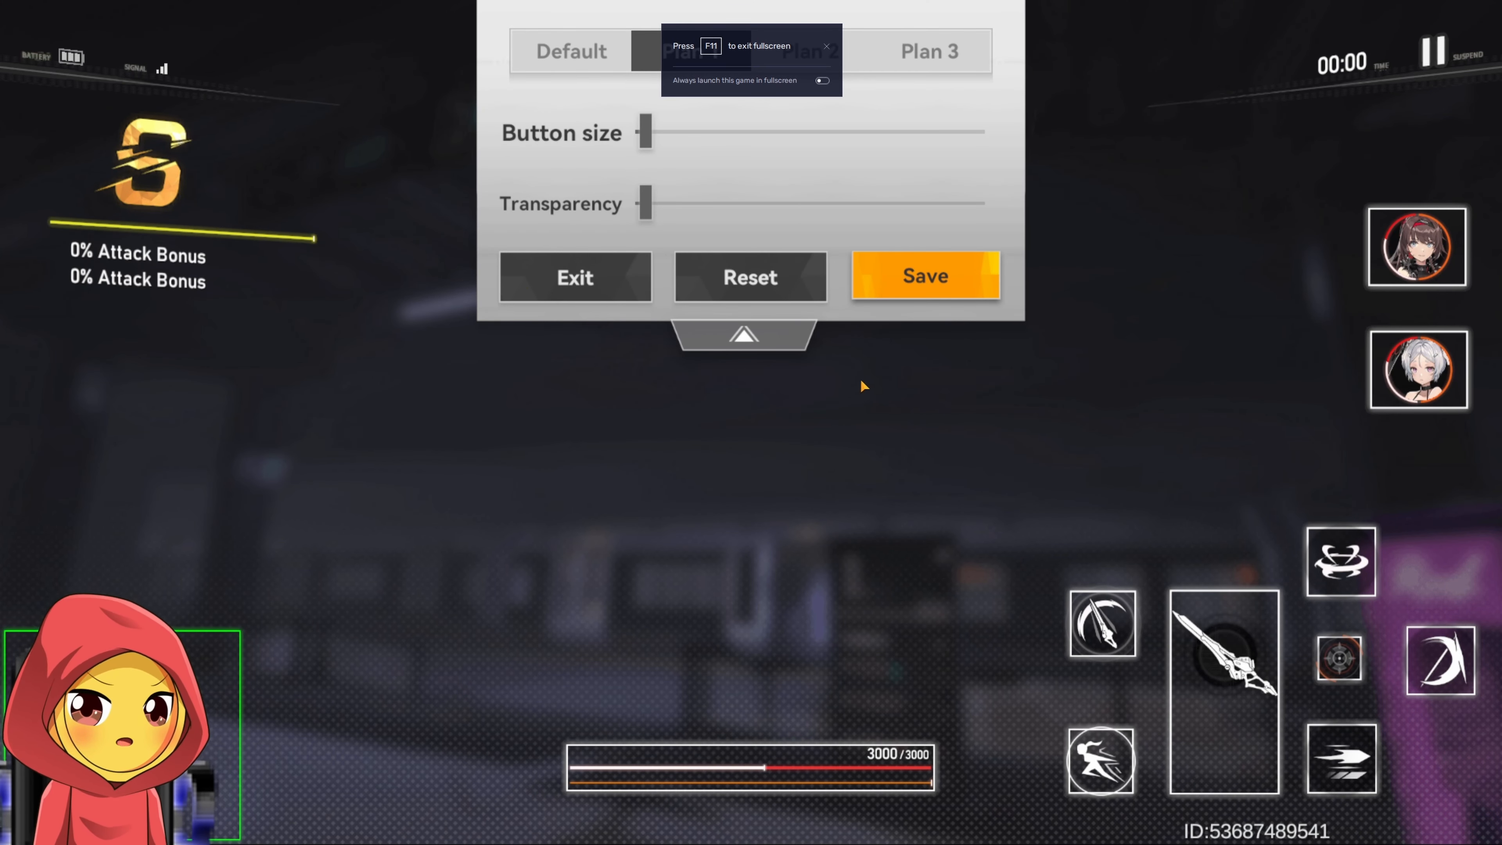
left_click(691, 51)
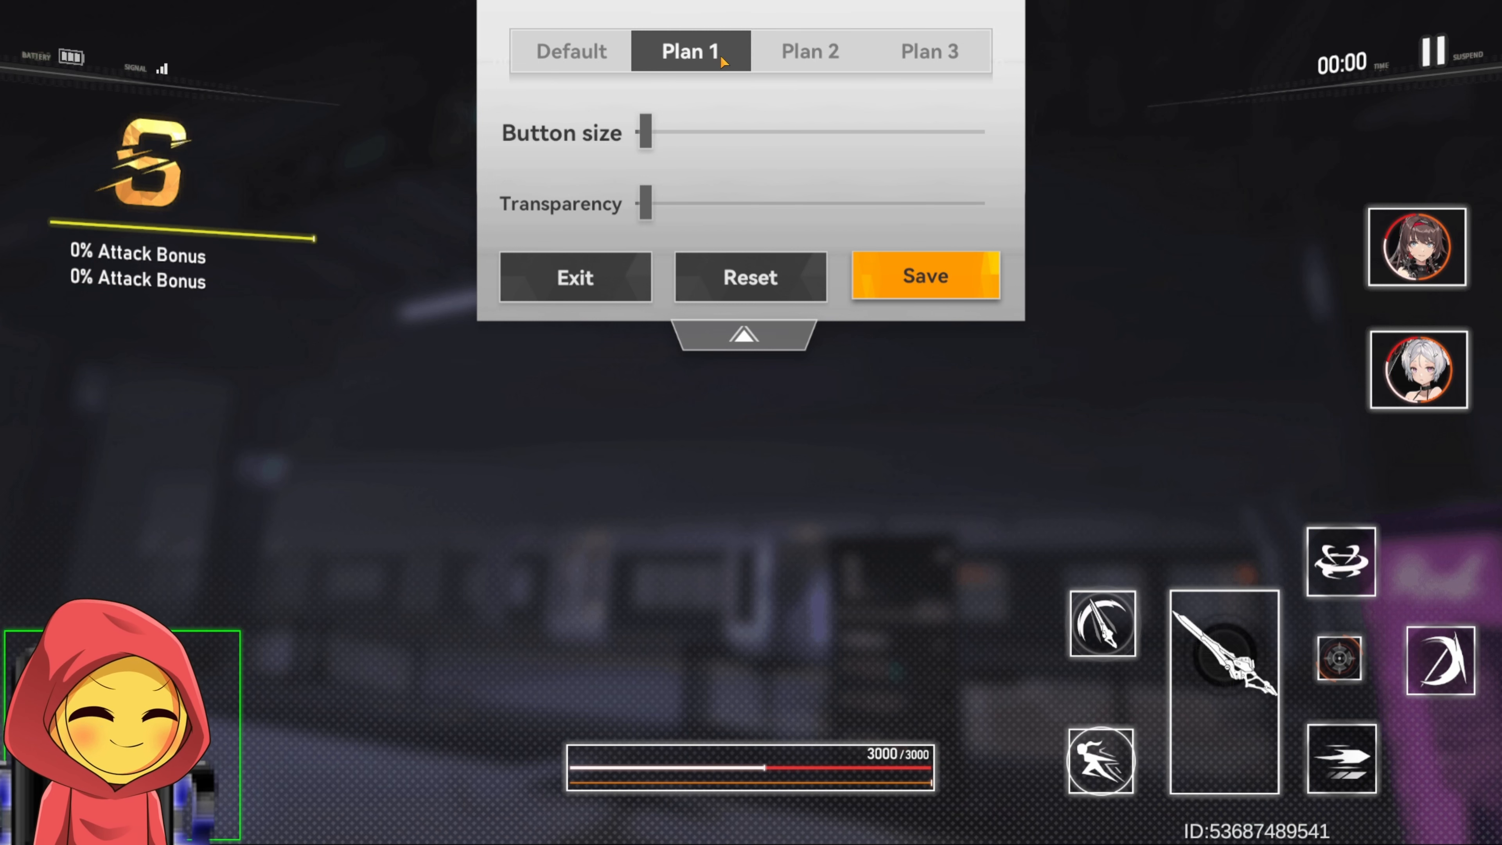
mouse_move(821, 551)
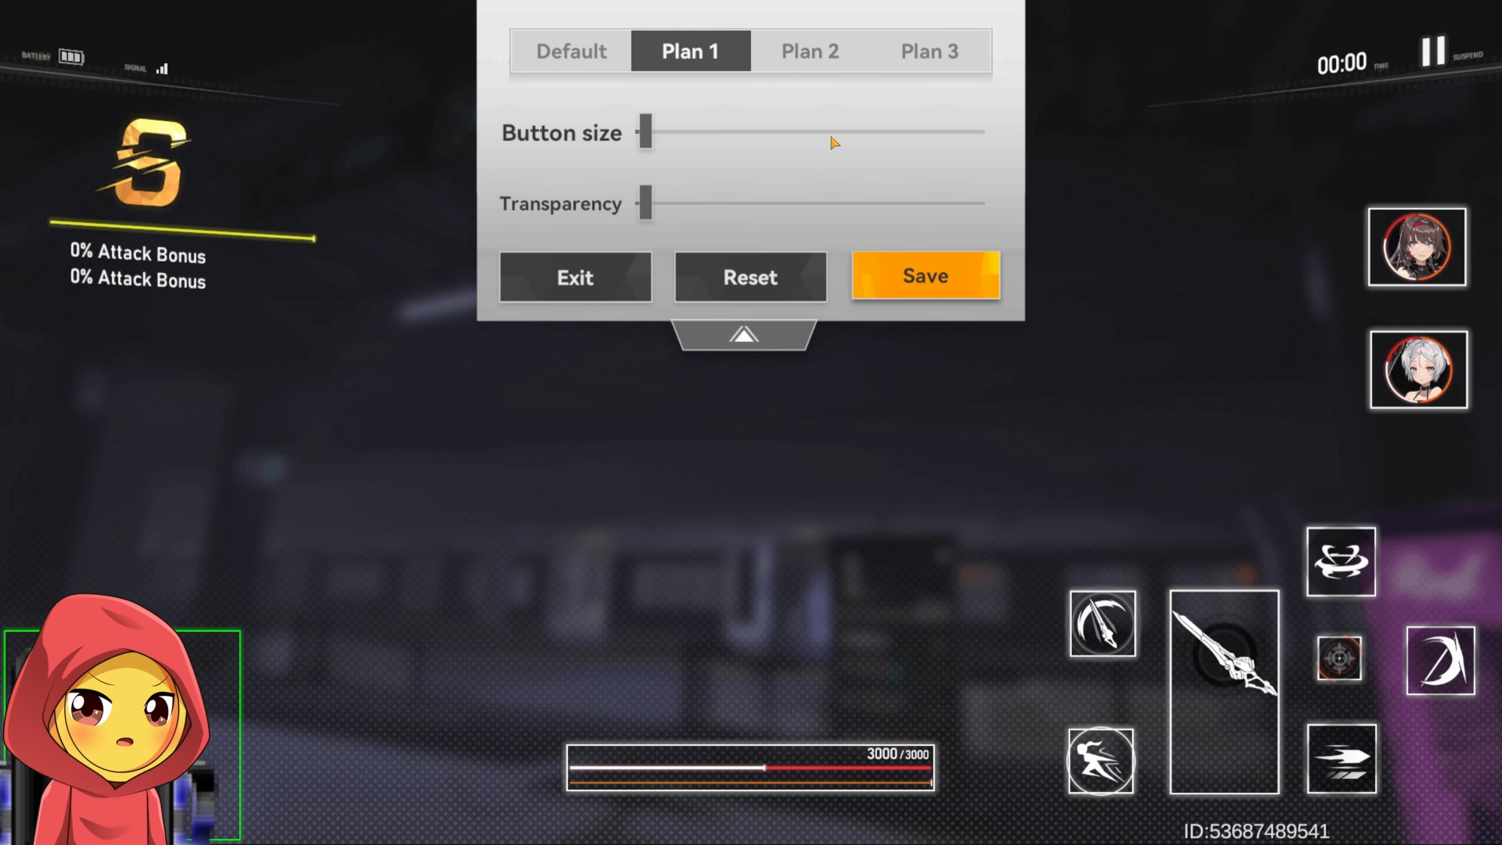
left_click(570, 51)
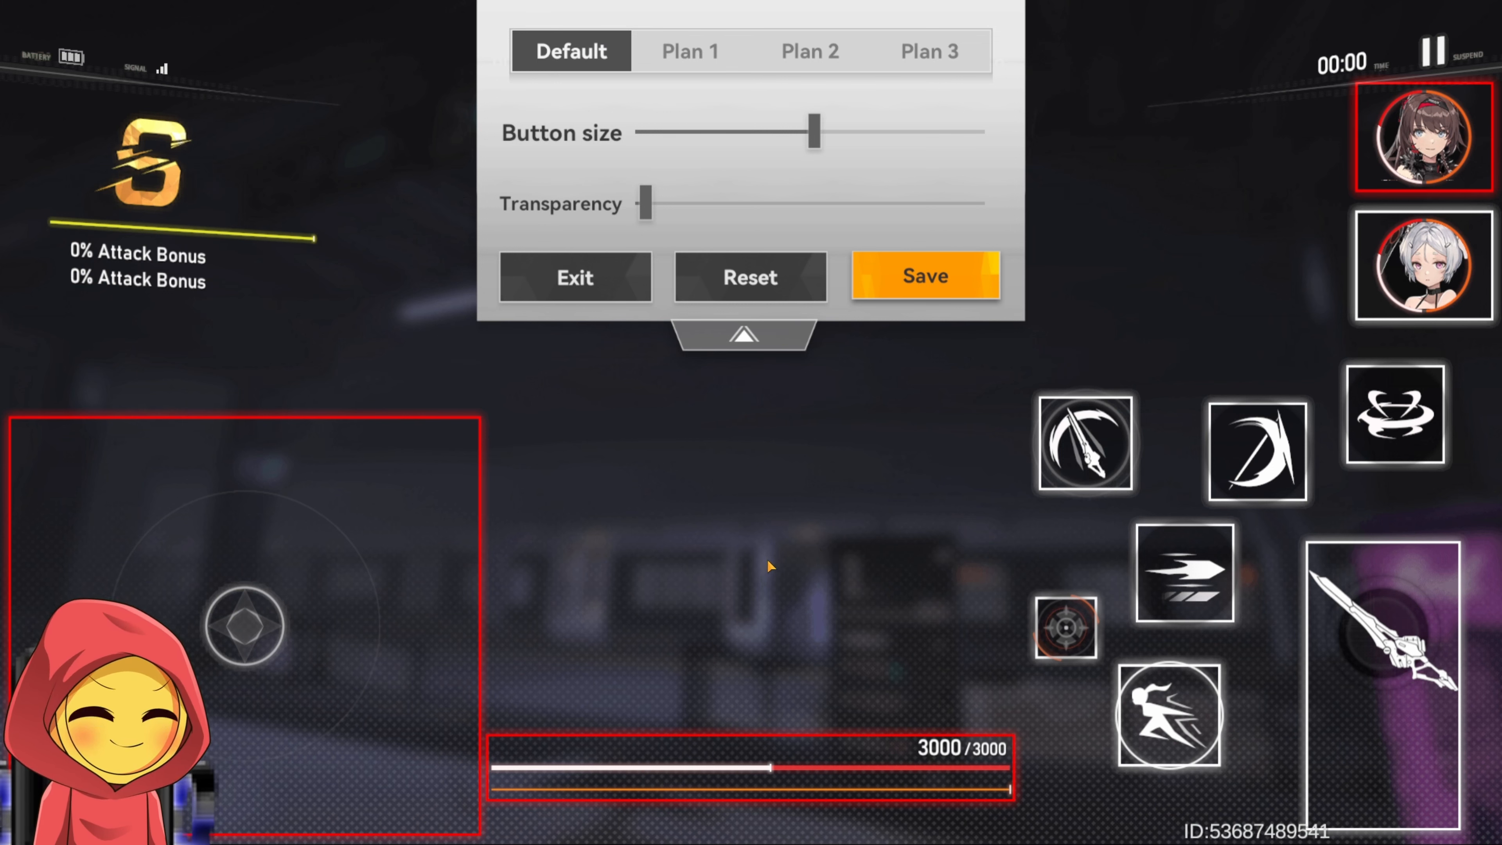
mouse_move(774, 560)
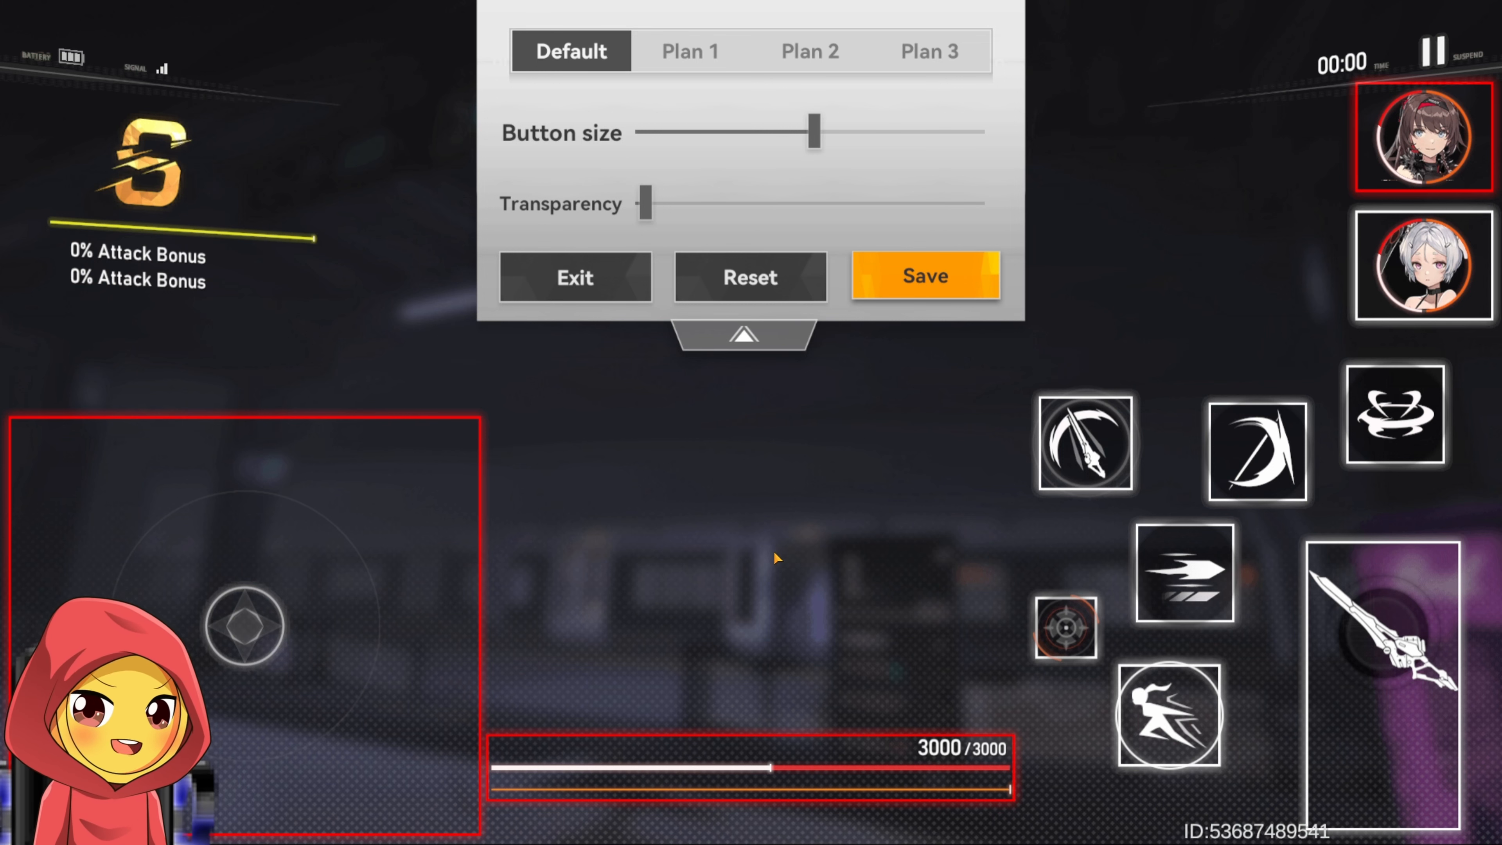
Select the Plan 1 layout and drag its Button size slider a little larger
left_click(688, 51)
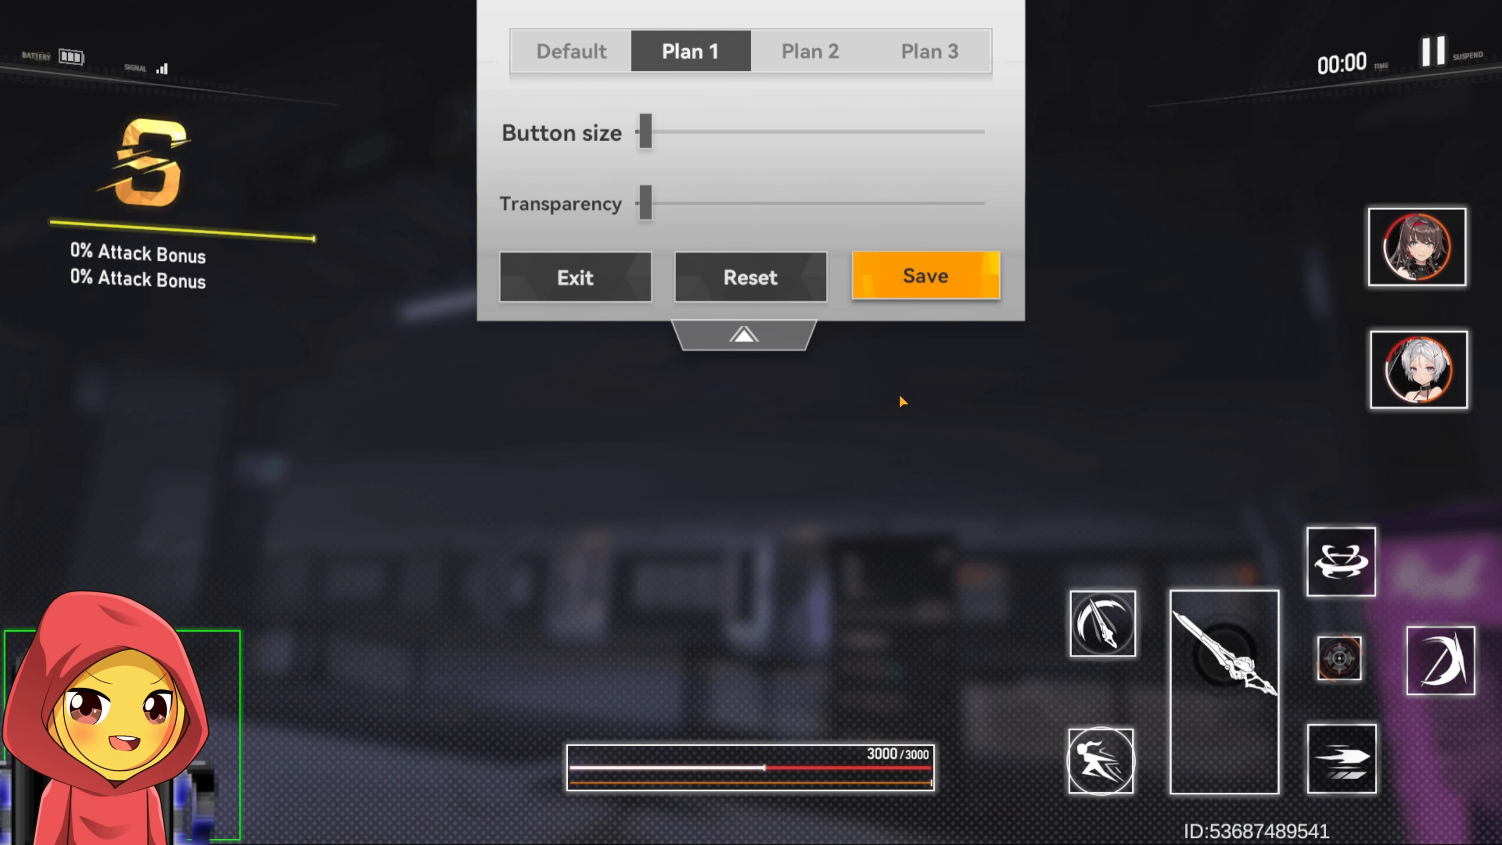
mouse_move(645, 137)
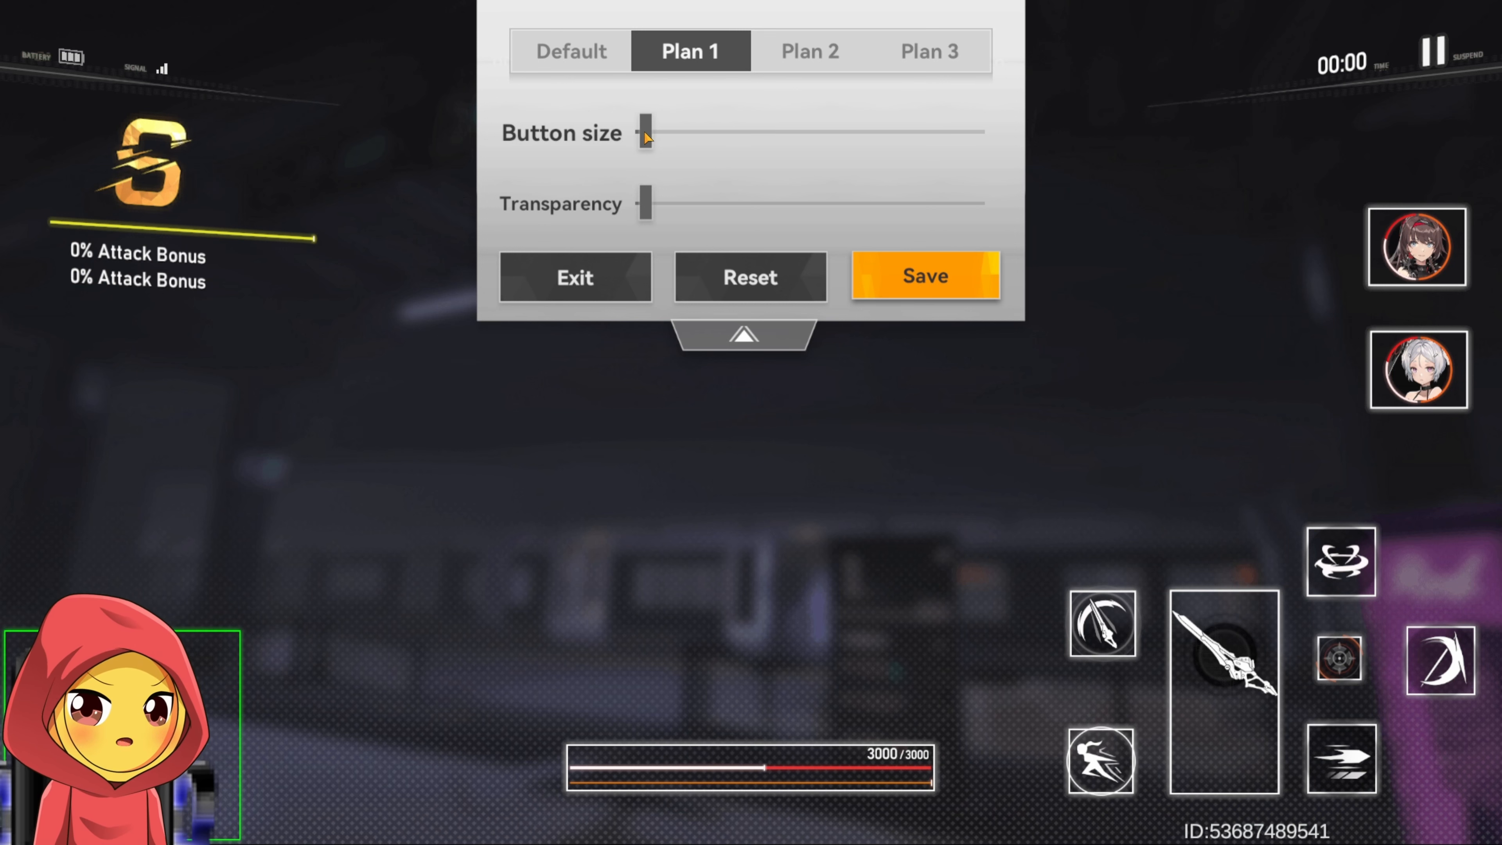
left_click_drag(644, 133, 709, 133)
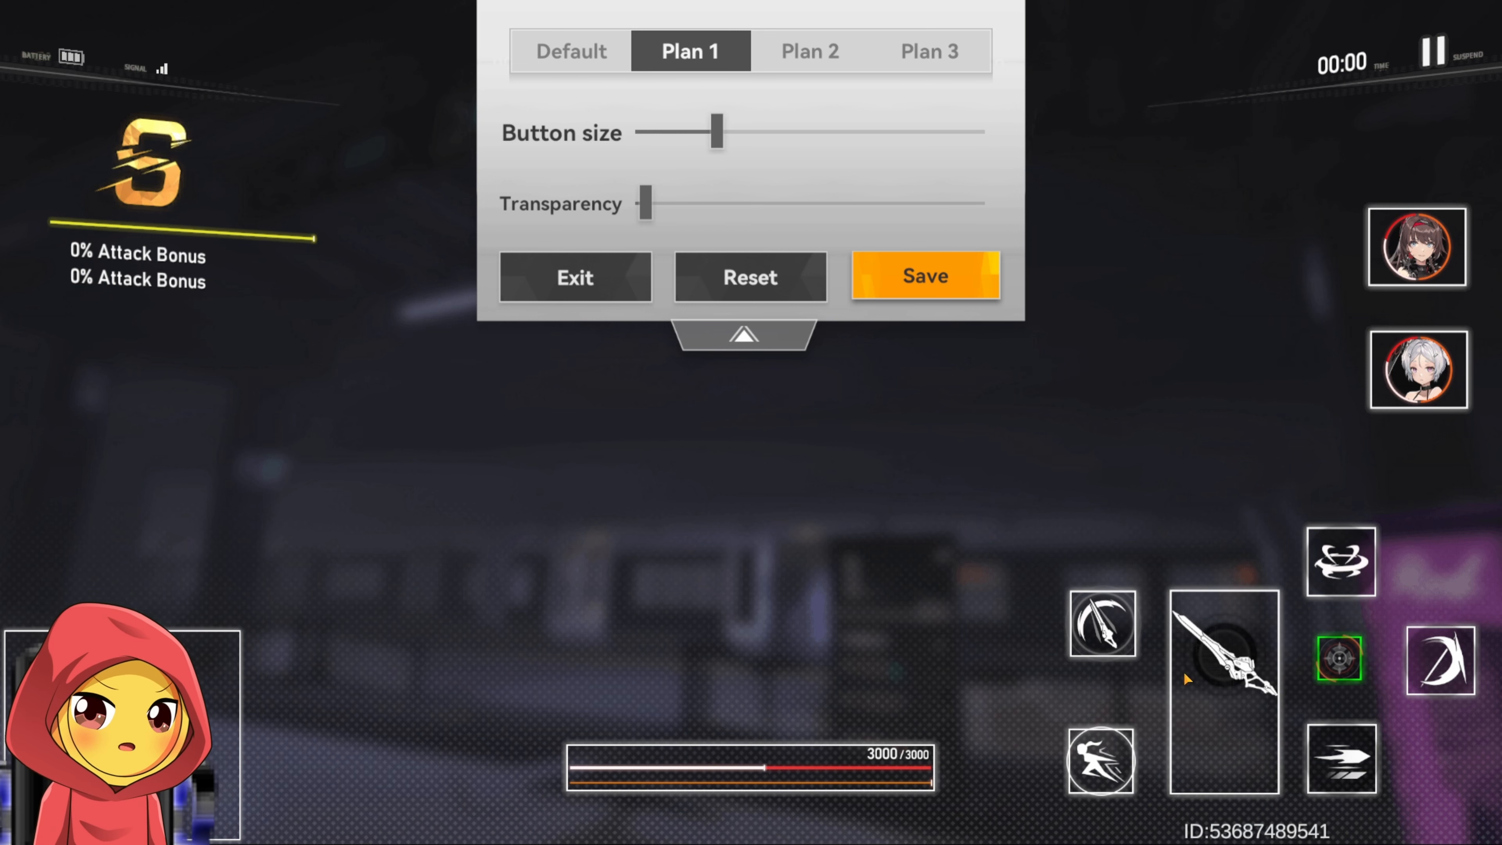
mouse_move(1152, 389)
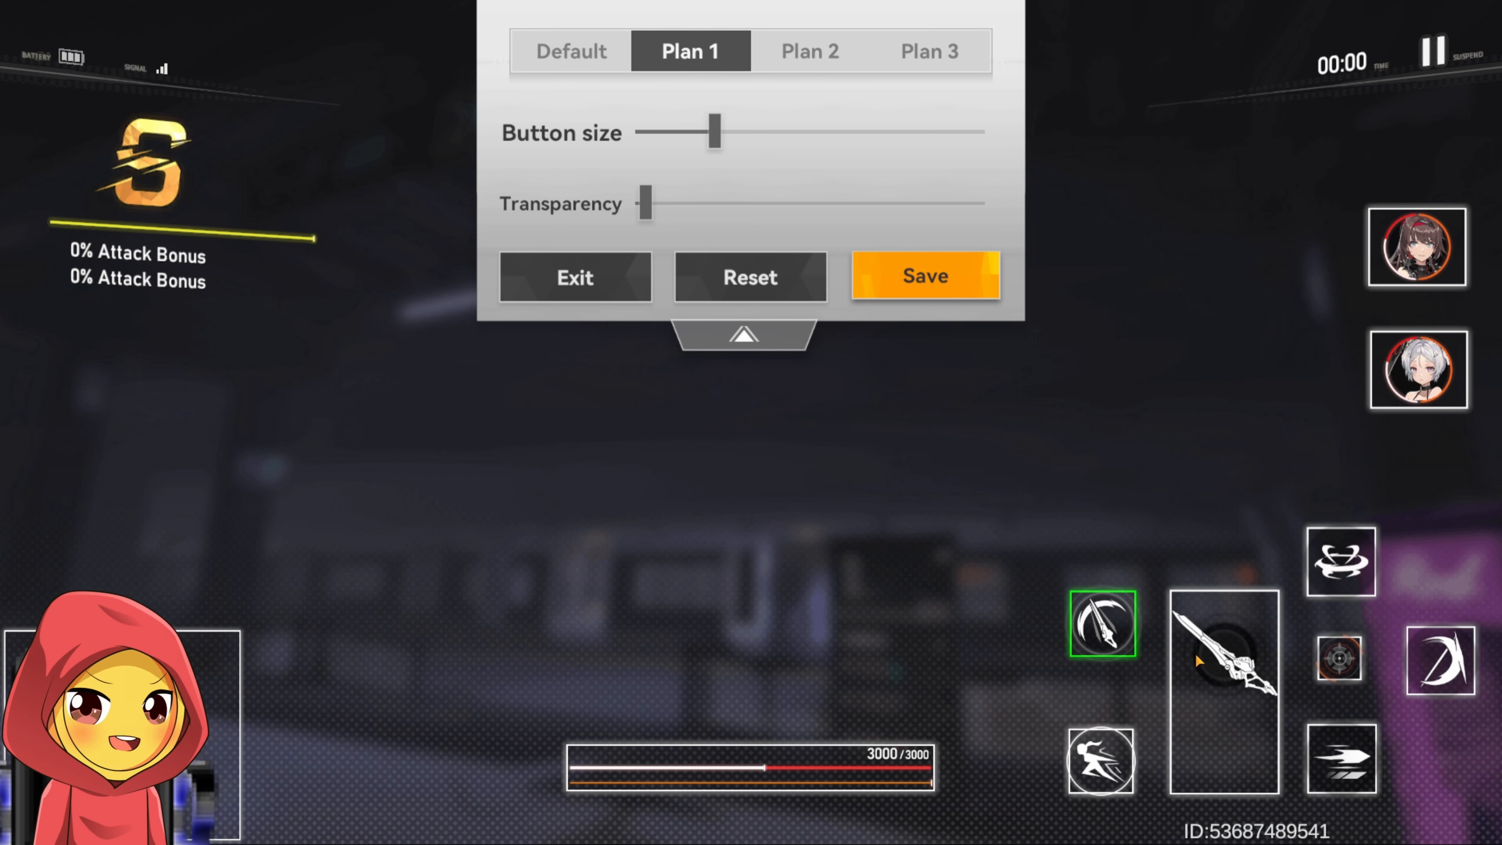
left_click(1102, 762)
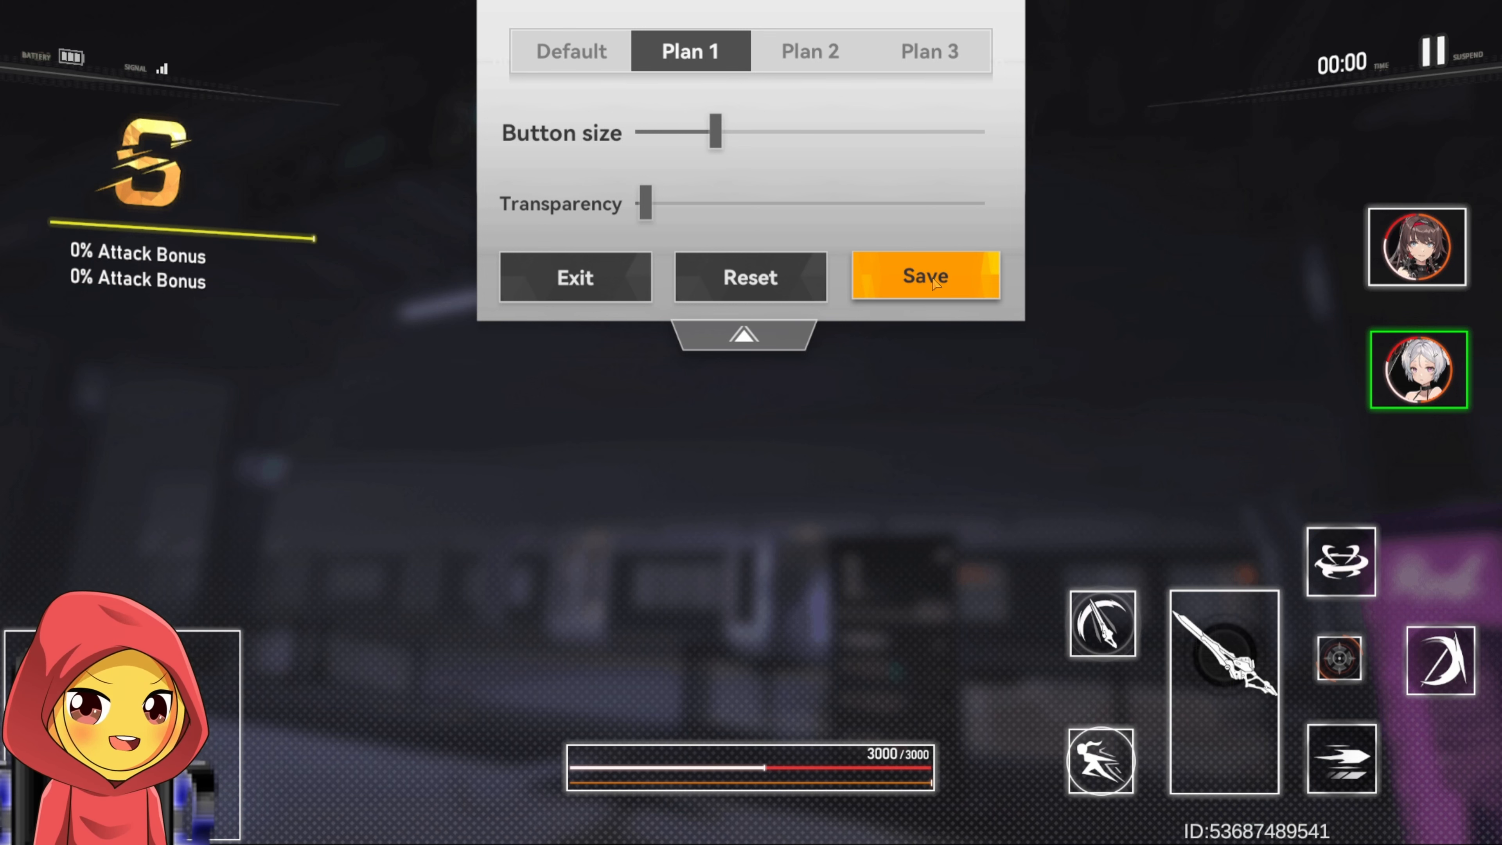
Save Plan 1 as the active battle button layout
left_click(571, 50)
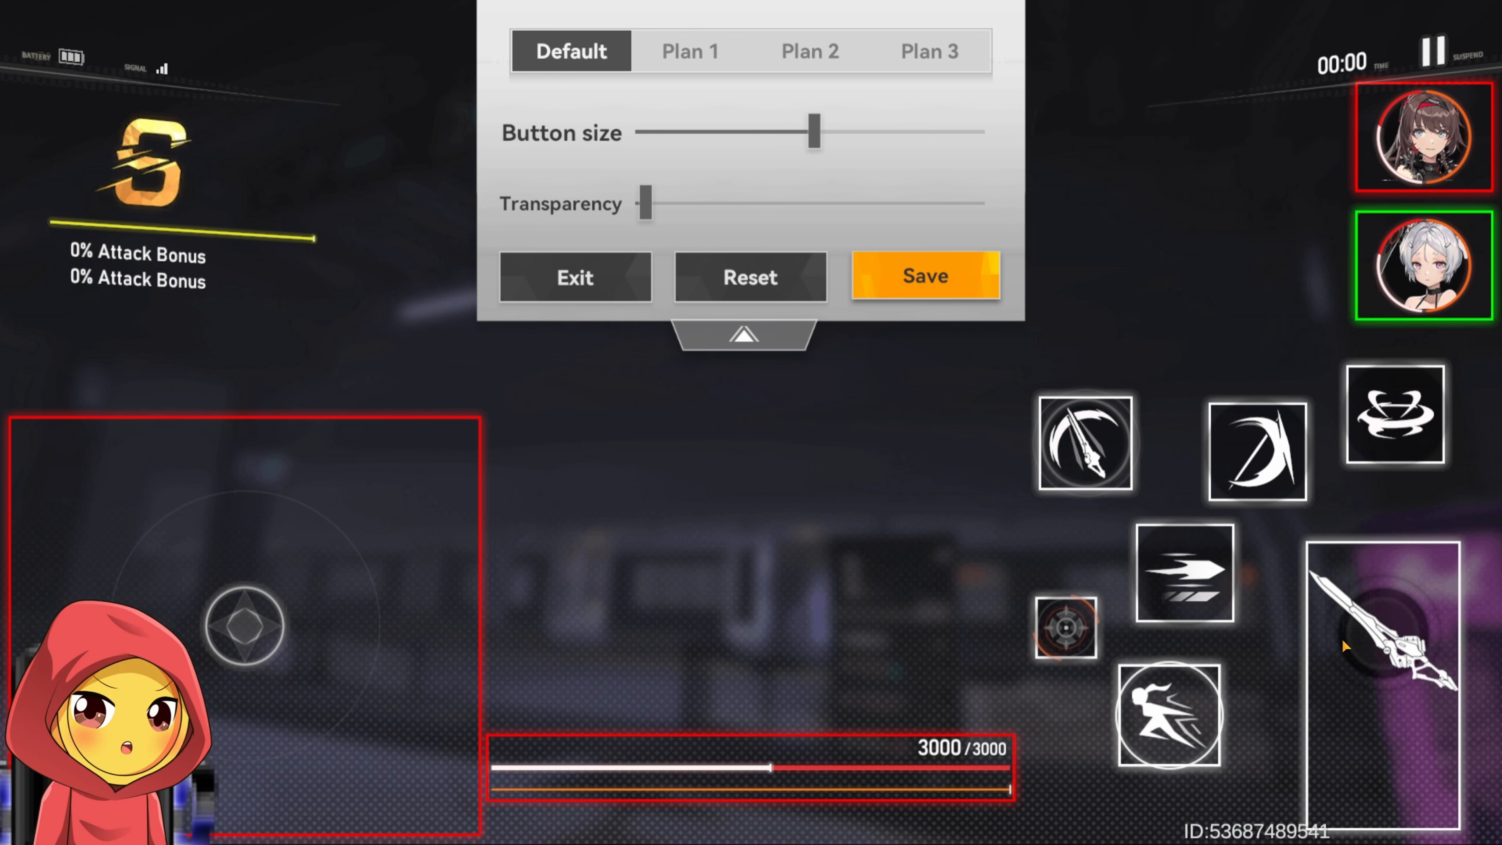
left_click(688, 50)
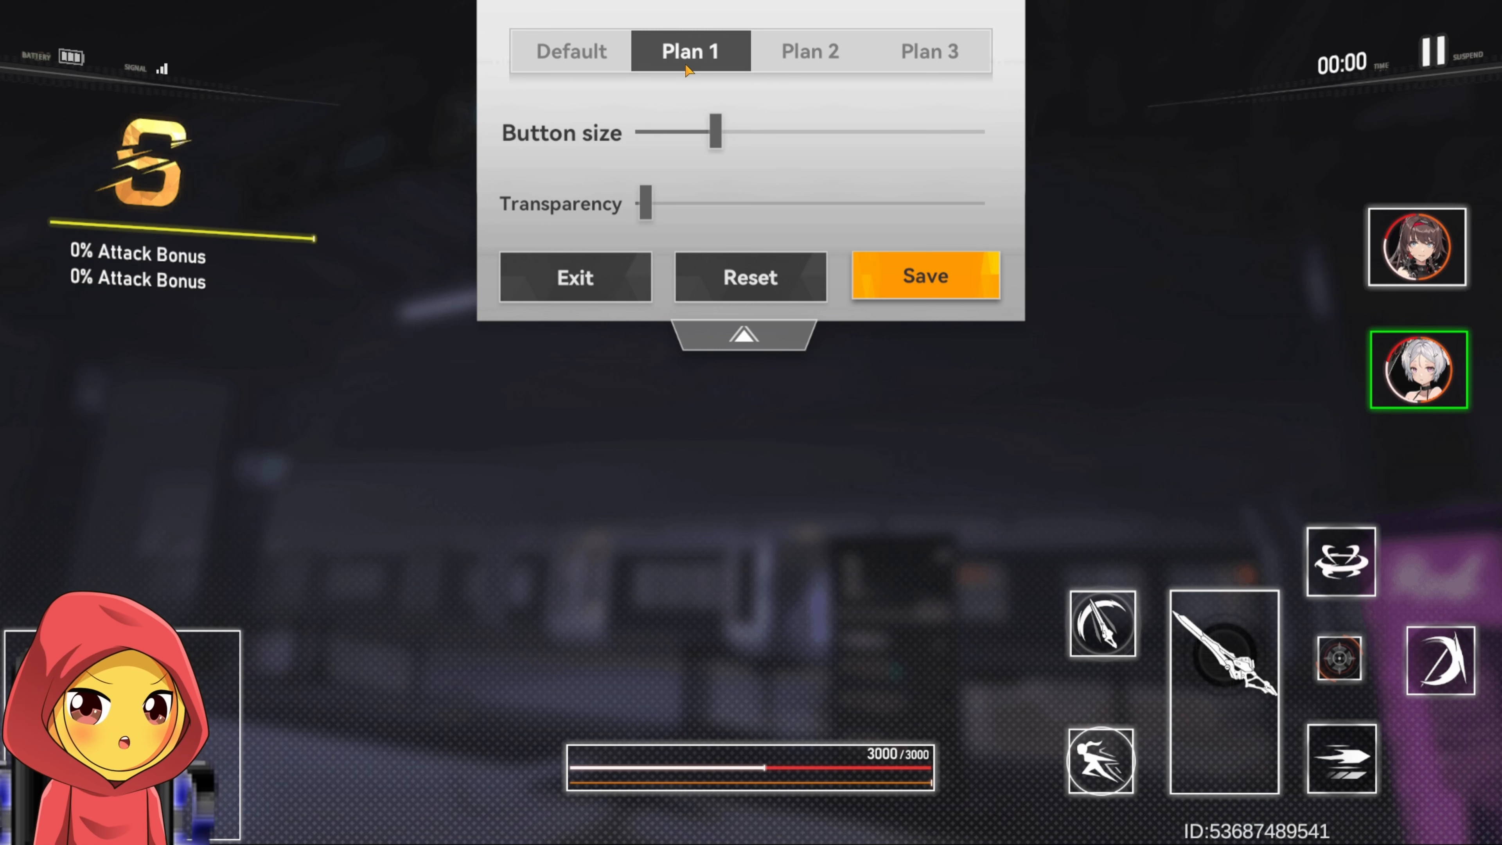
left_click(923, 276)
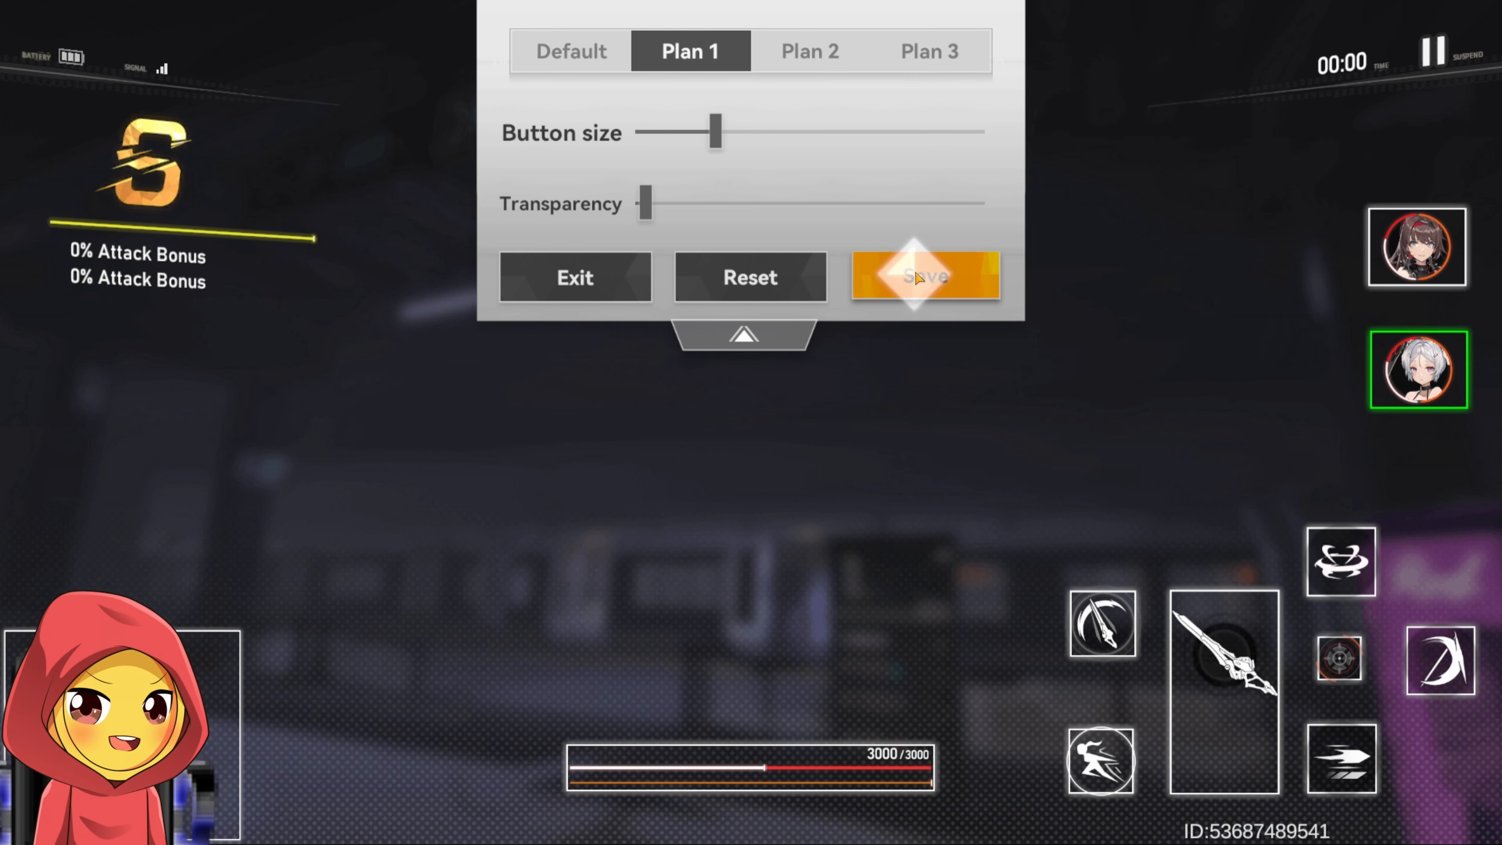
Leave the editor and start The Innocence character tutorial battle via Depart, Engage, START
left_click(923, 277)
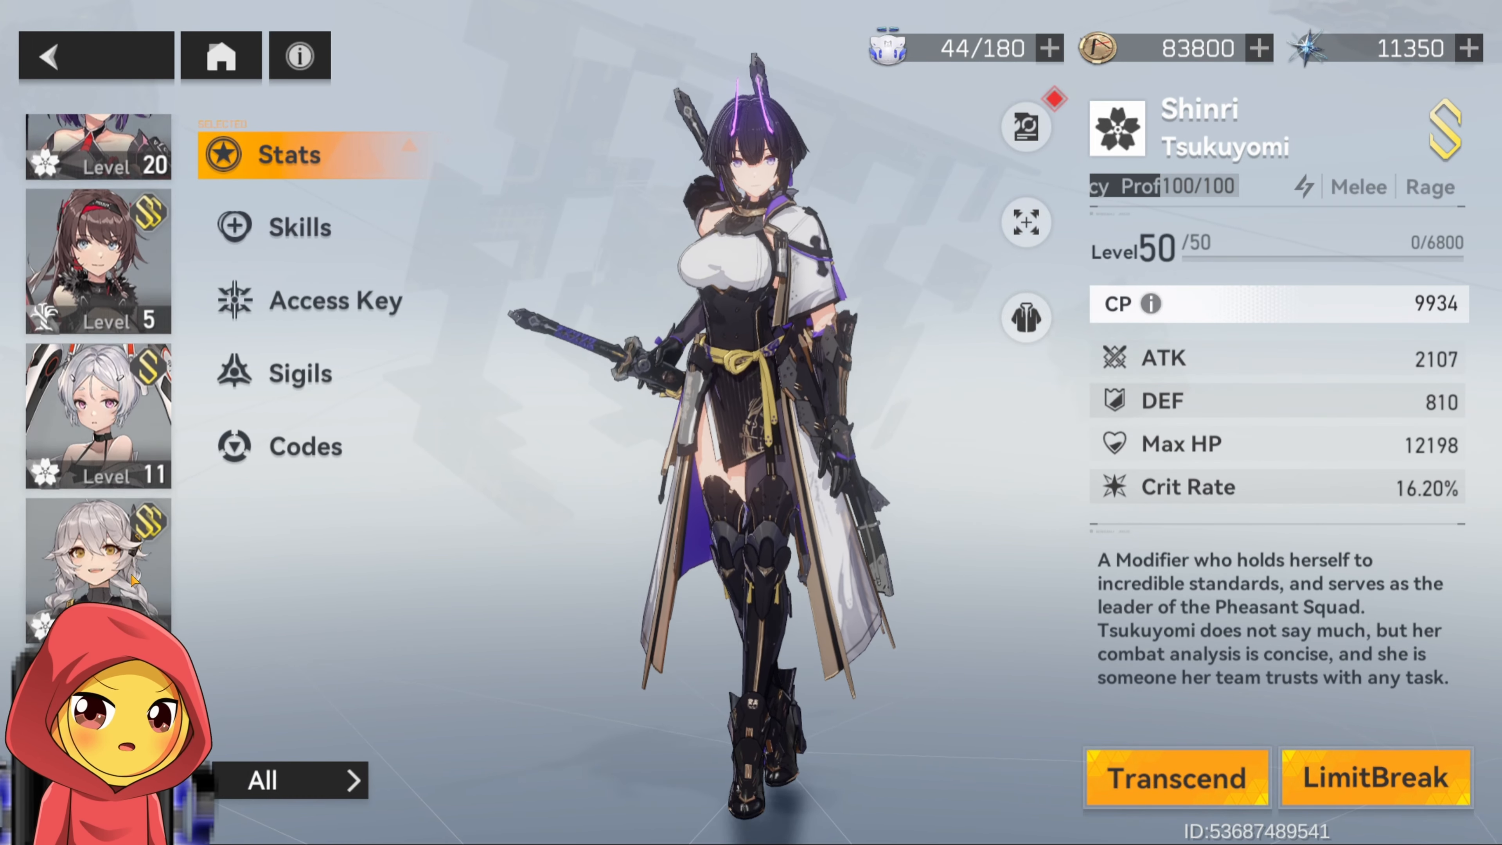
scroll("down", 3)
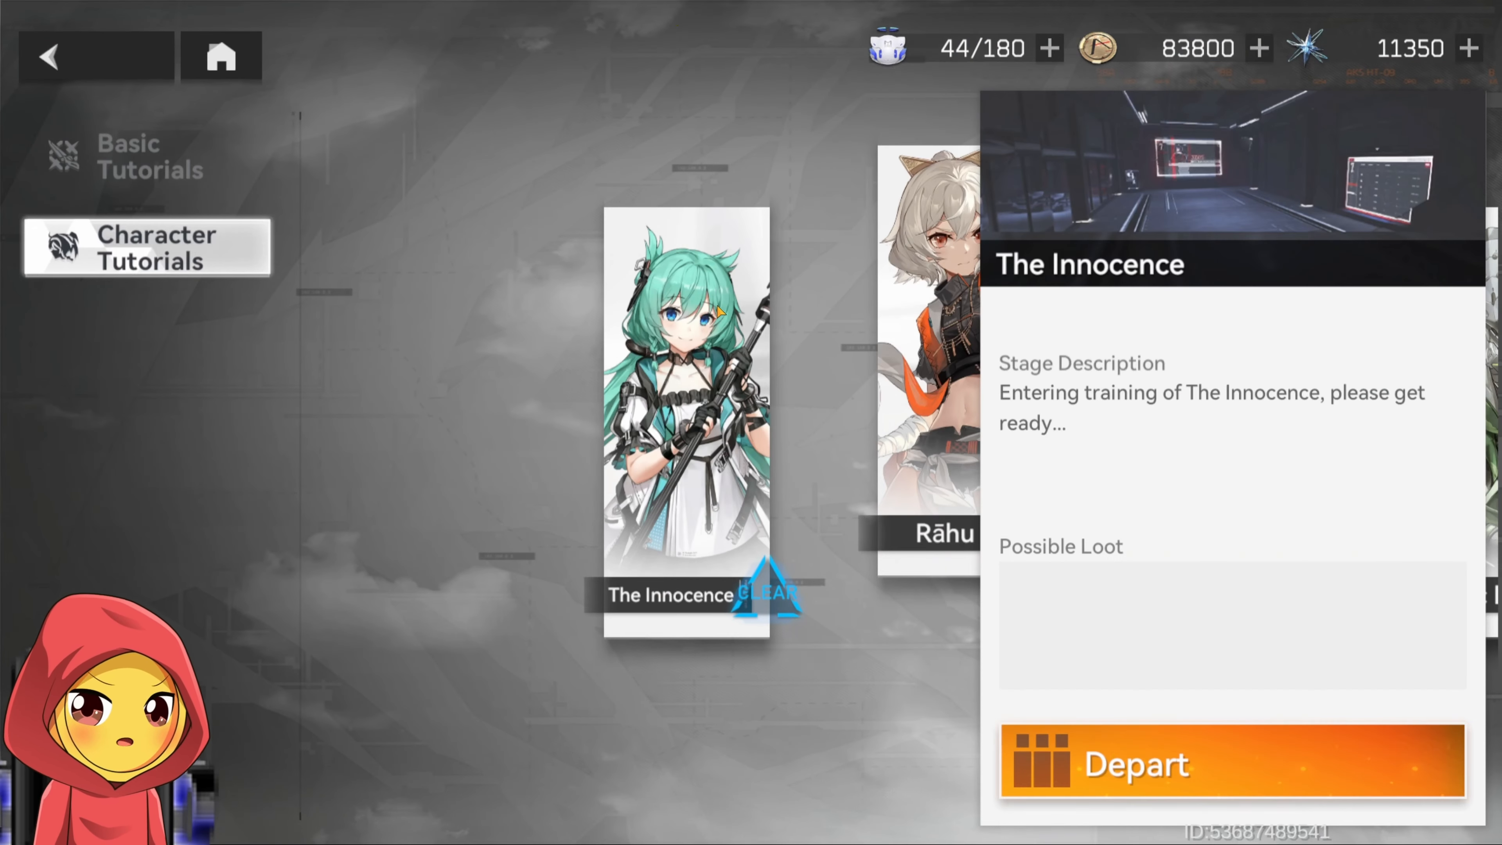
left_click(1230, 764)
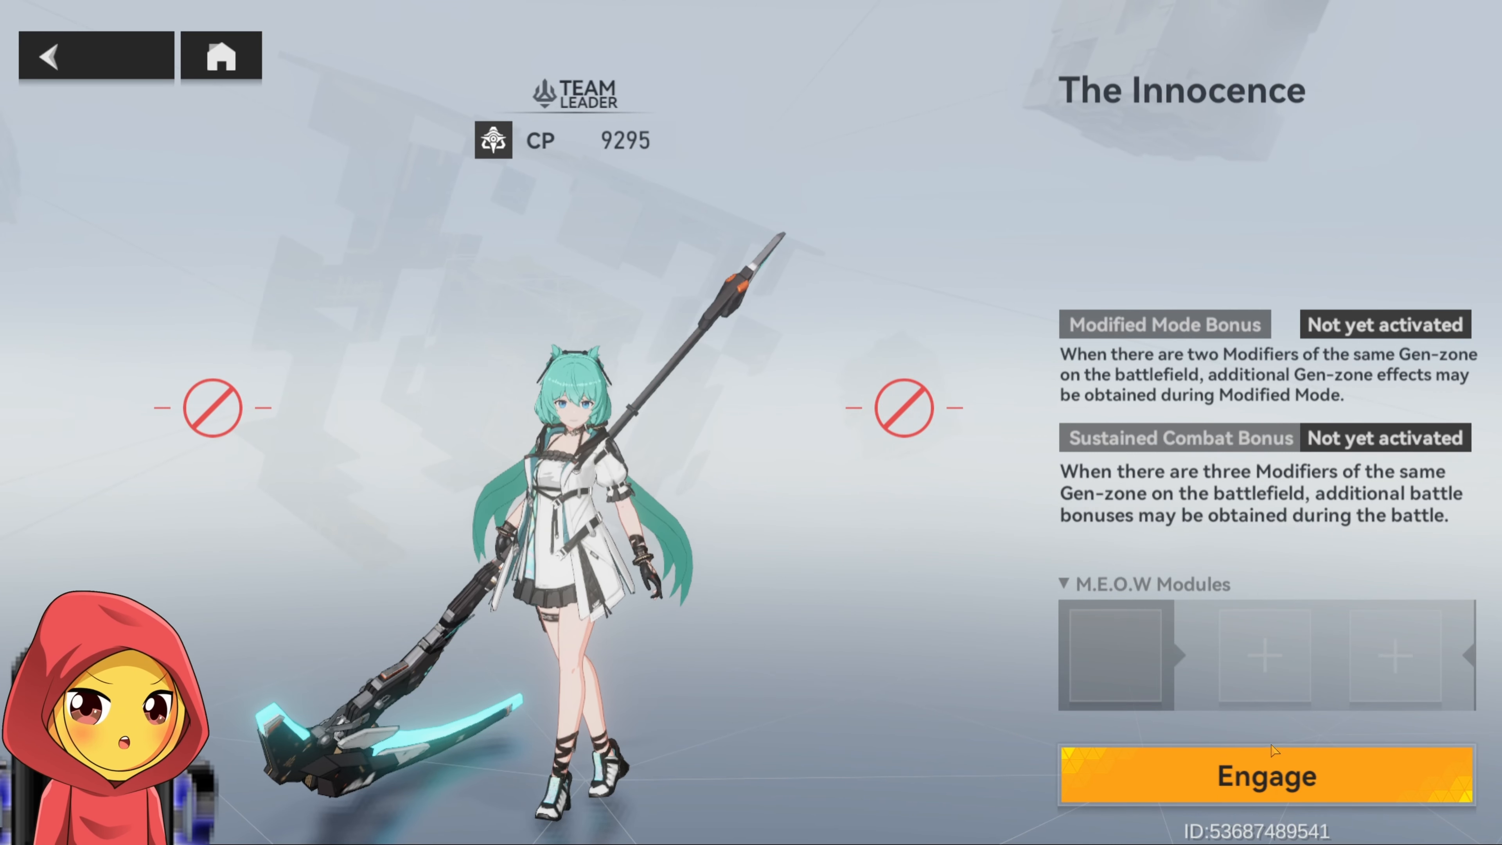
left_click(1264, 776)
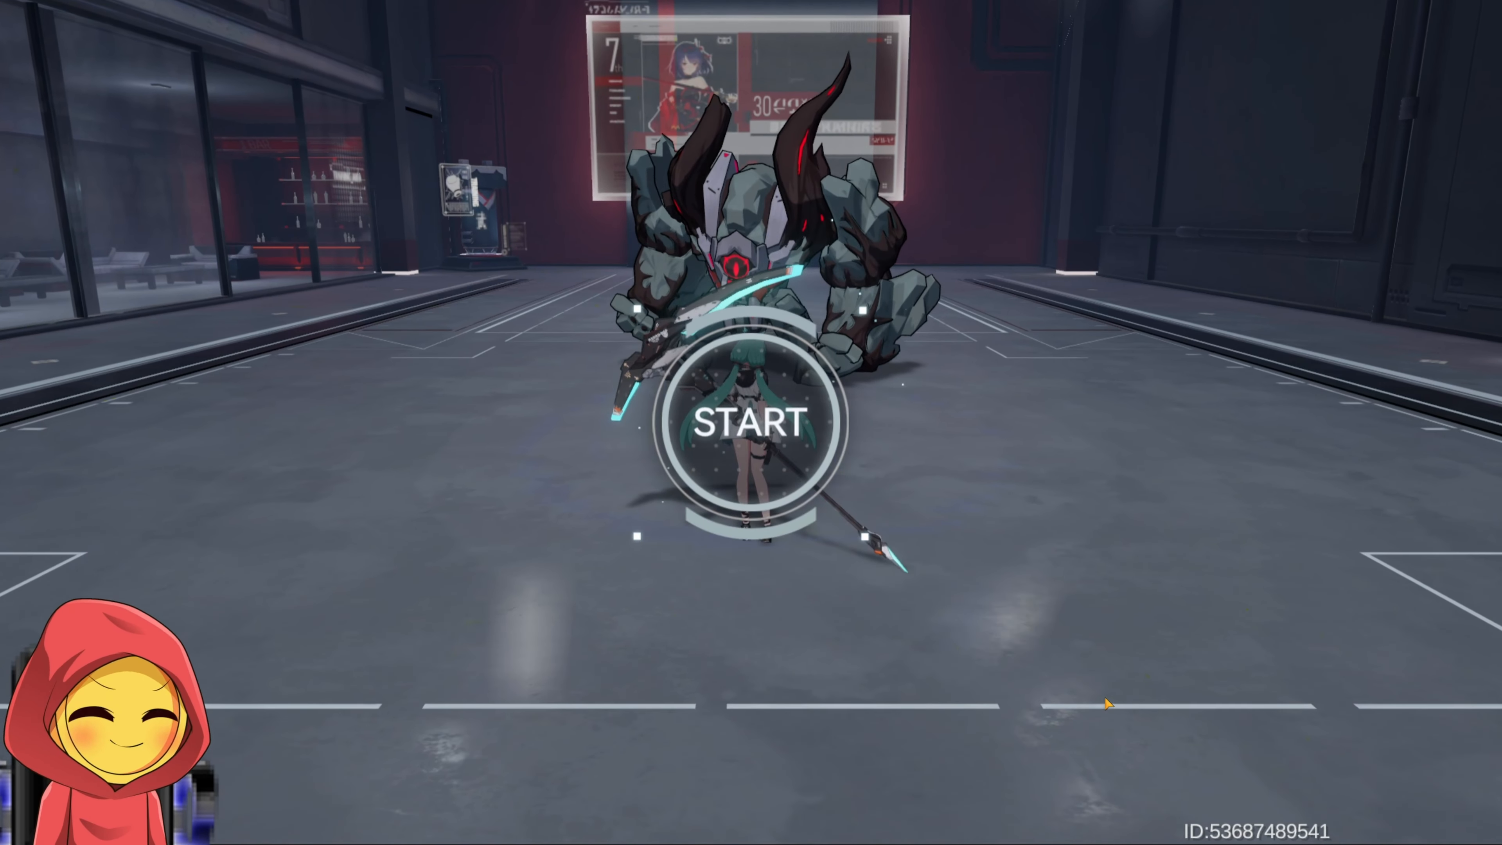
left_click(759, 422)
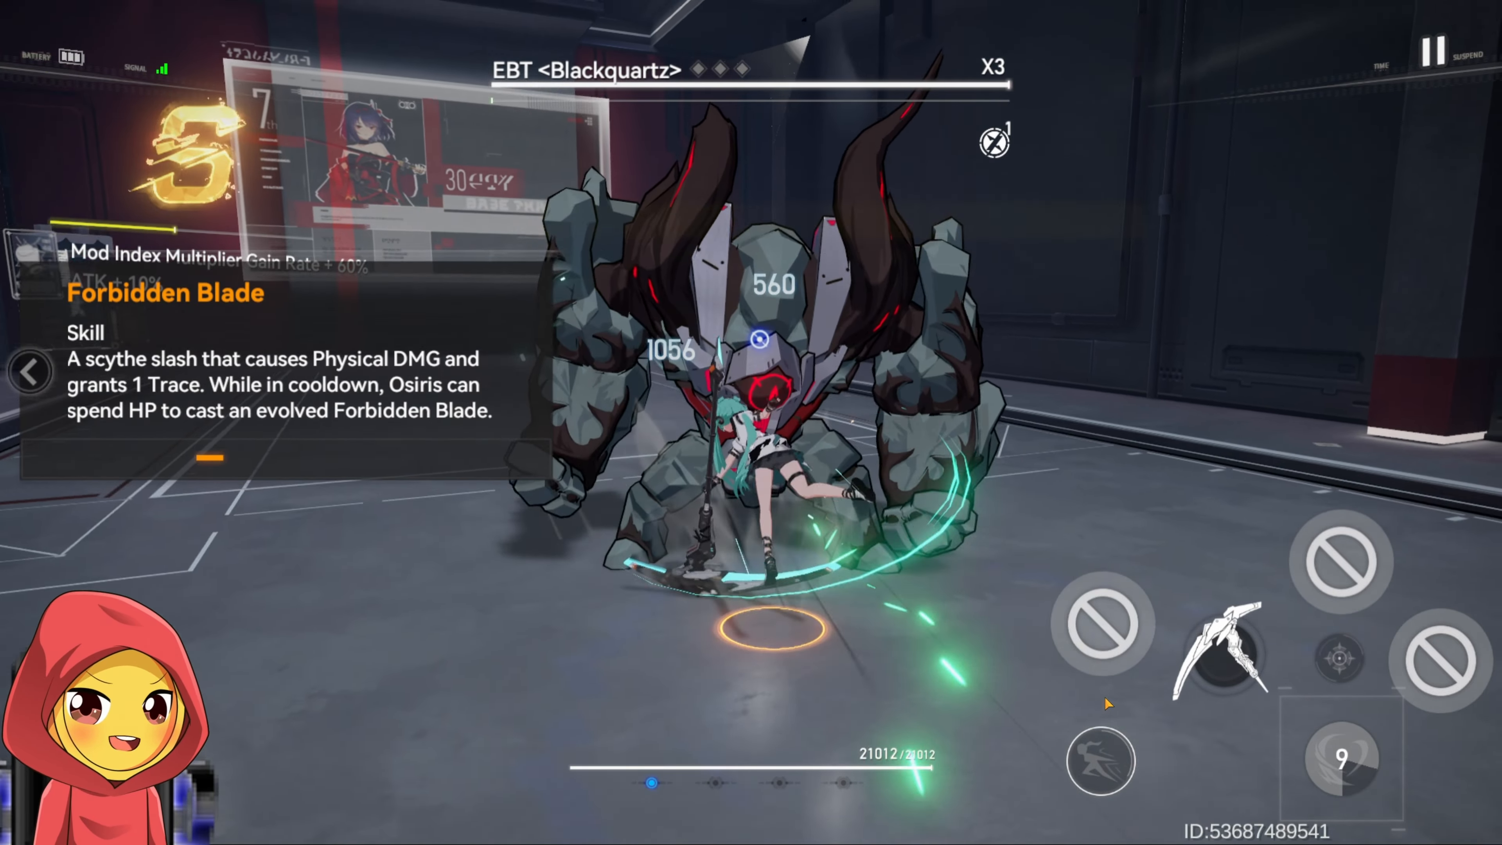
Attack the training enemy and unleash the ultimate skill
left_click(1438, 660)
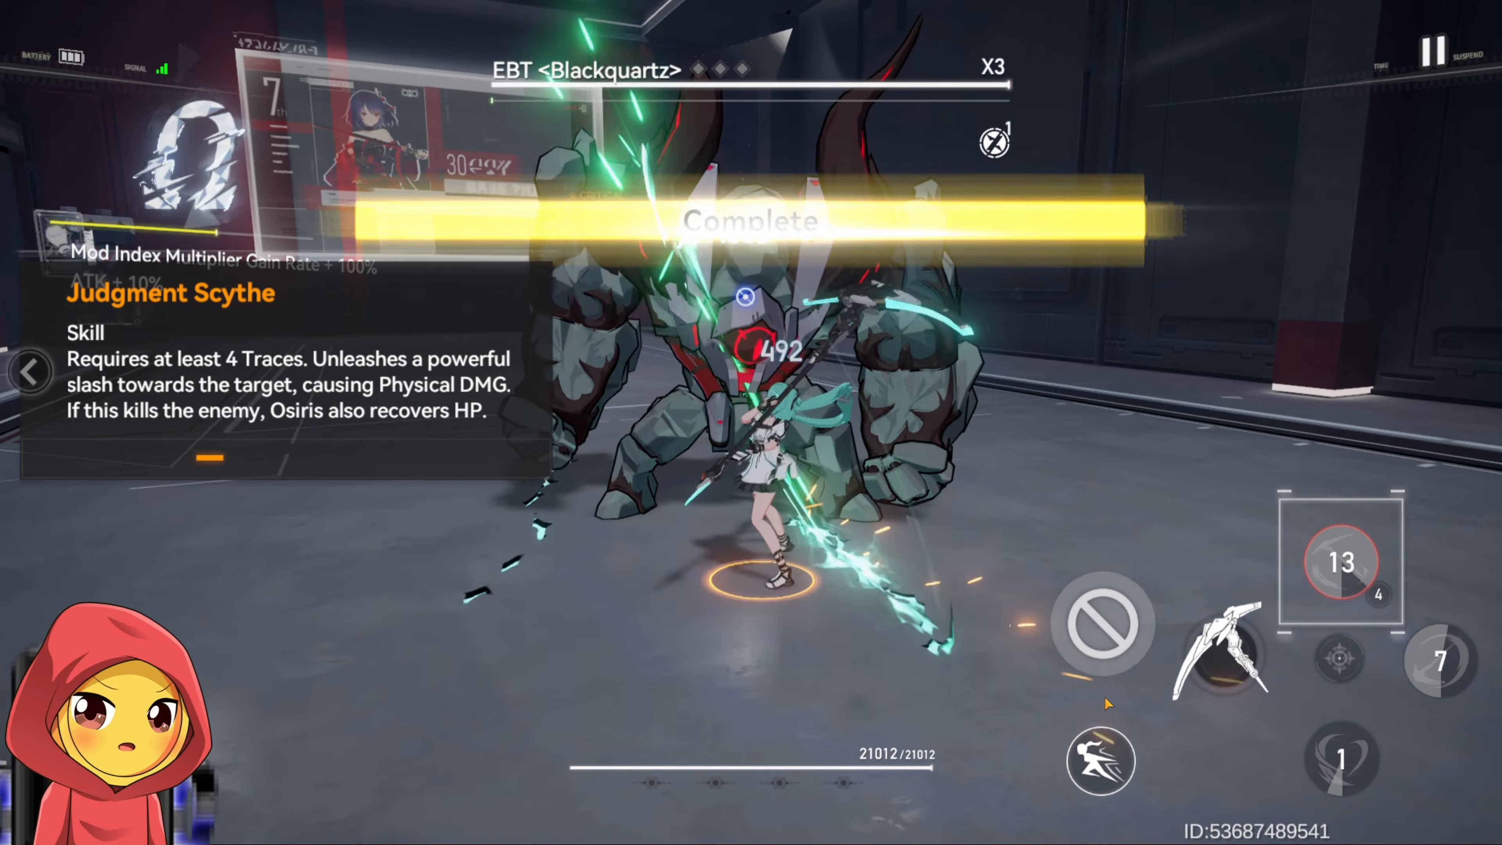
left_click(1101, 623)
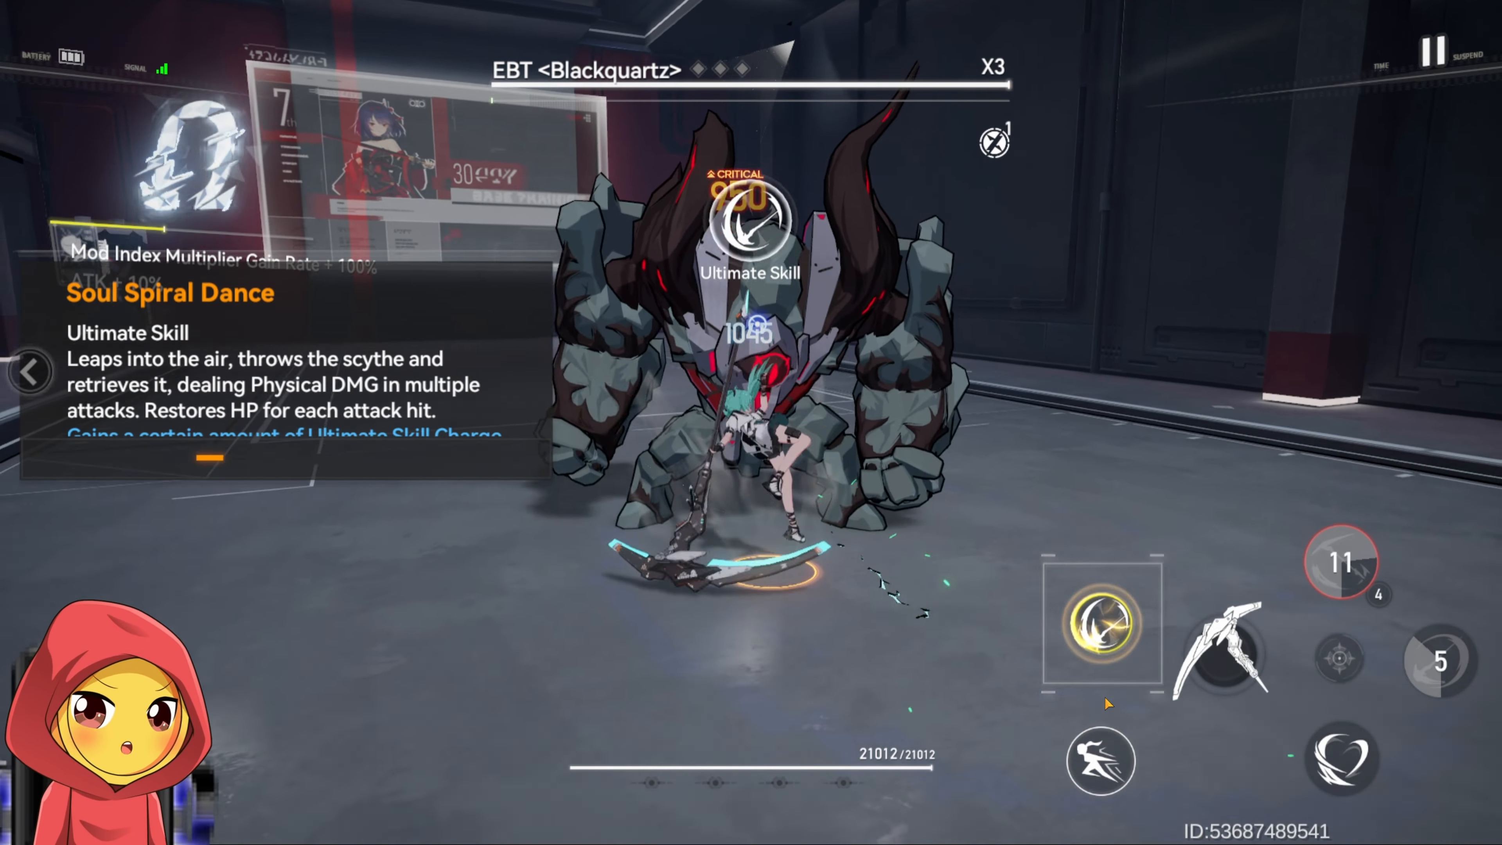
left_click(1100, 627)
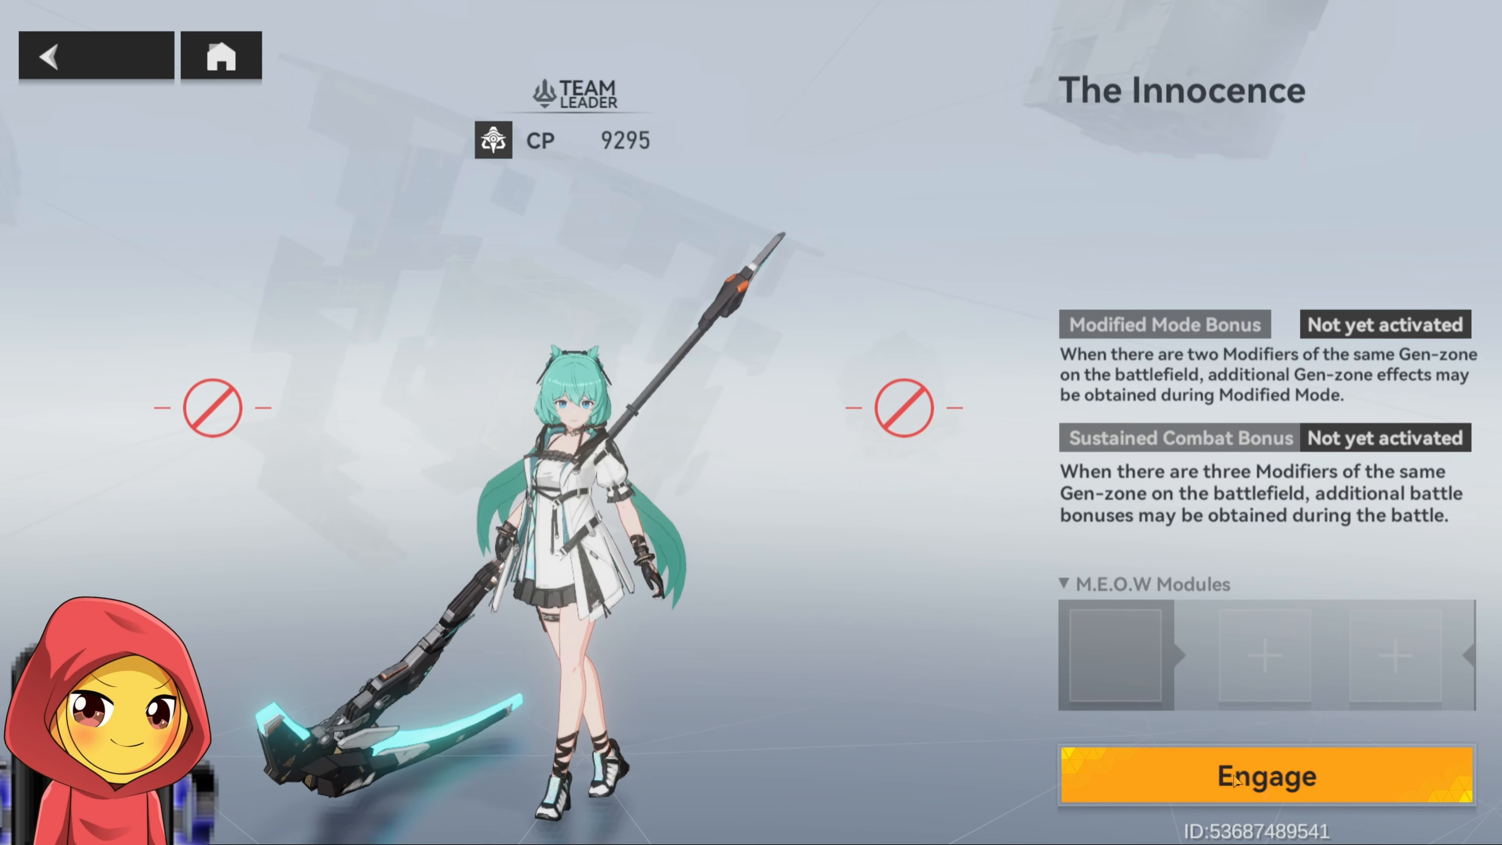
Pause the battle and scroll through the controller bindings under Control
left_click(1267, 777)
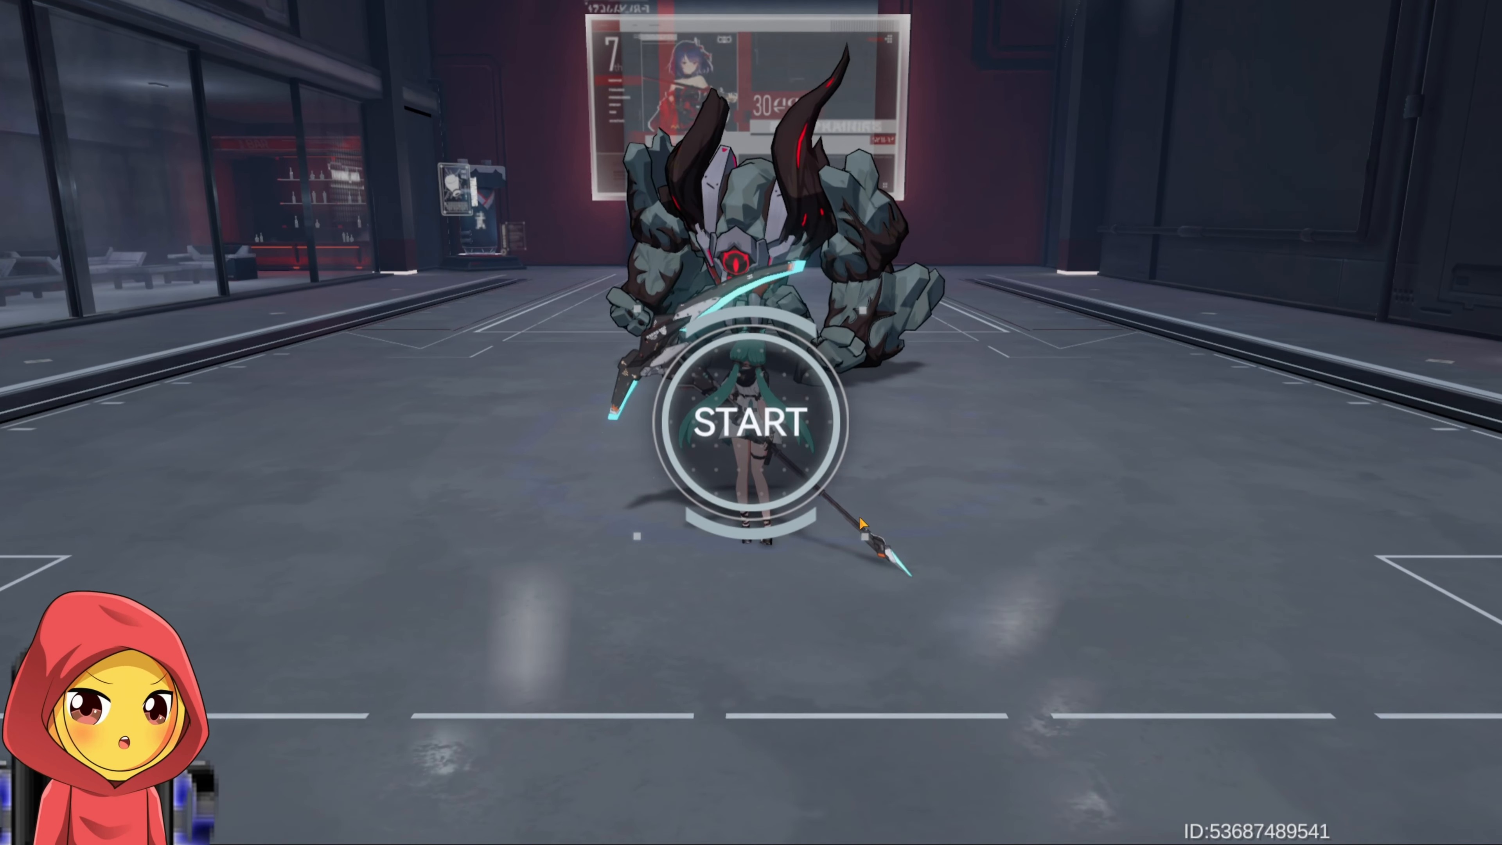
left_click(753, 421)
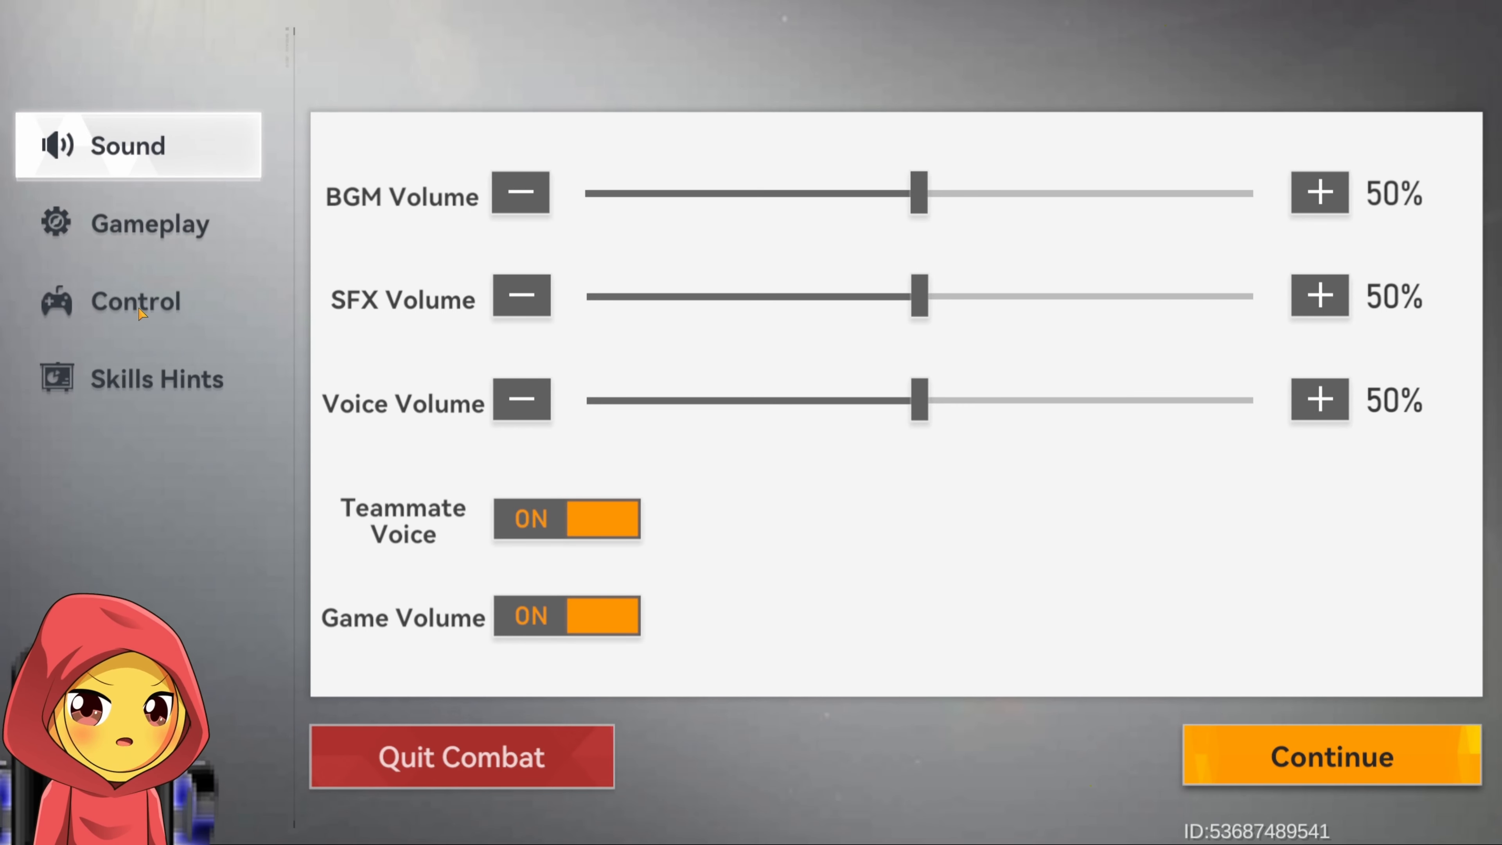
left_click(136, 300)
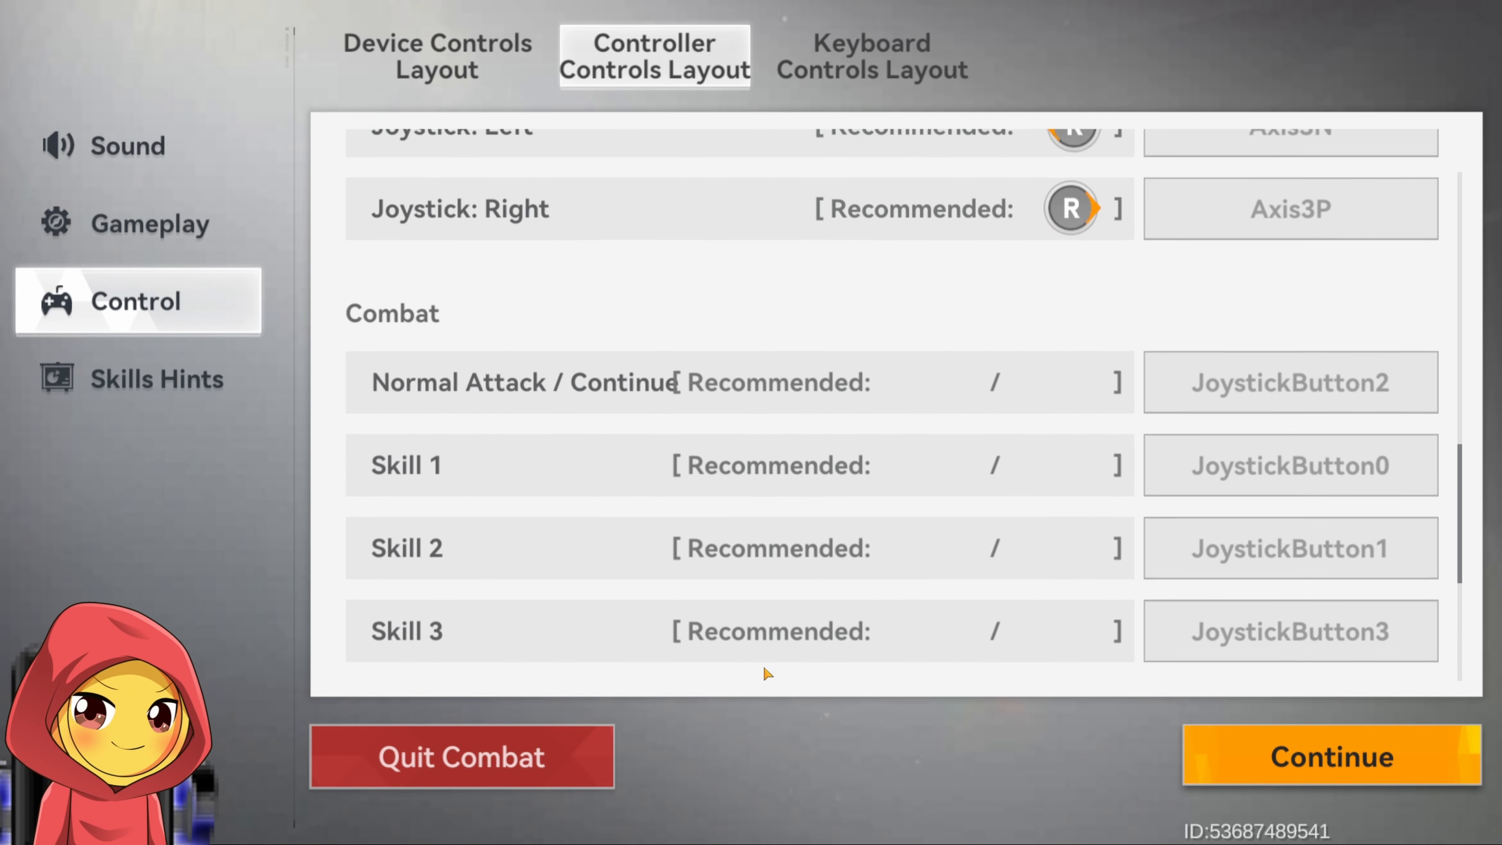
scroll("down", 3)
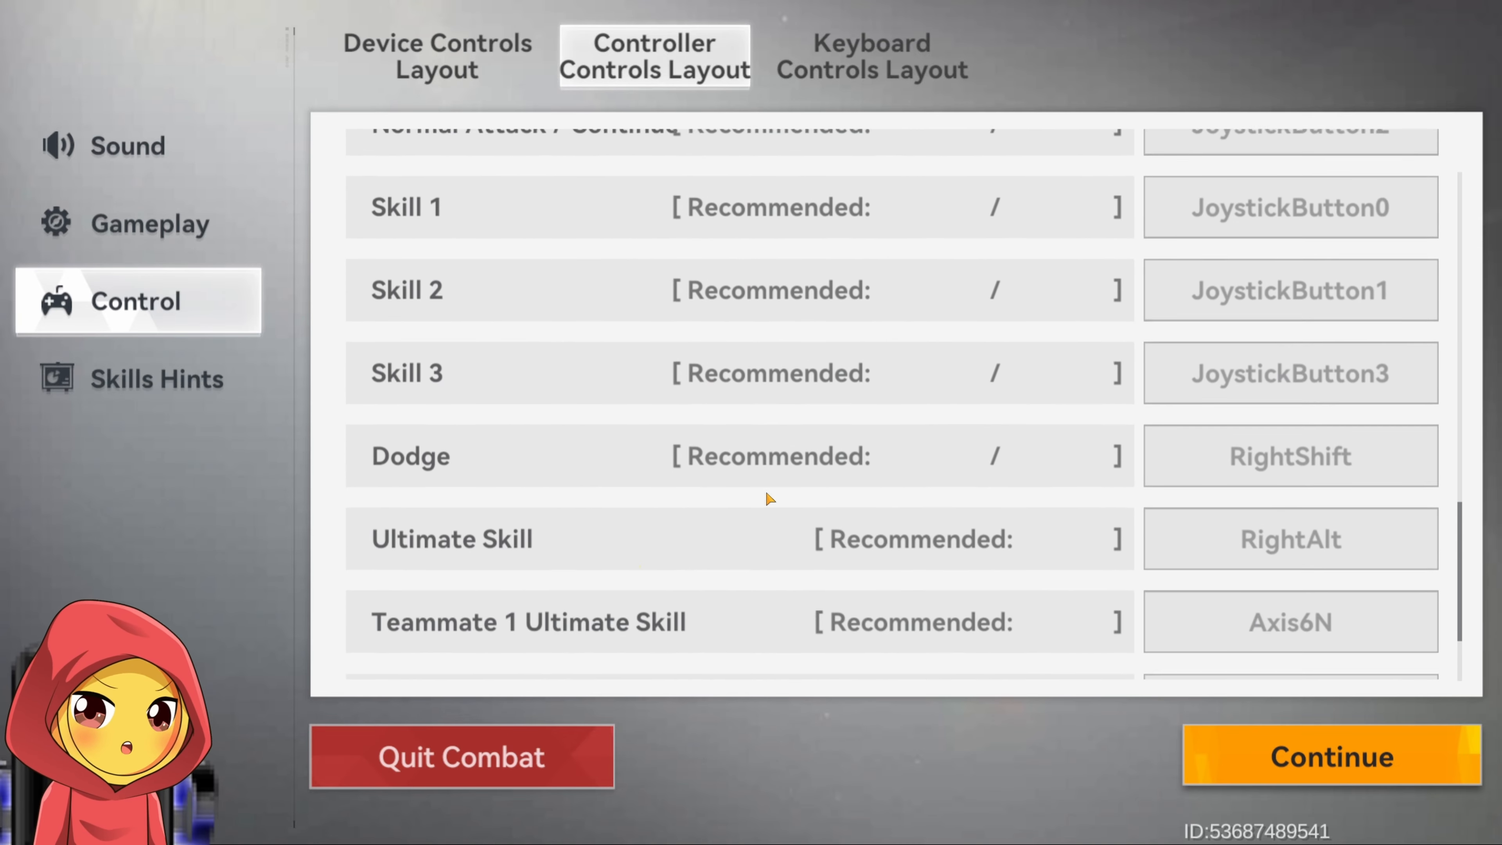
scroll("down", 3)
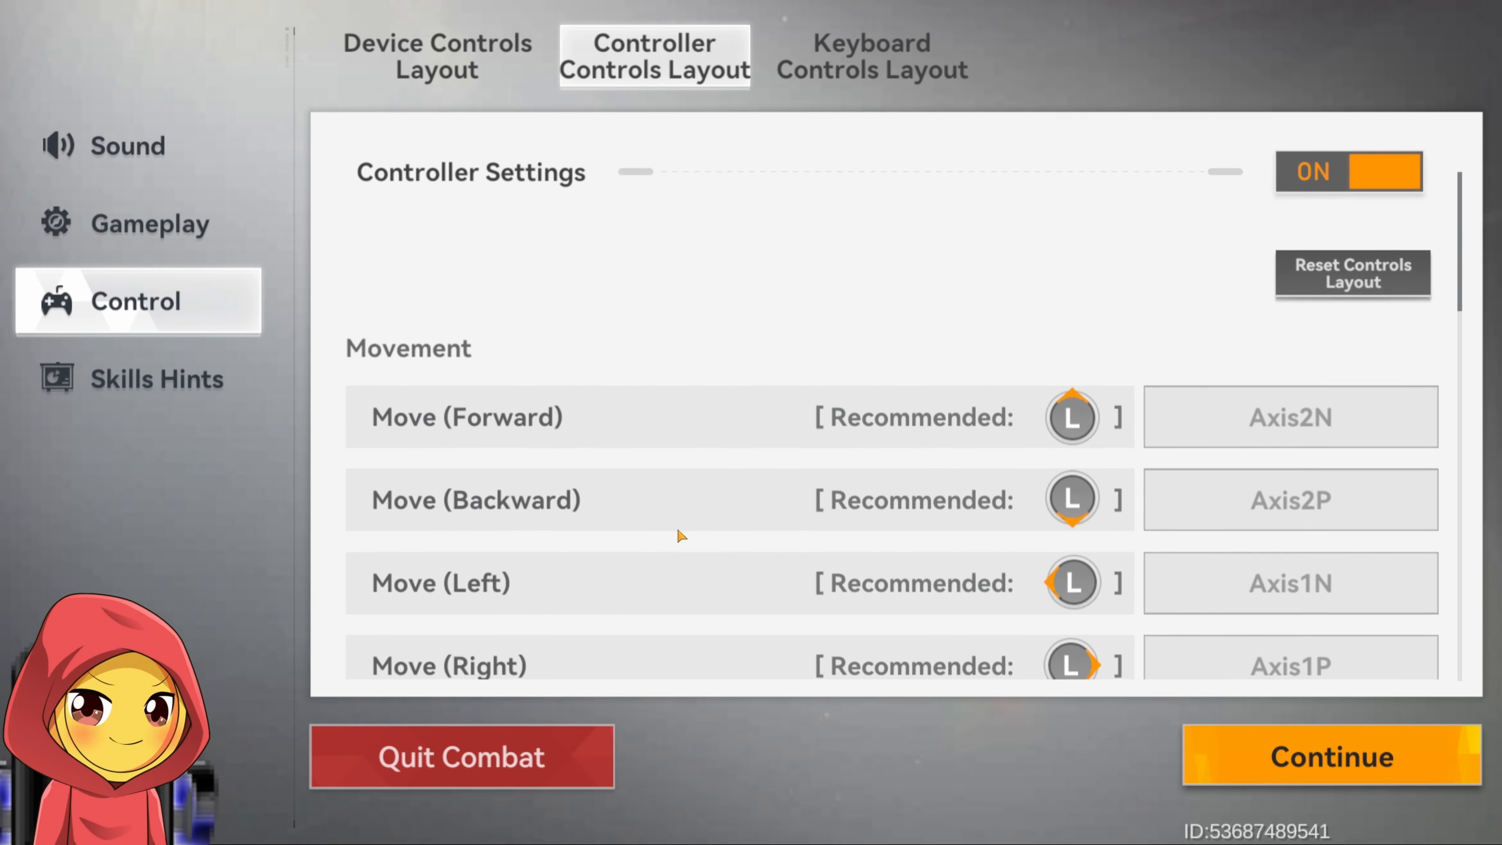
scroll("down", 3)
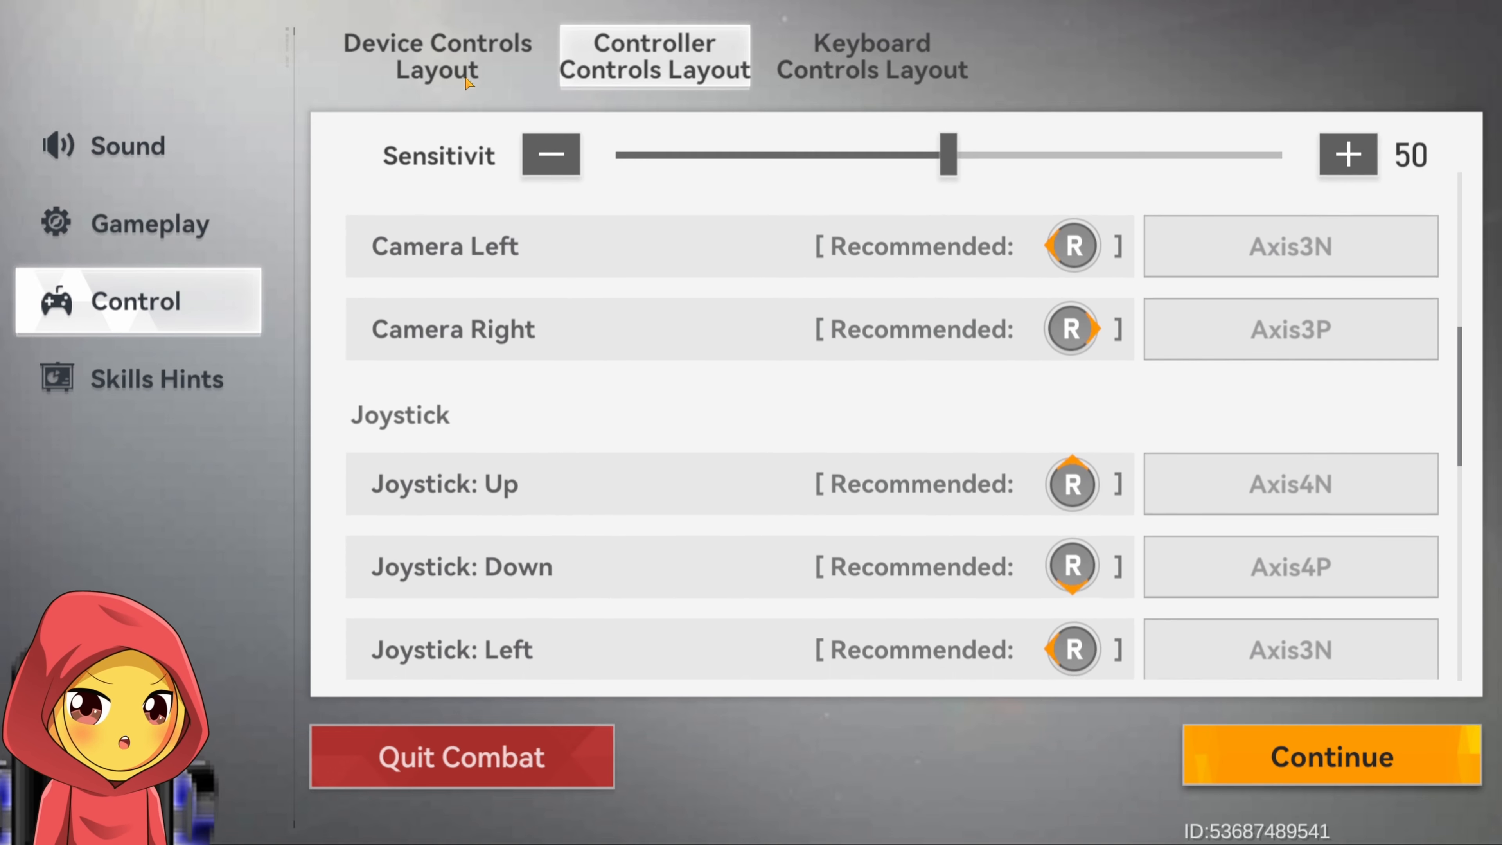
Check the Device Controls Layout page, return to the controller bindings list and leave settings
left_click(436, 56)
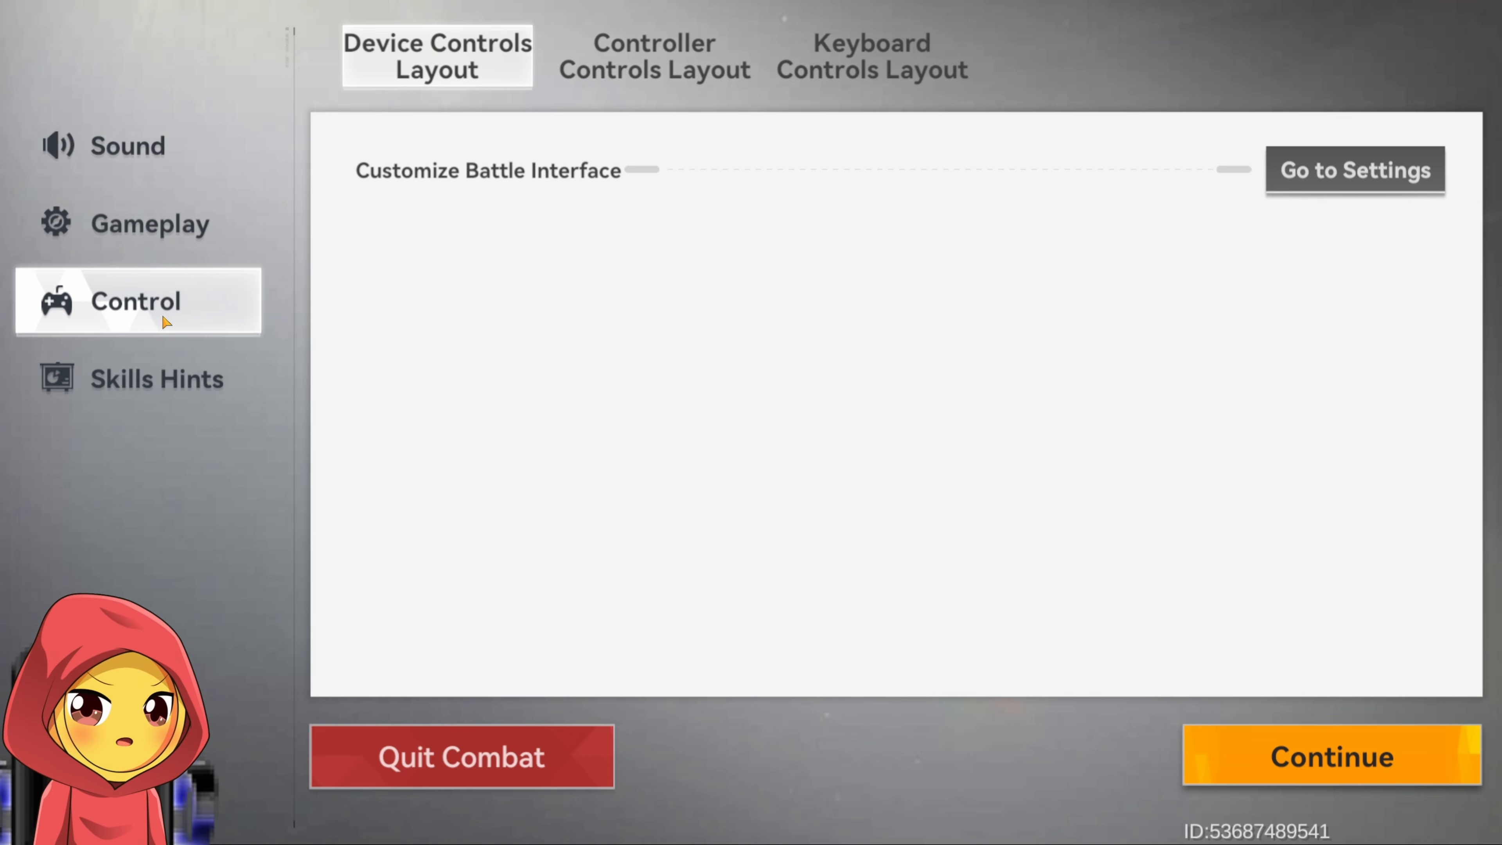
left_click(654, 56)
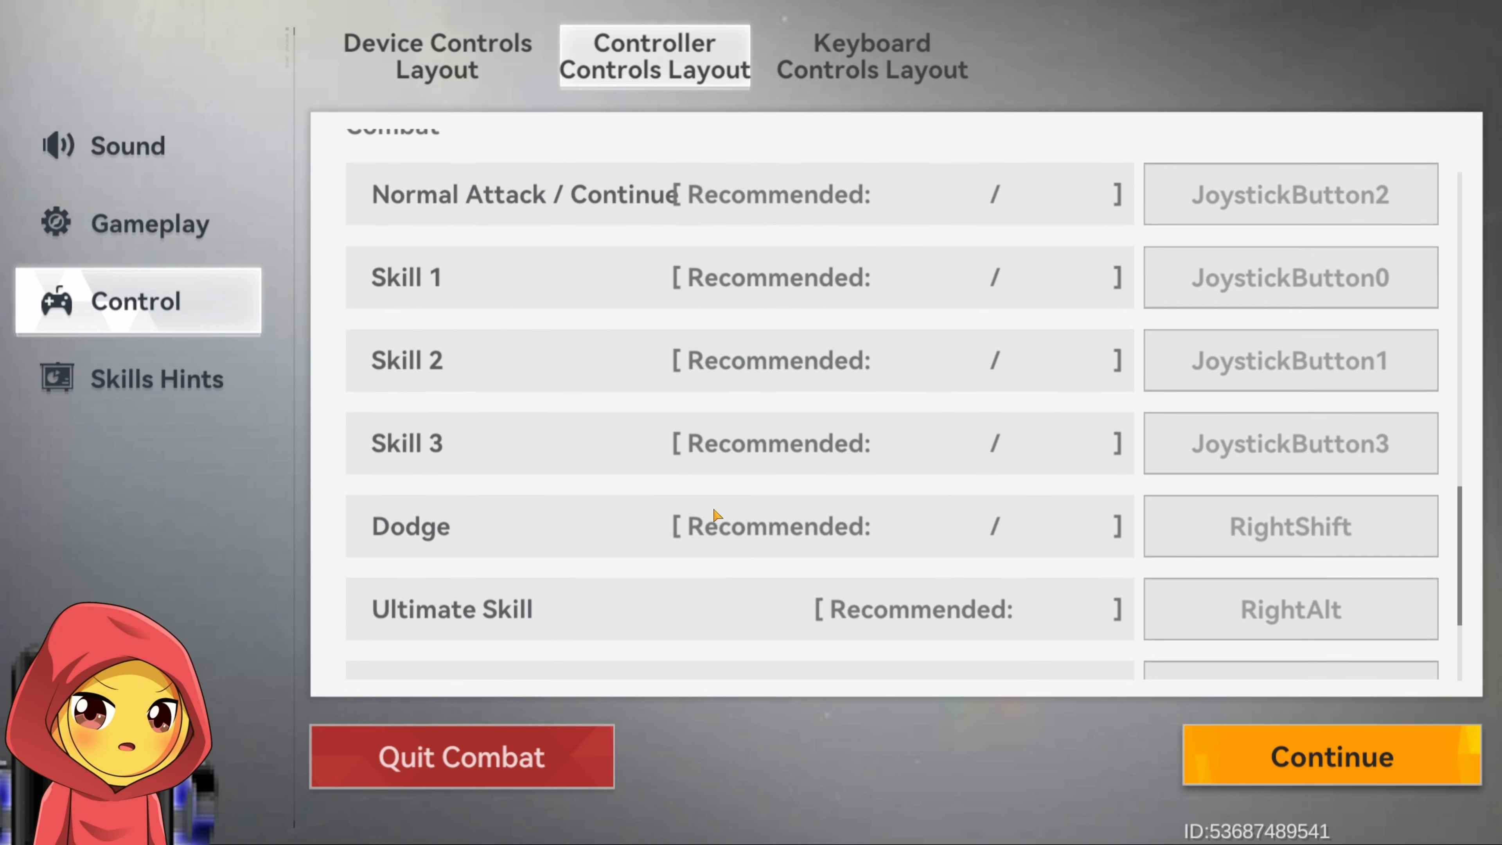
scroll("down", 3)
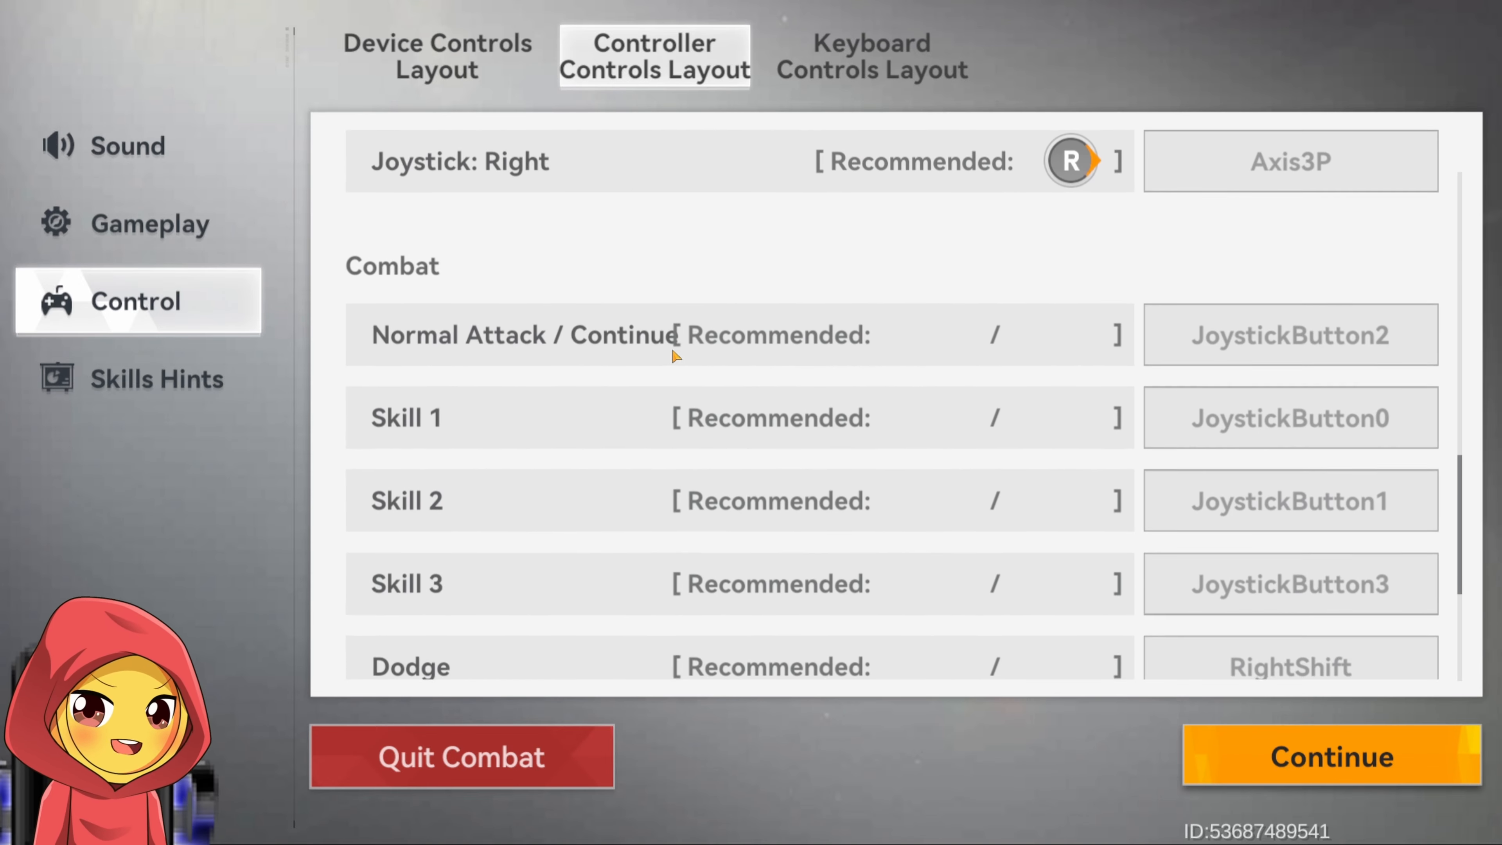
left_click(1331, 756)
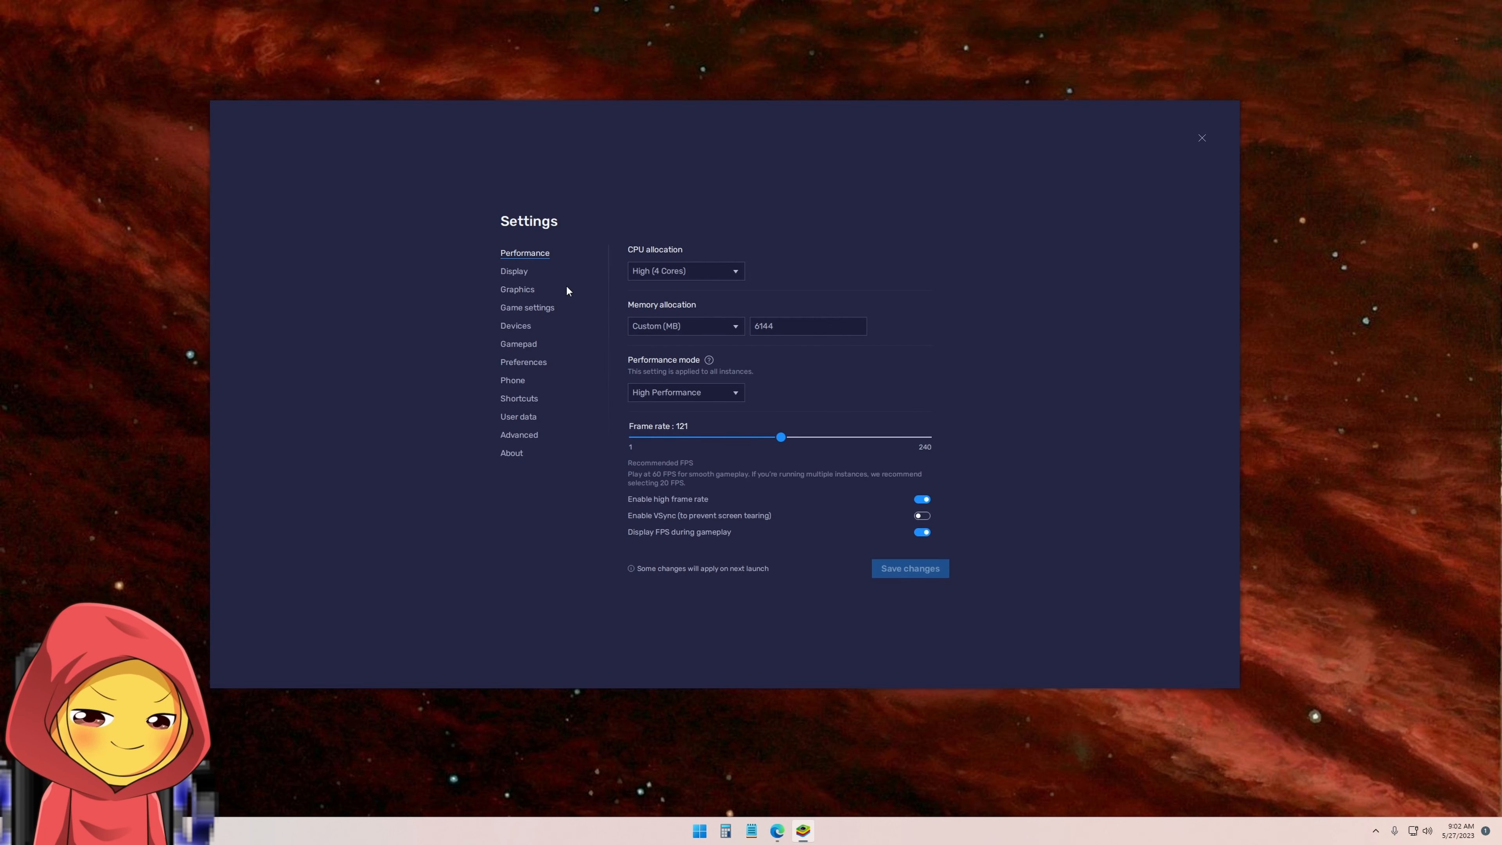
mouse_move(1190, 184)
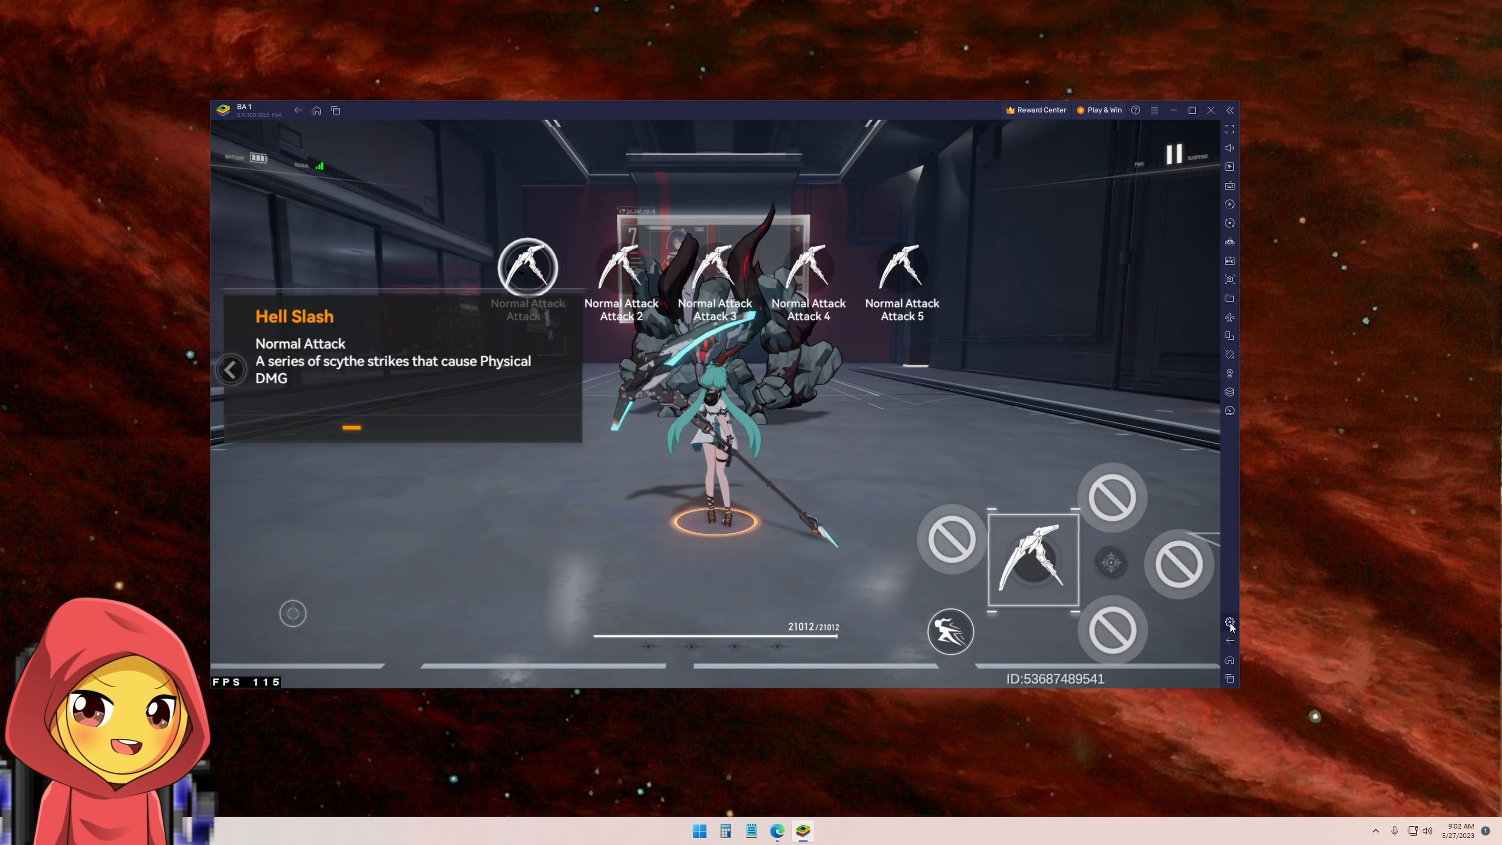
In BlueStacks Settings > Gamepad, keep detection on and direct gamepad access set to On
left_click(1229, 623)
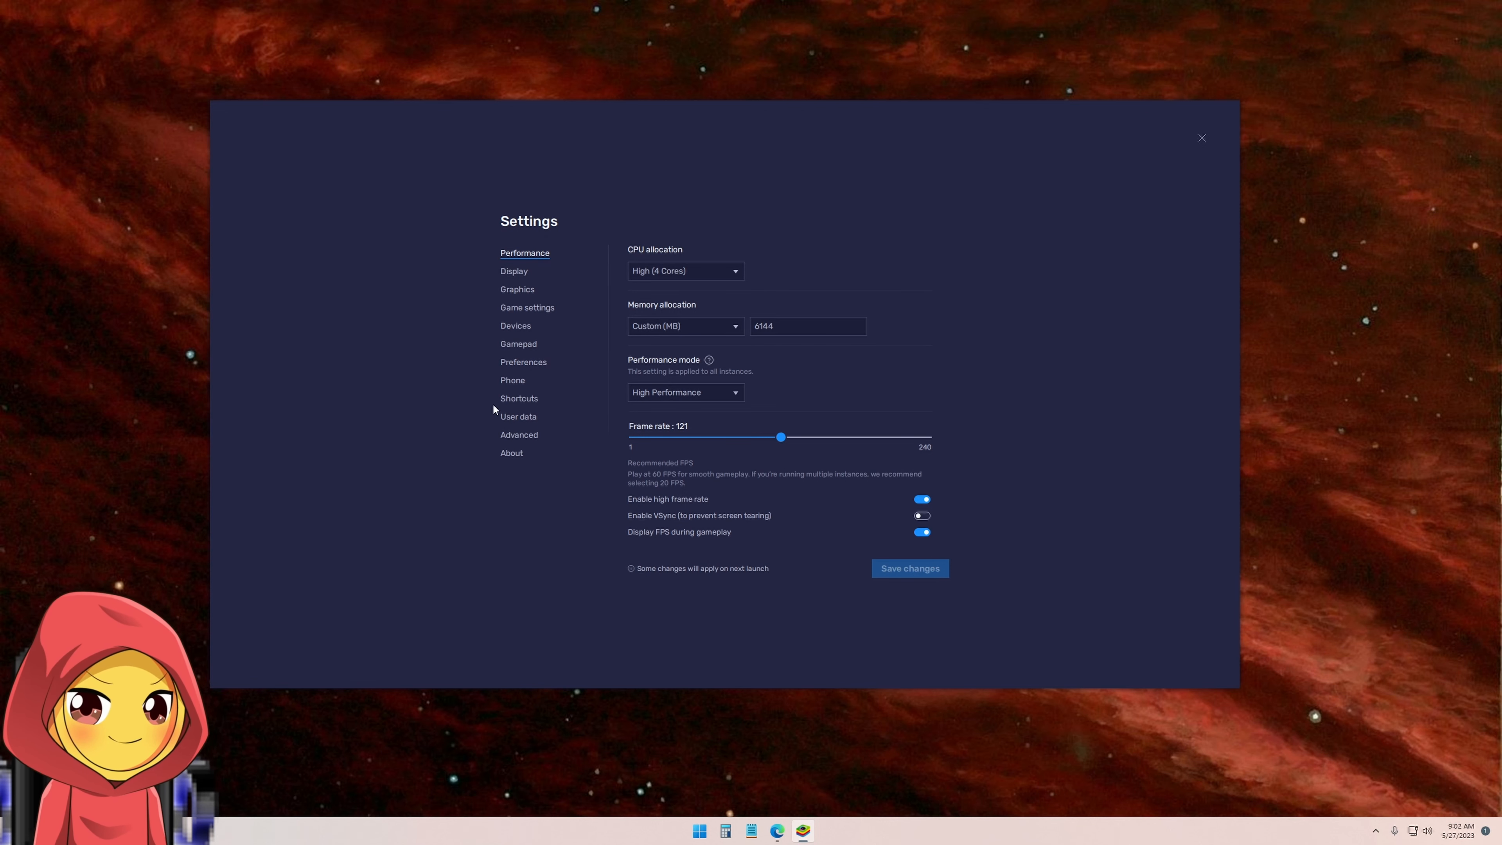
left_click(518, 344)
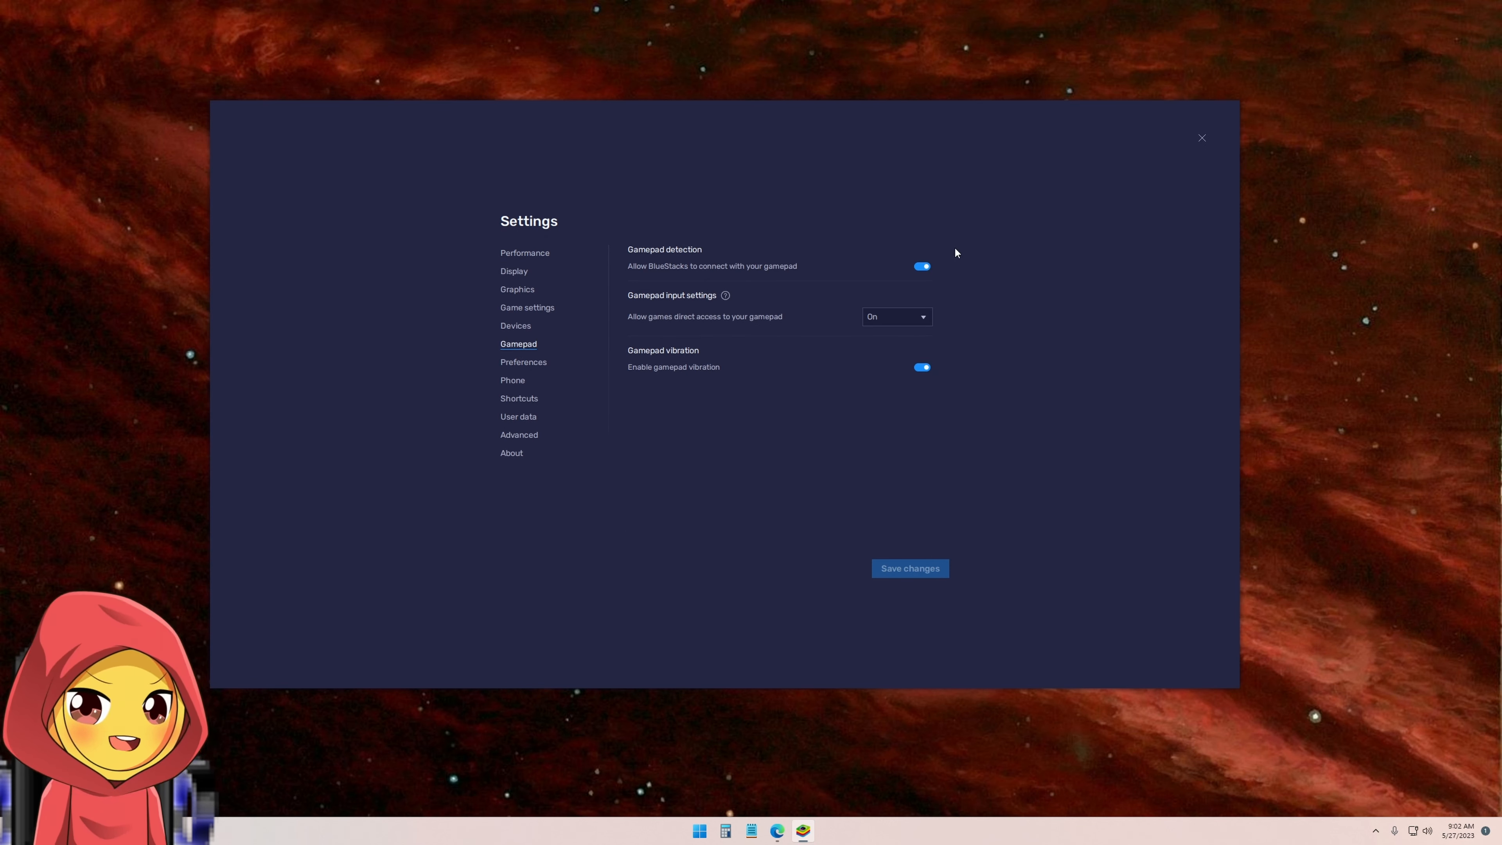
mouse_move(920, 233)
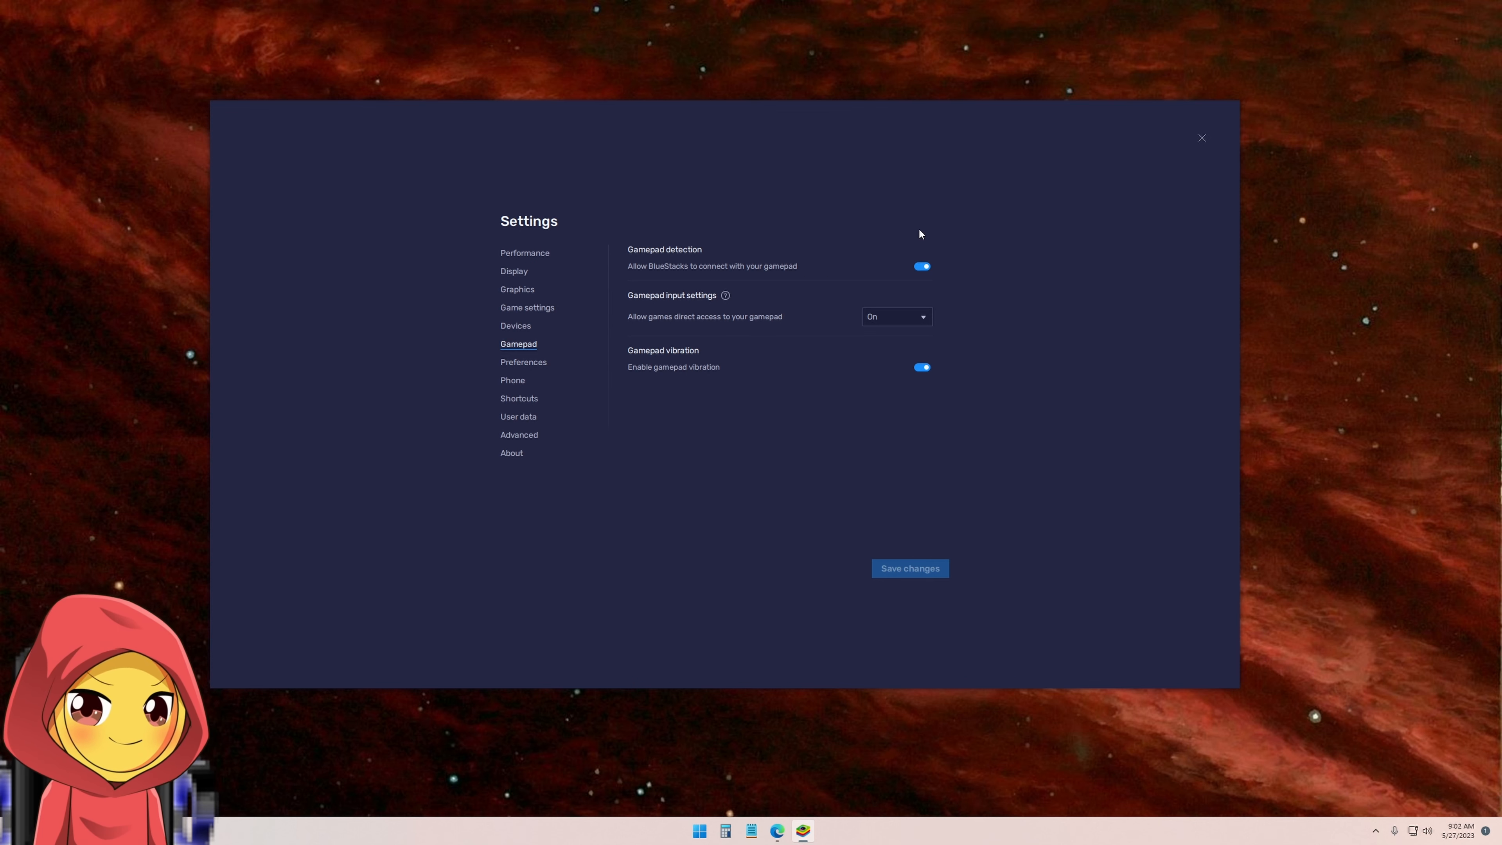
mouse_move(900, 260)
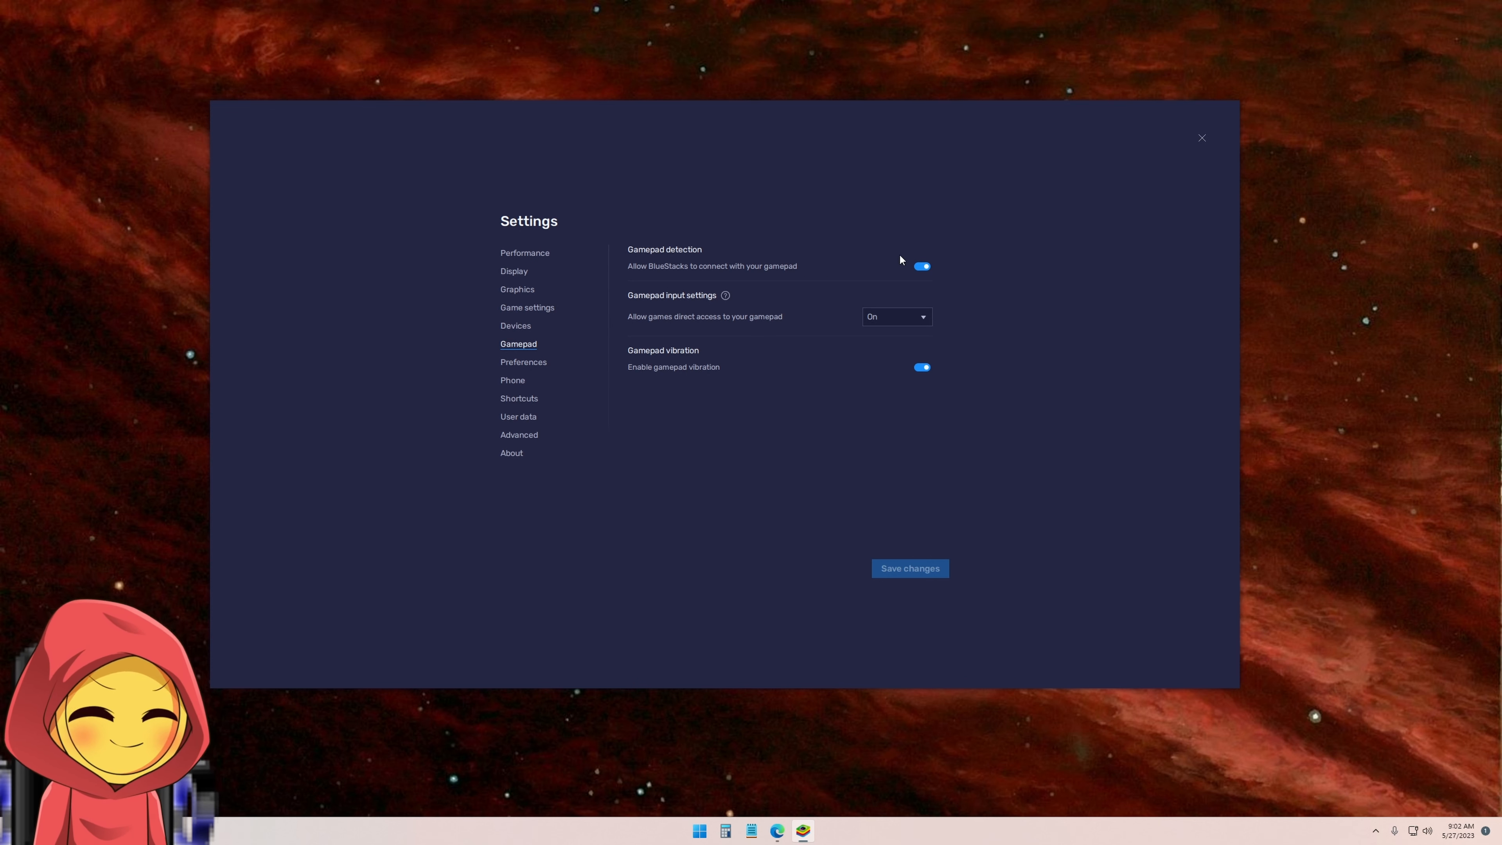
mouse_move(652, 269)
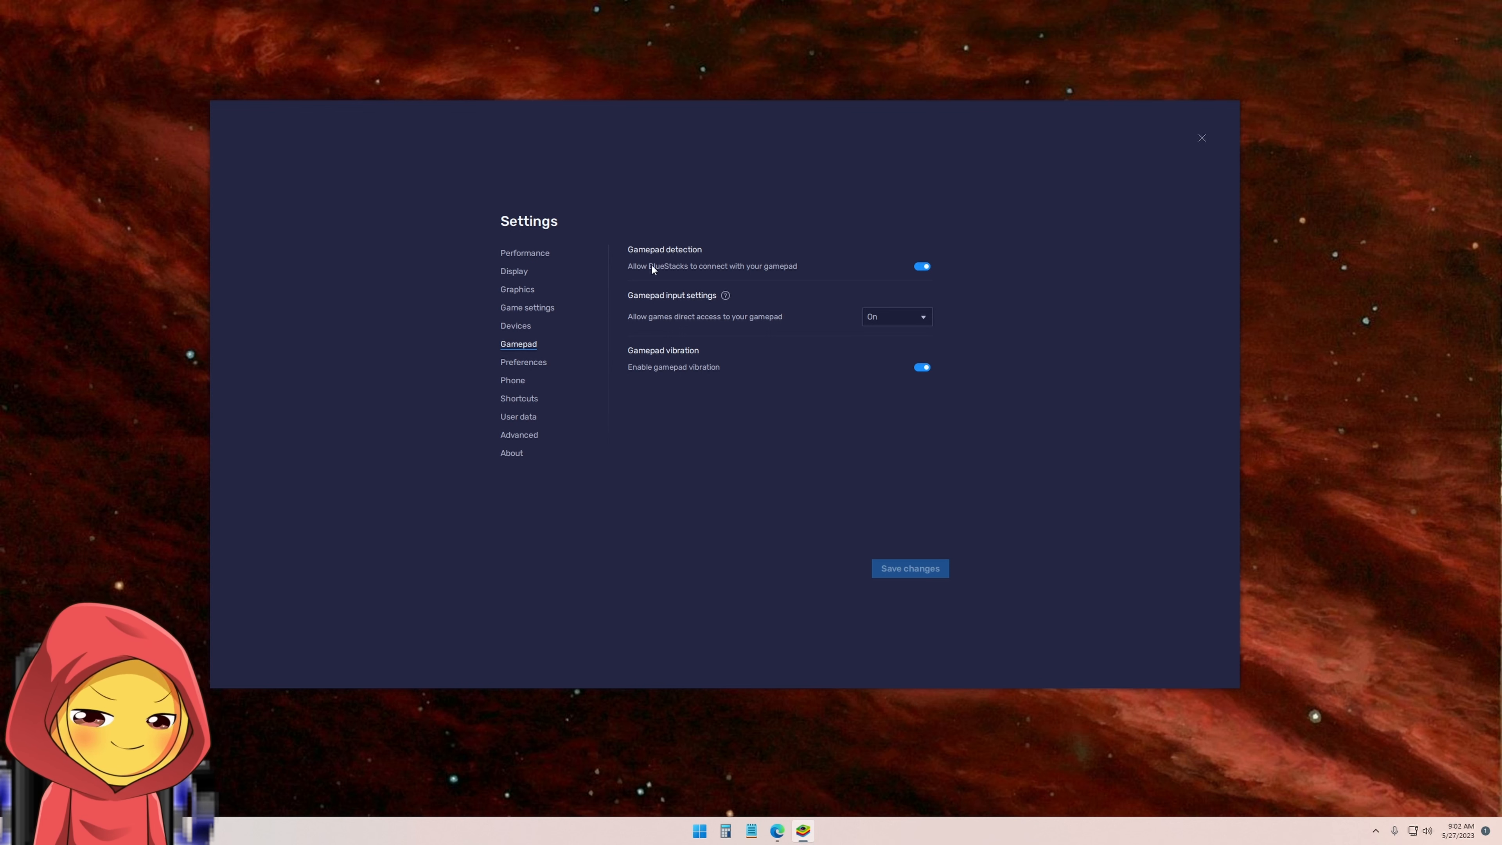
mouse_move(694, 278)
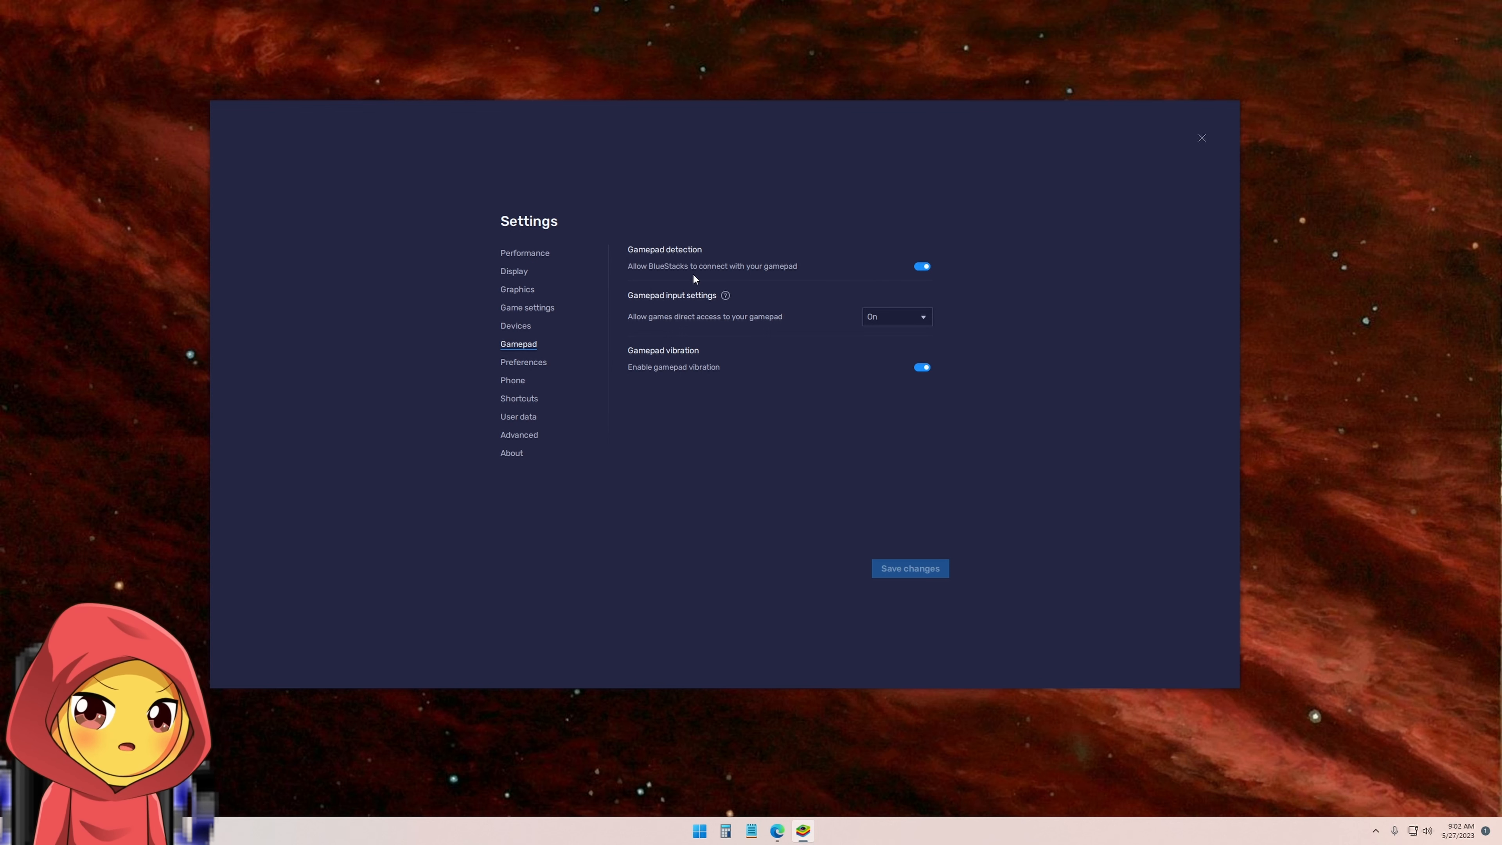
mouse_move(756, 278)
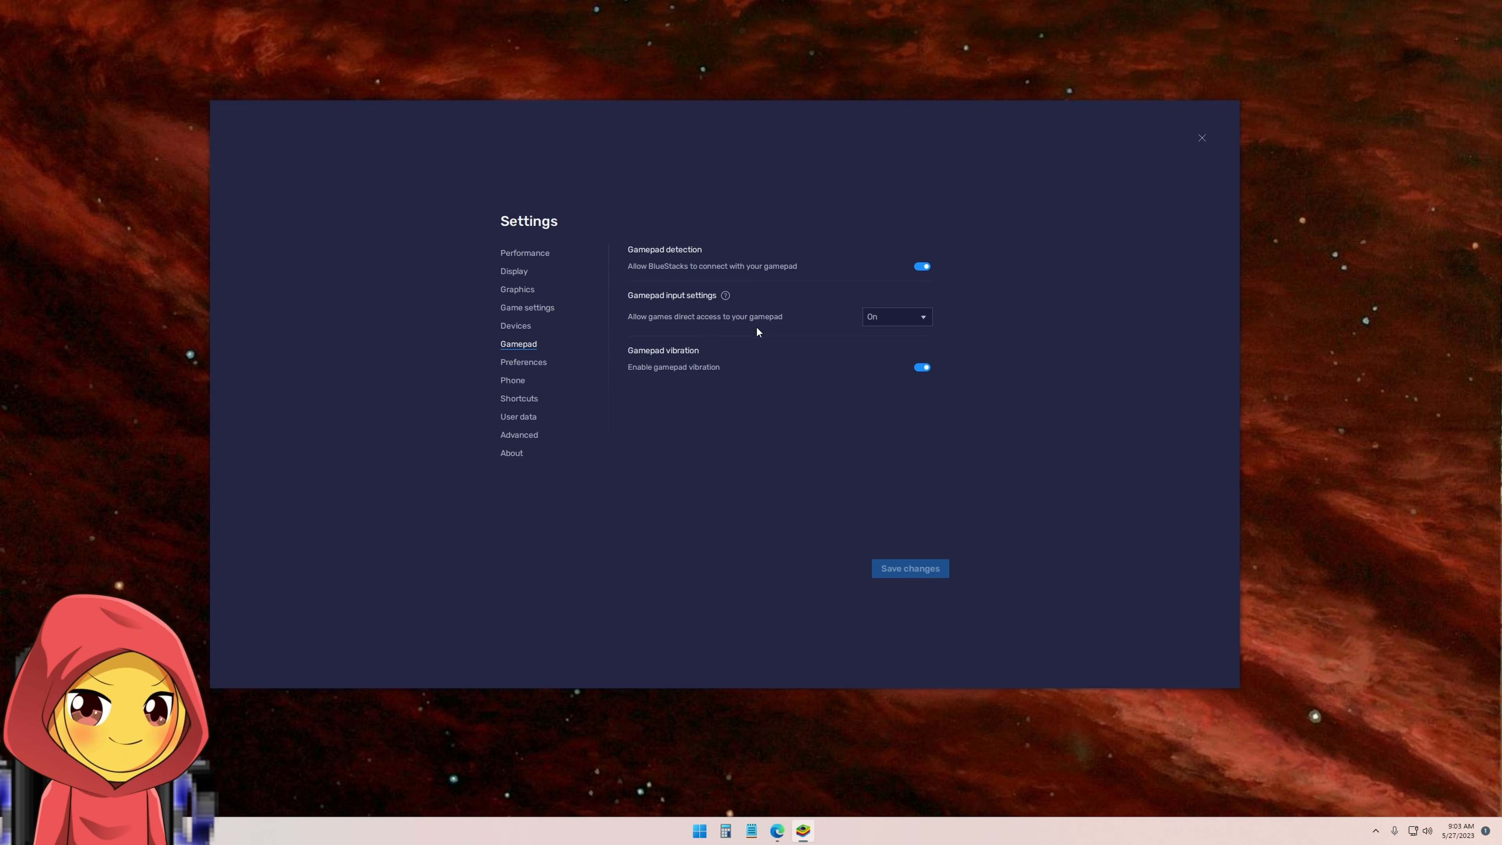
left_click(896, 317)
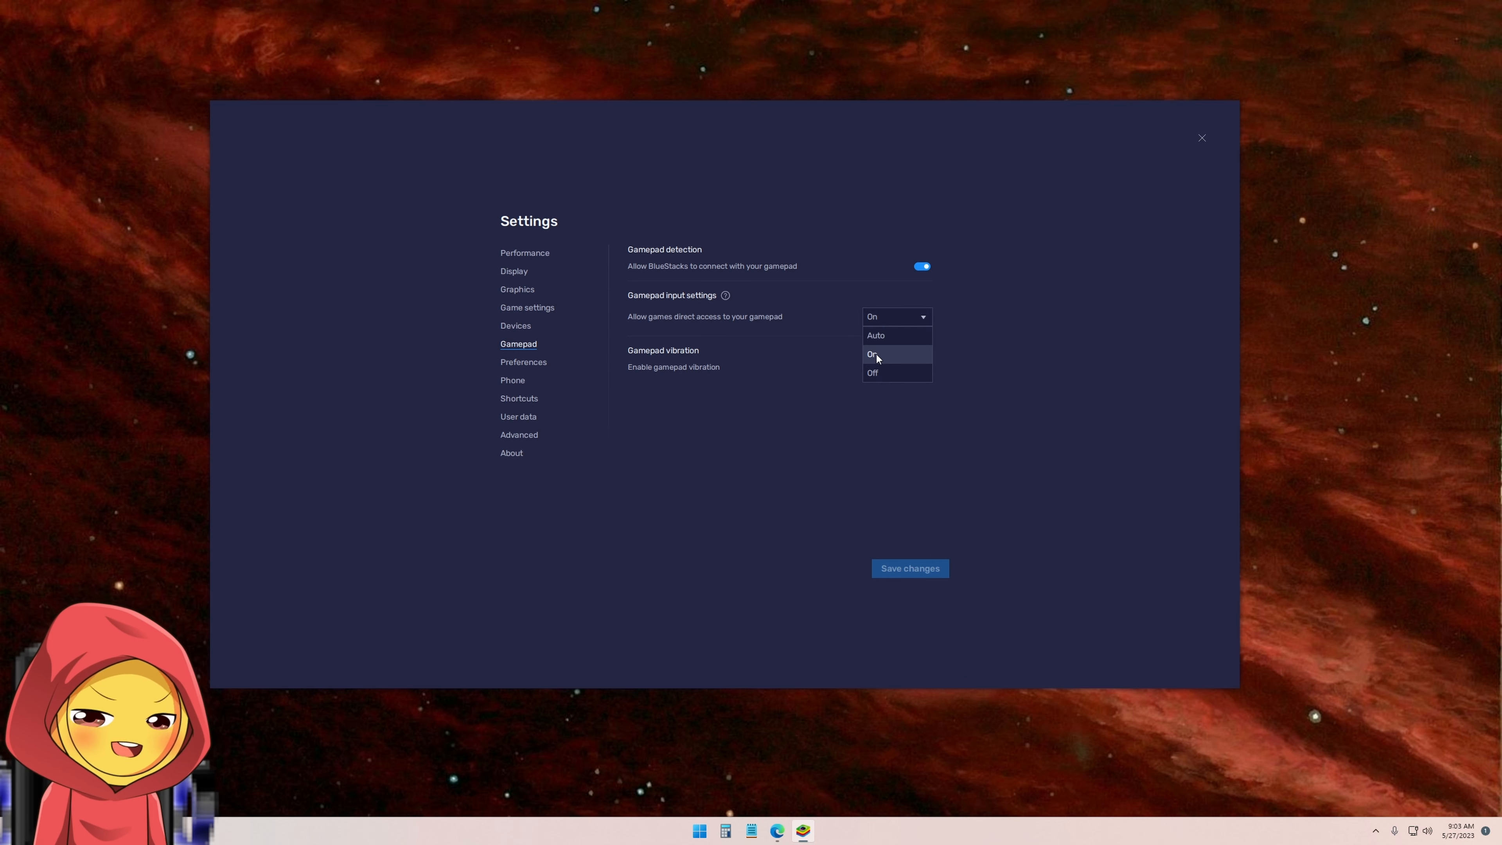
left_click(873, 353)
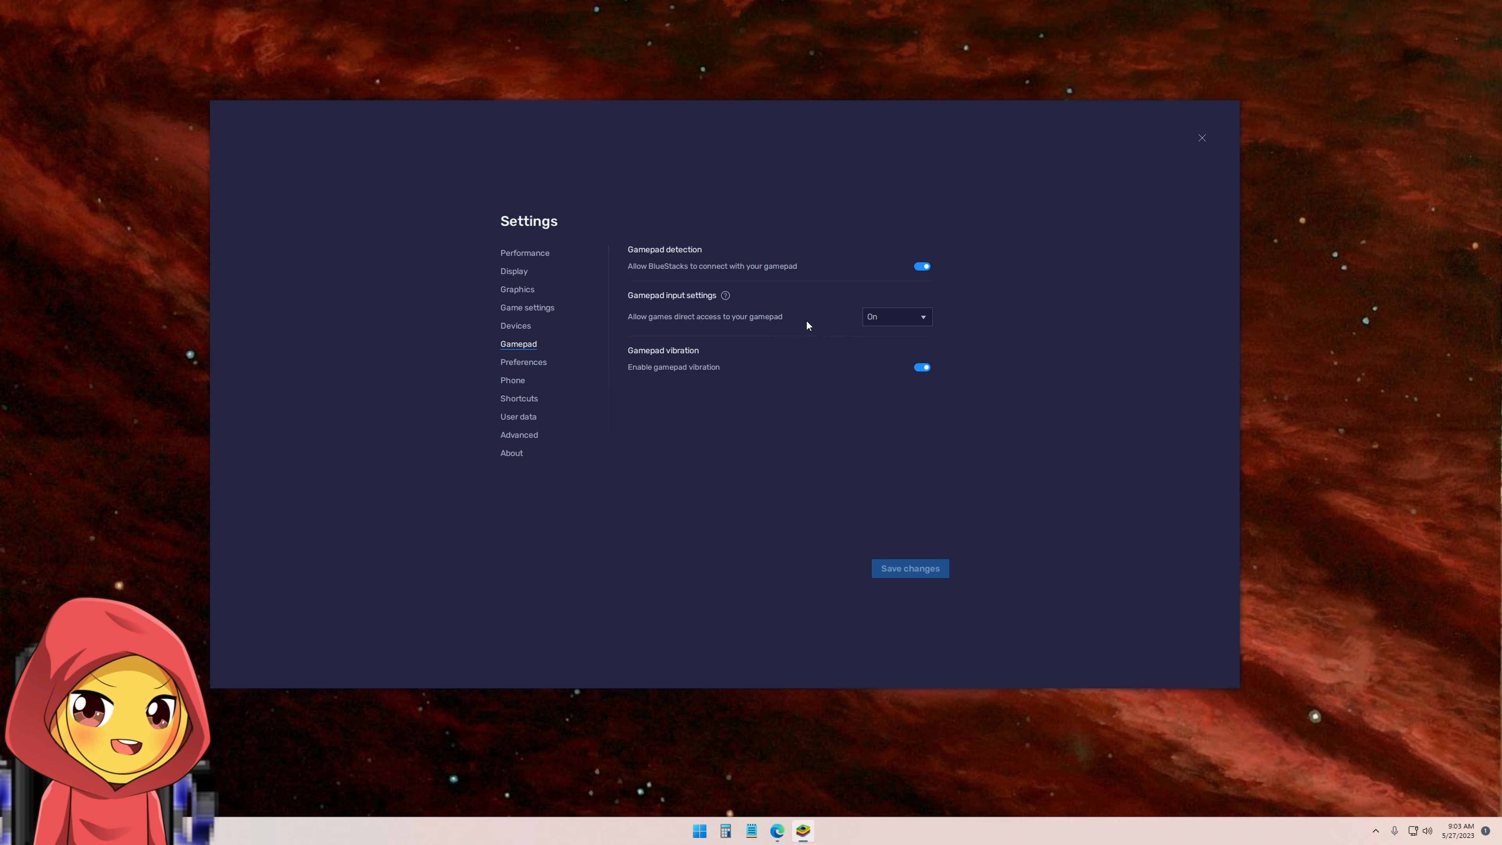
mouse_move(853, 310)
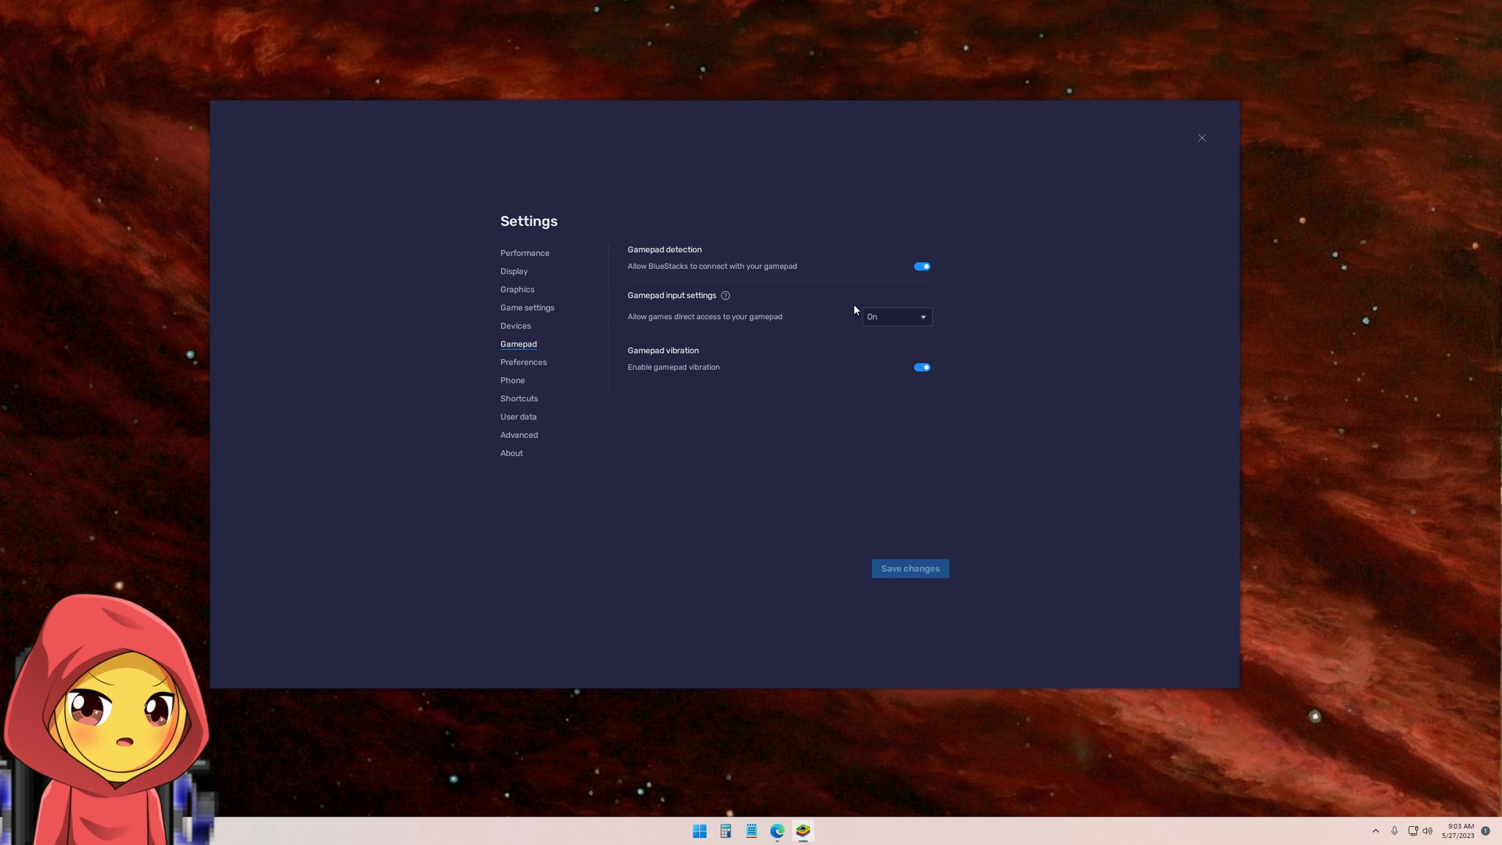
Reconfirm direct gamepad access as On and close Settings back to the game
left_click(895, 317)
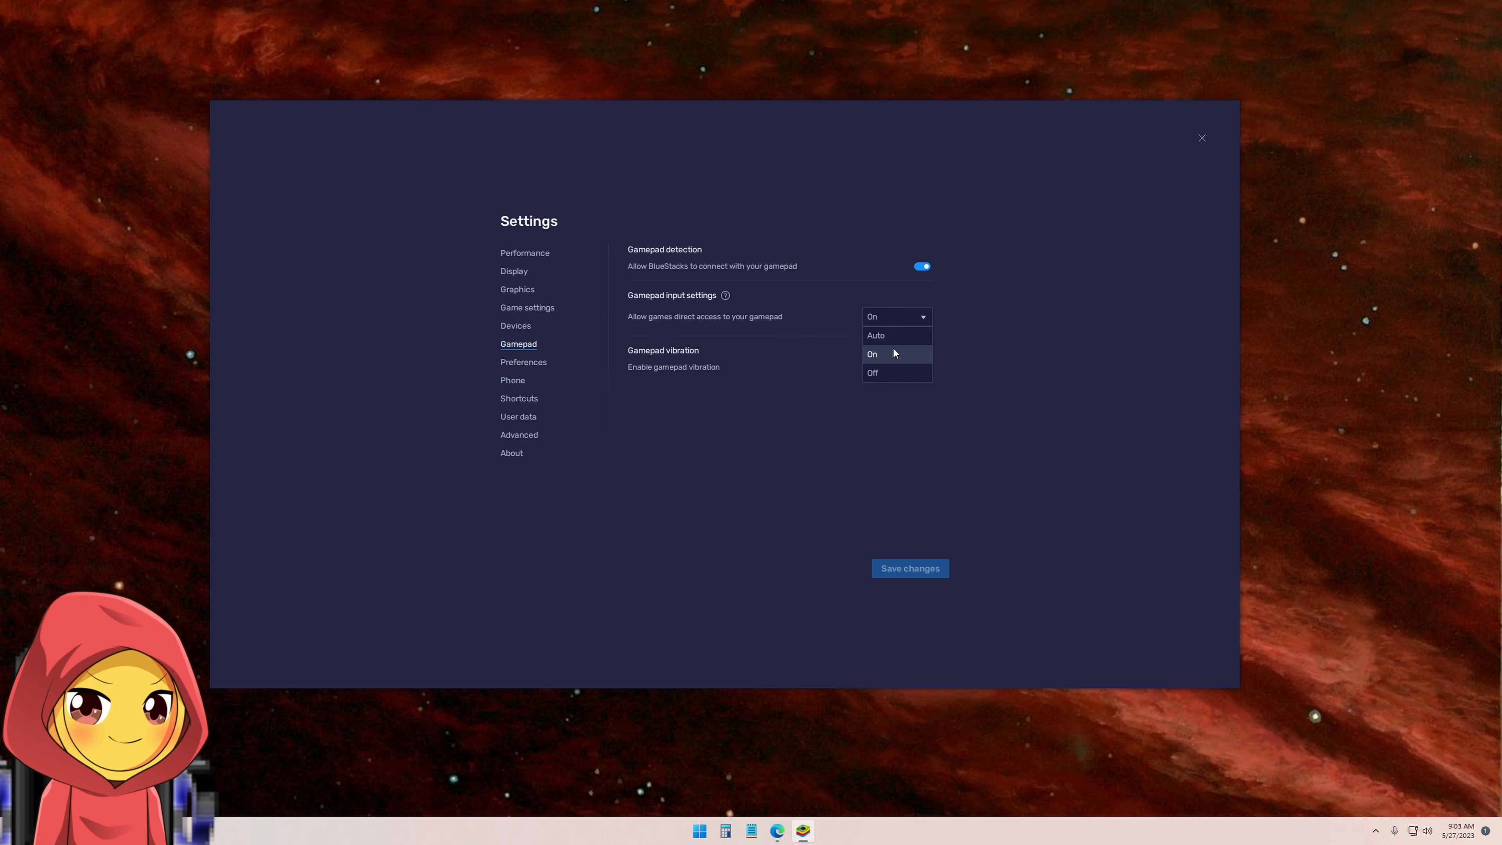
mouse_move(888, 359)
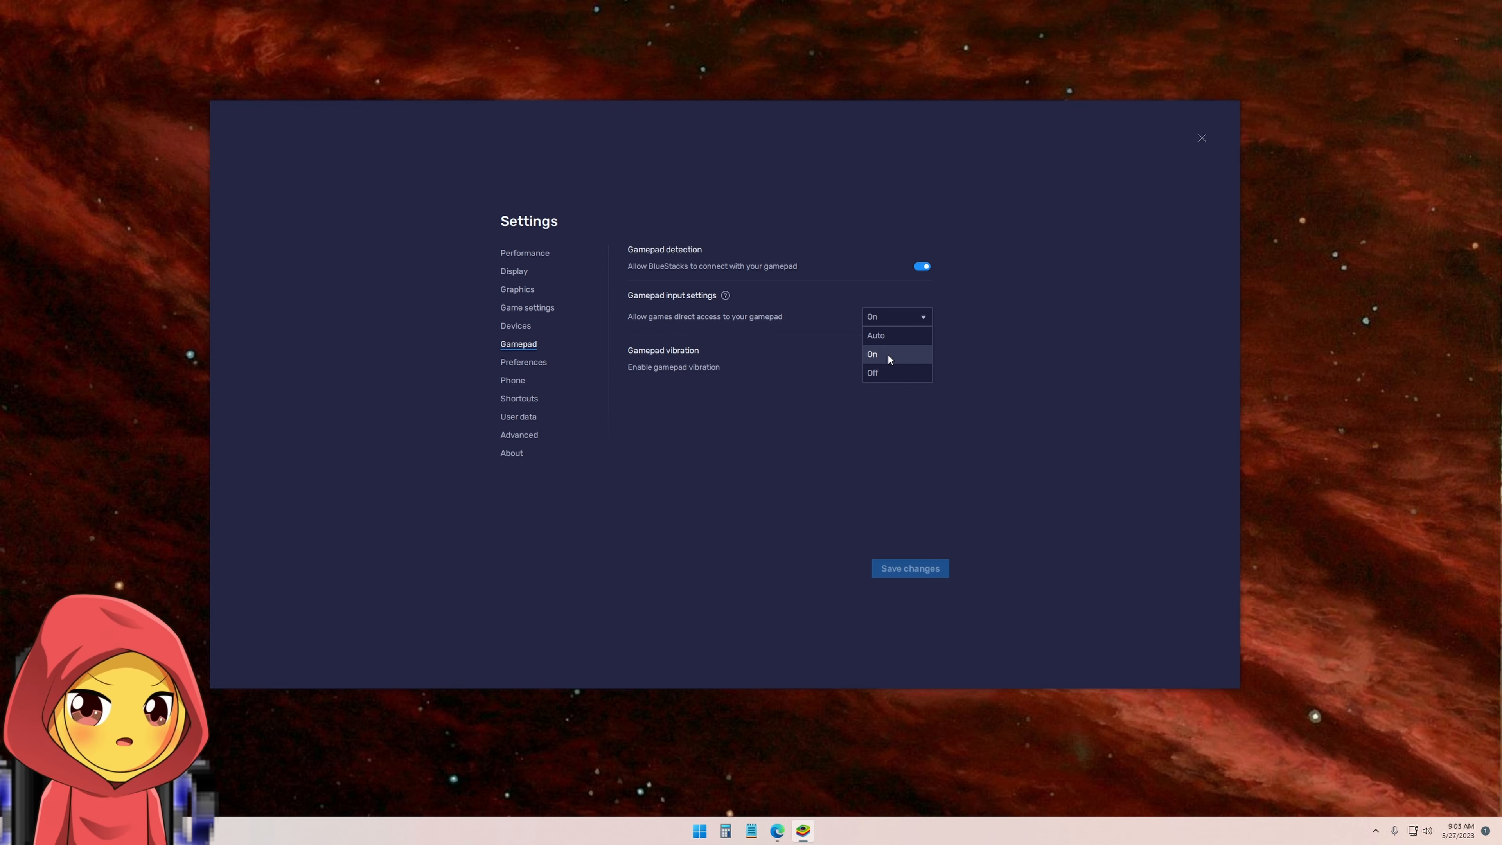
left_click(872, 353)
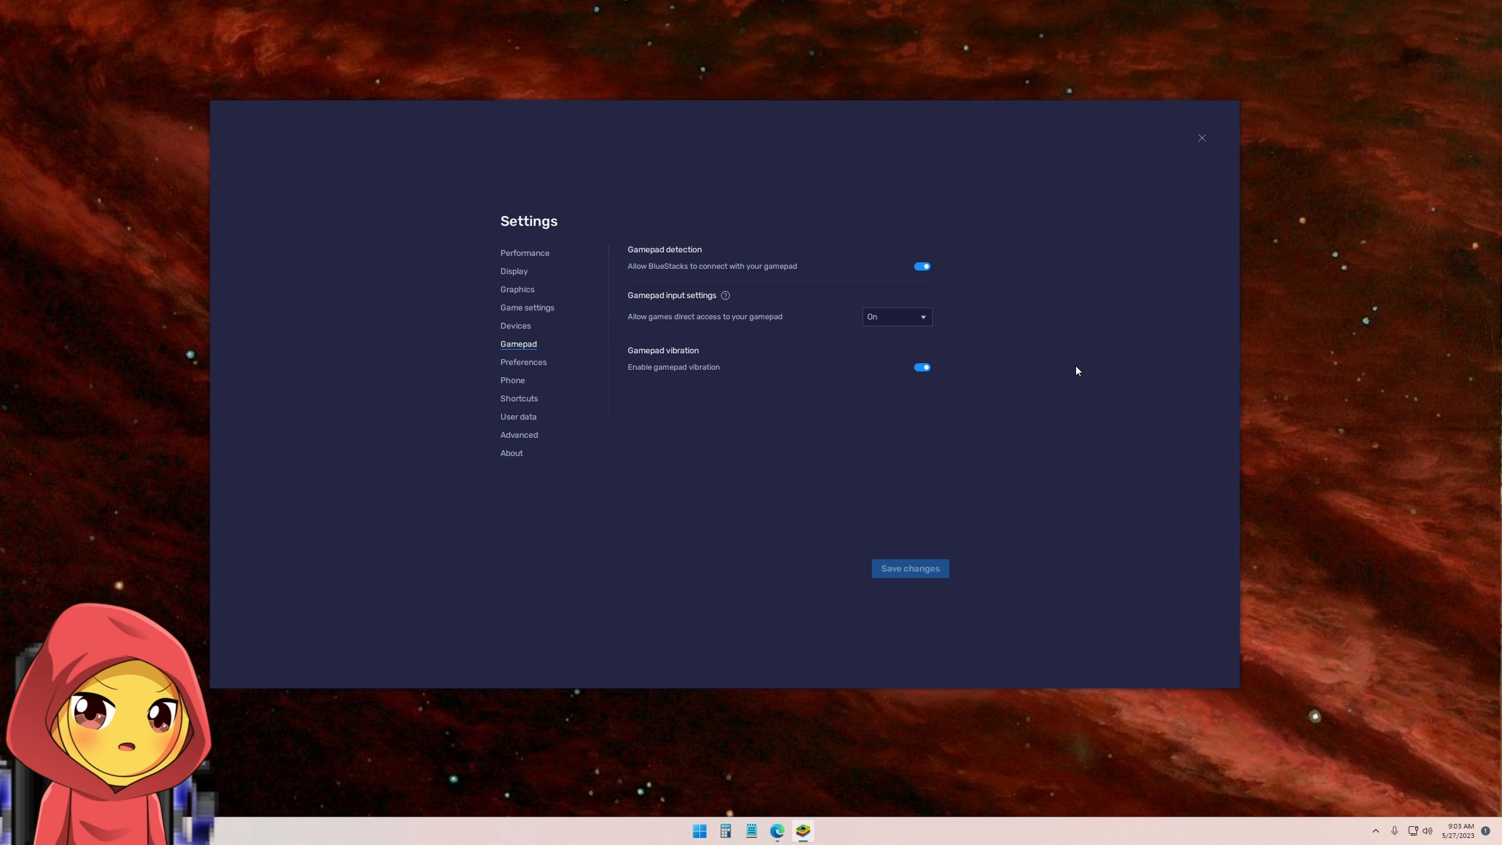
left_click(895, 316)
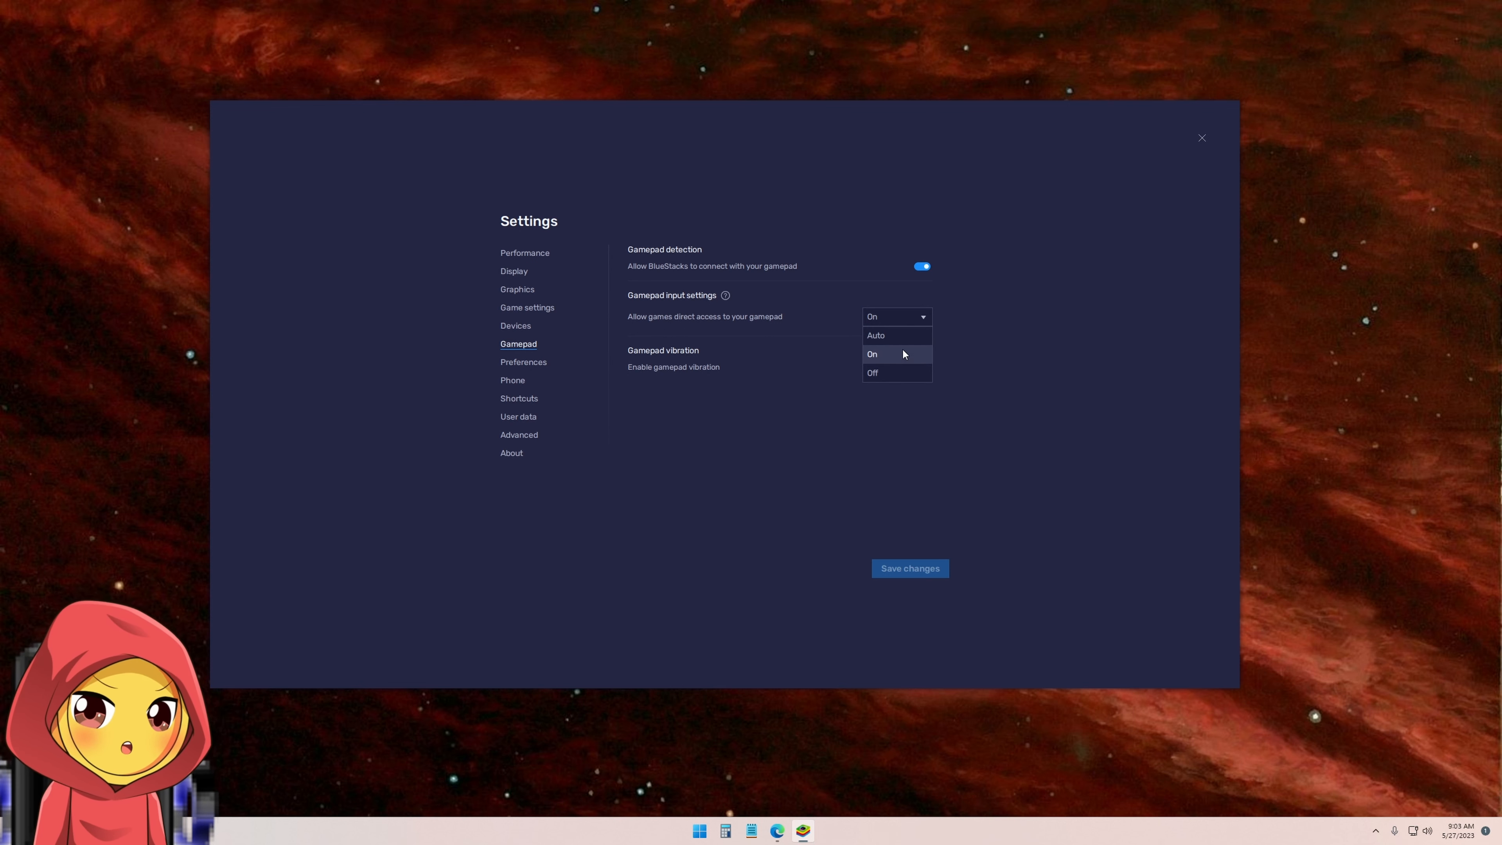
left_click(872, 354)
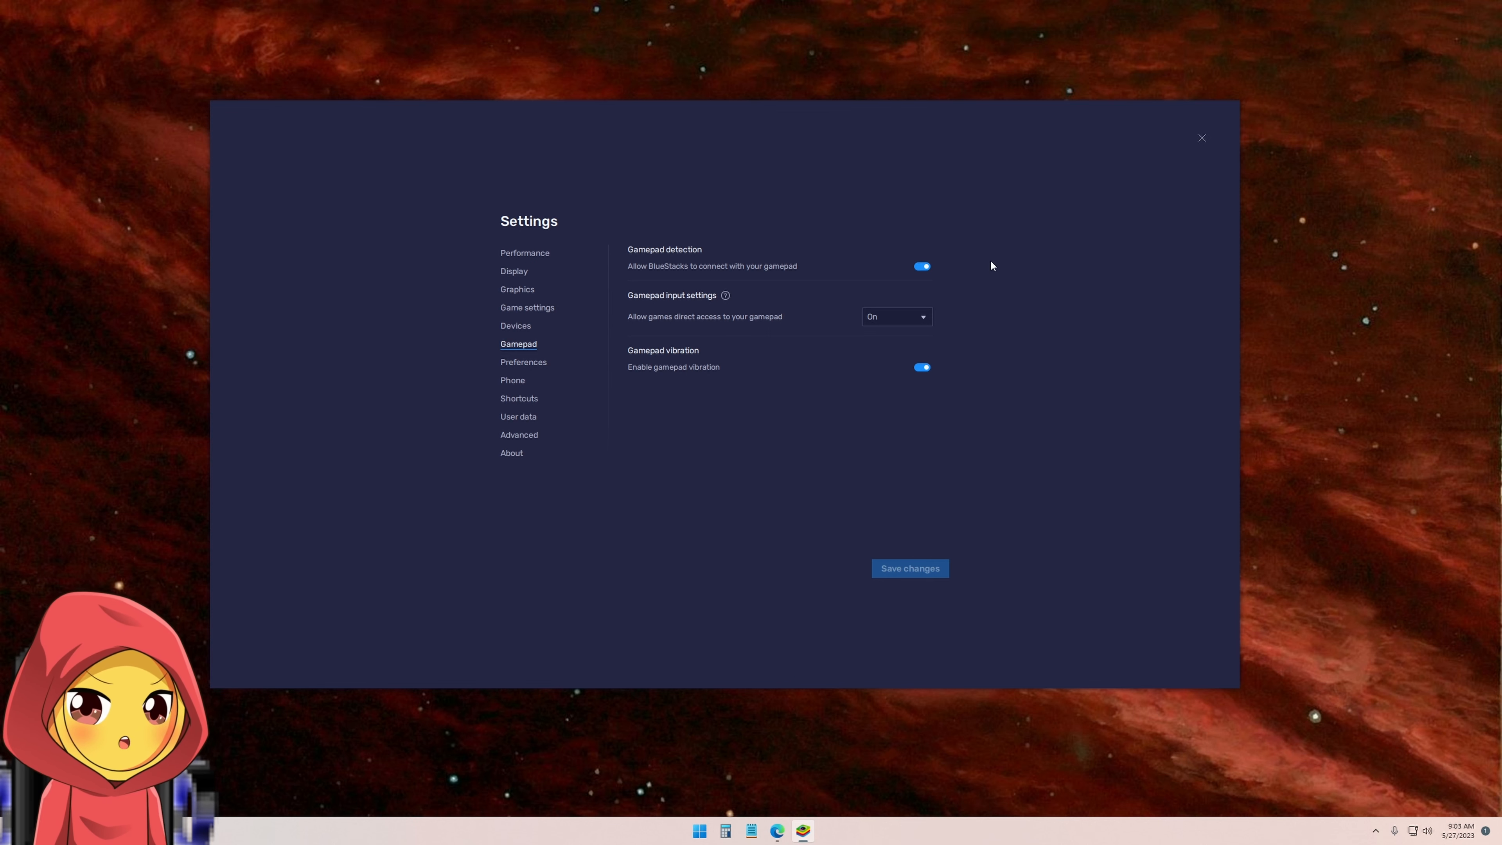
mouse_move(1185, 153)
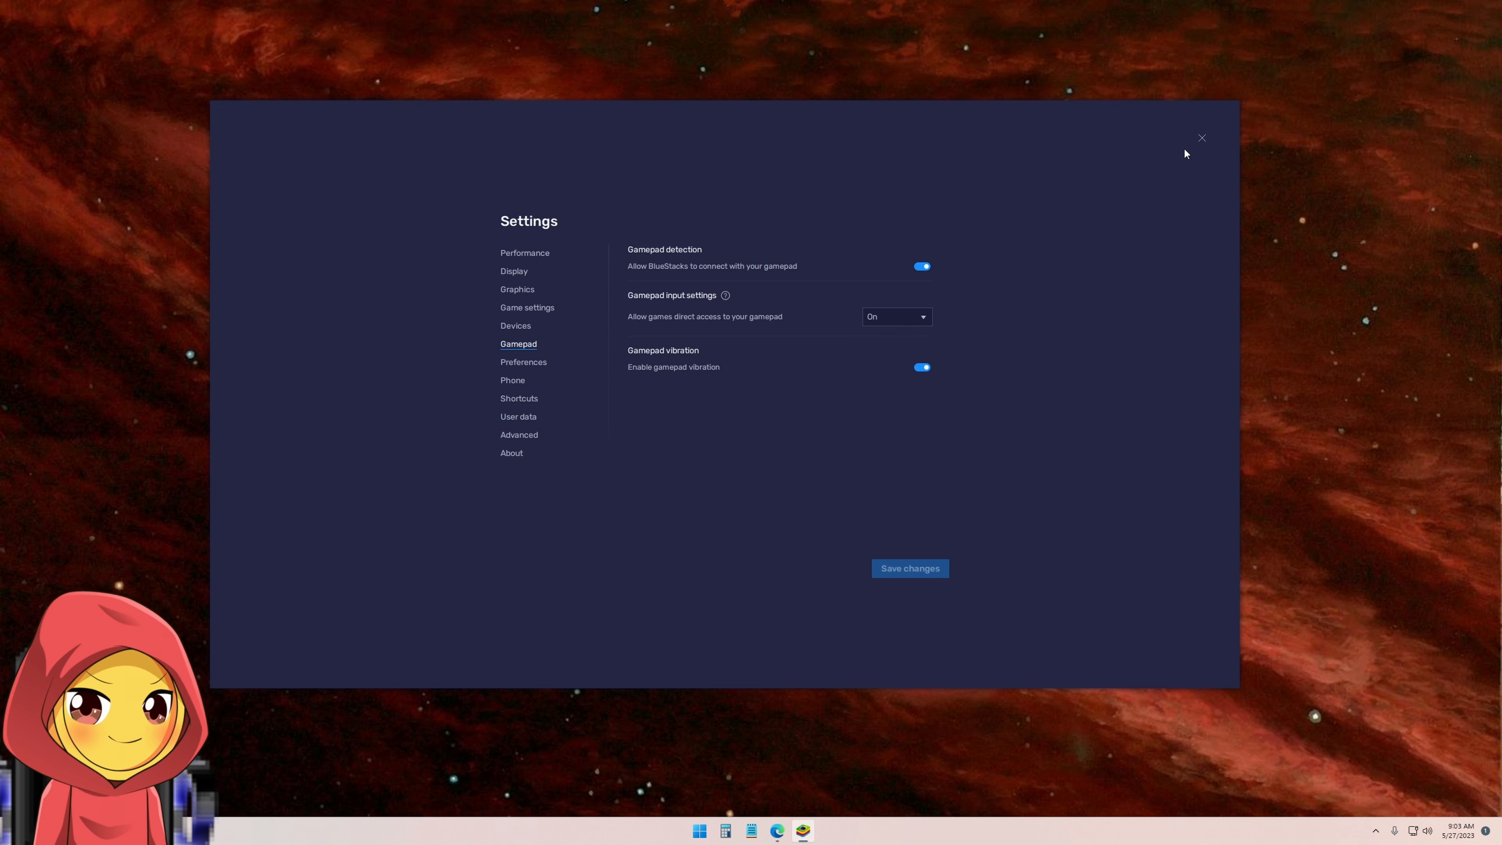
left_click(1200, 138)
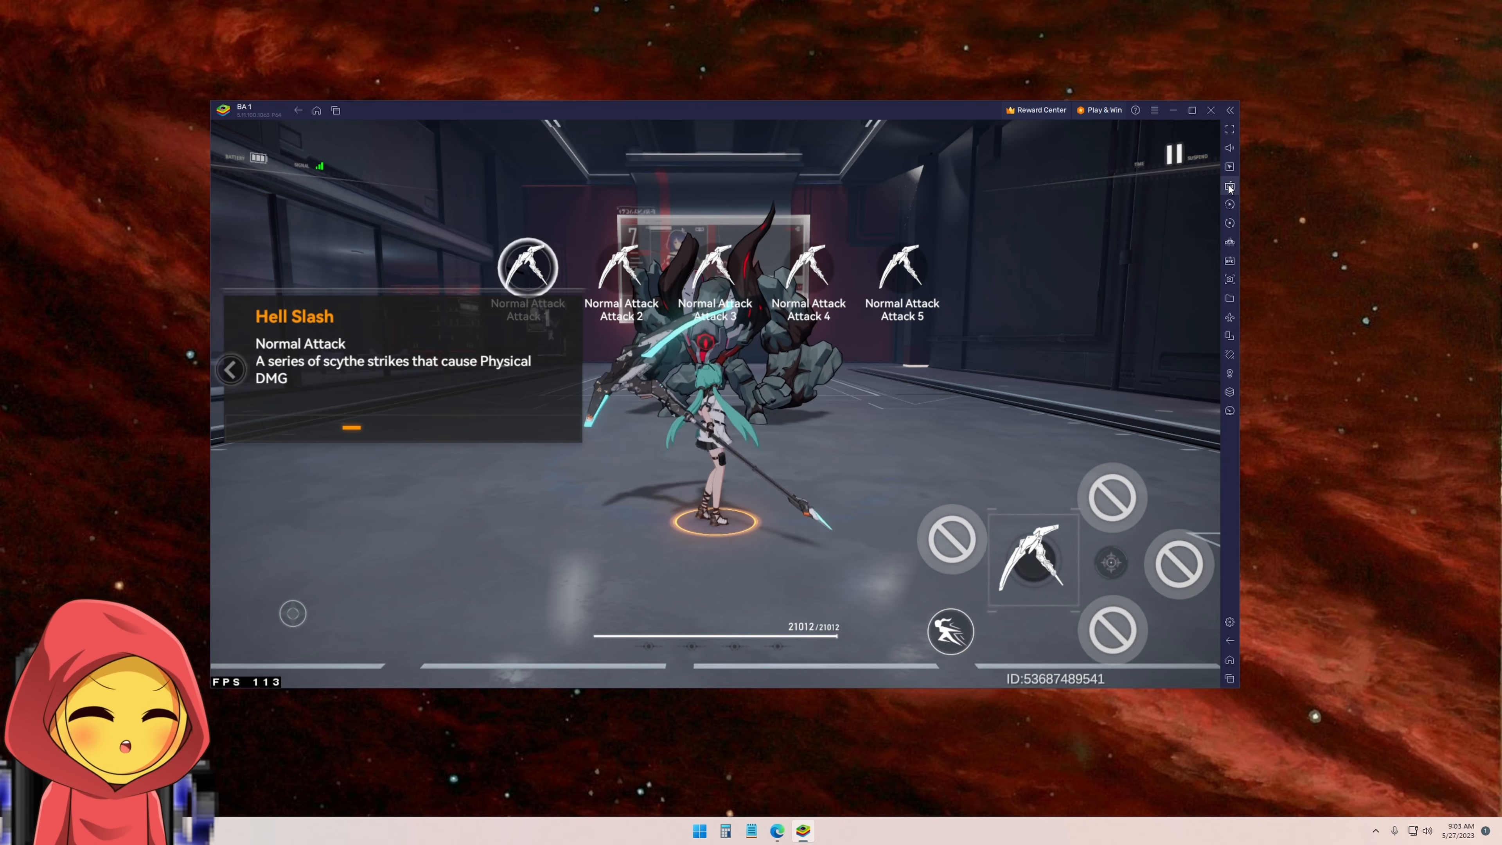
Open the BlueStacks Controls editor from the Game controls side-toolbar icon
left_click(1230, 187)
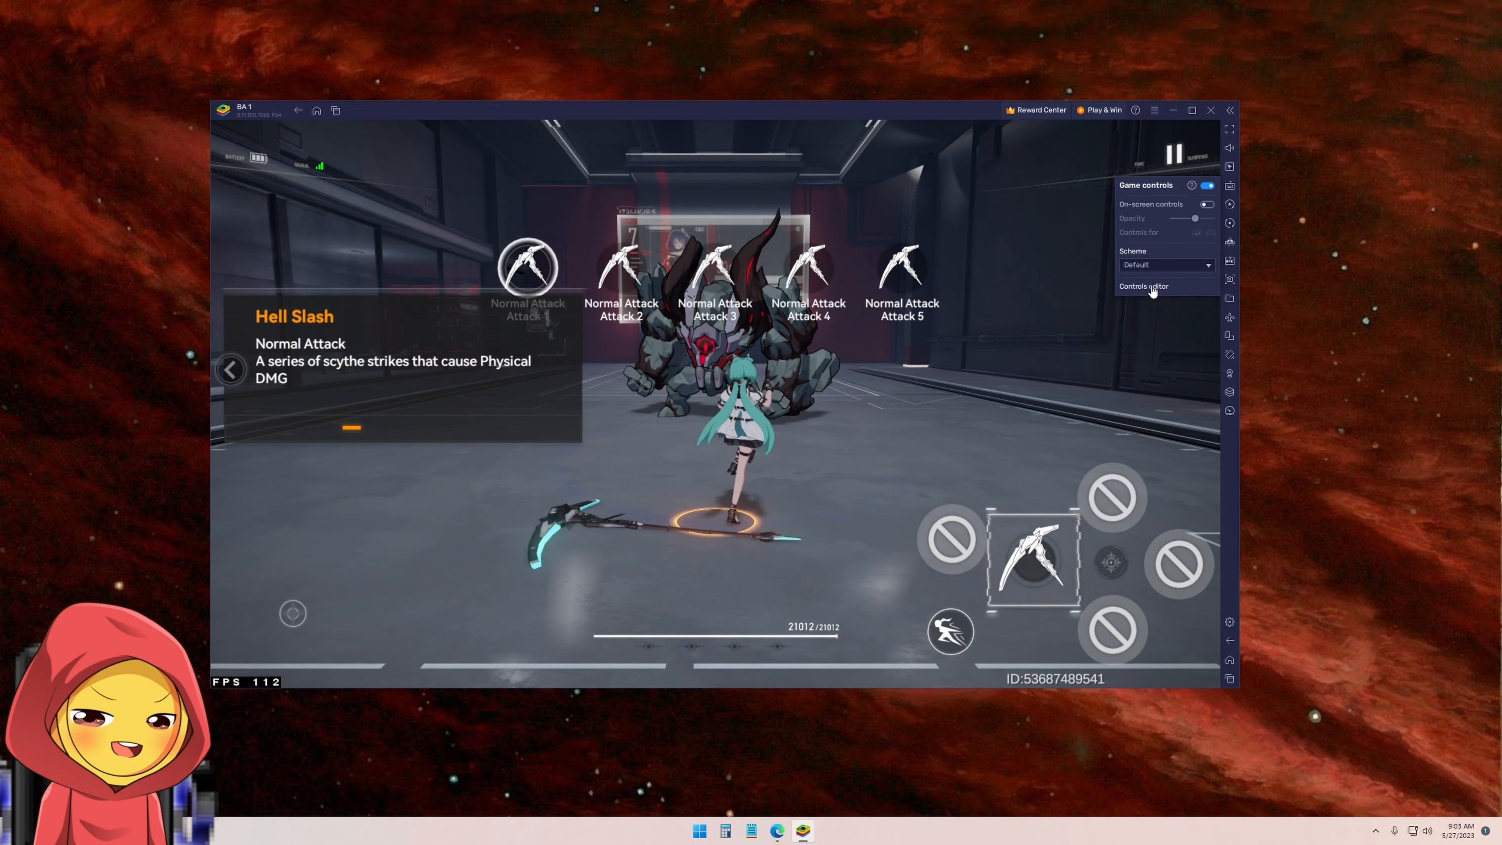
left_click(1143, 285)
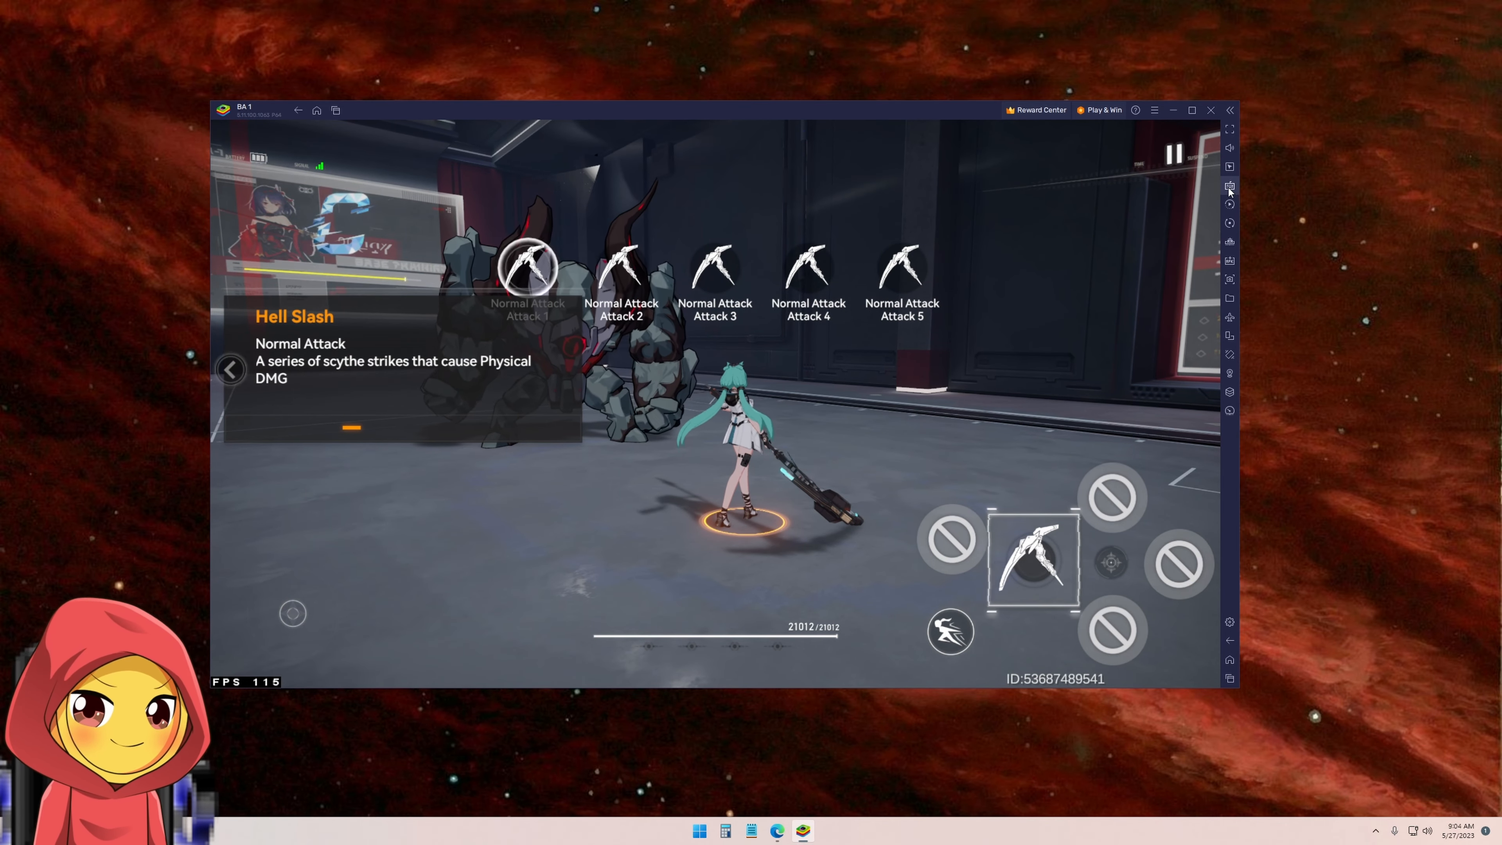
left_click(1229, 185)
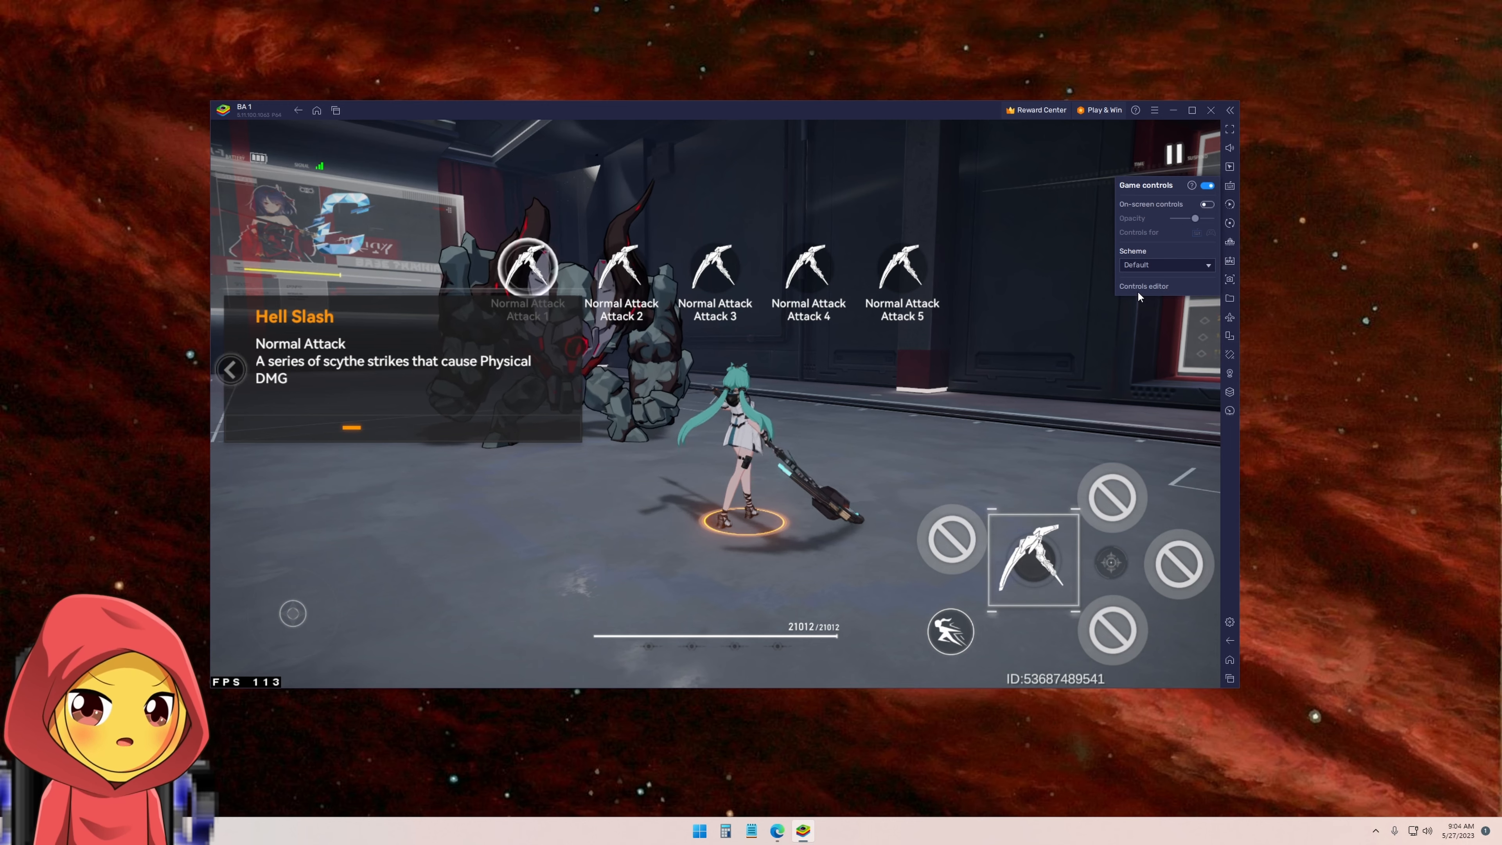
left_click(1144, 286)
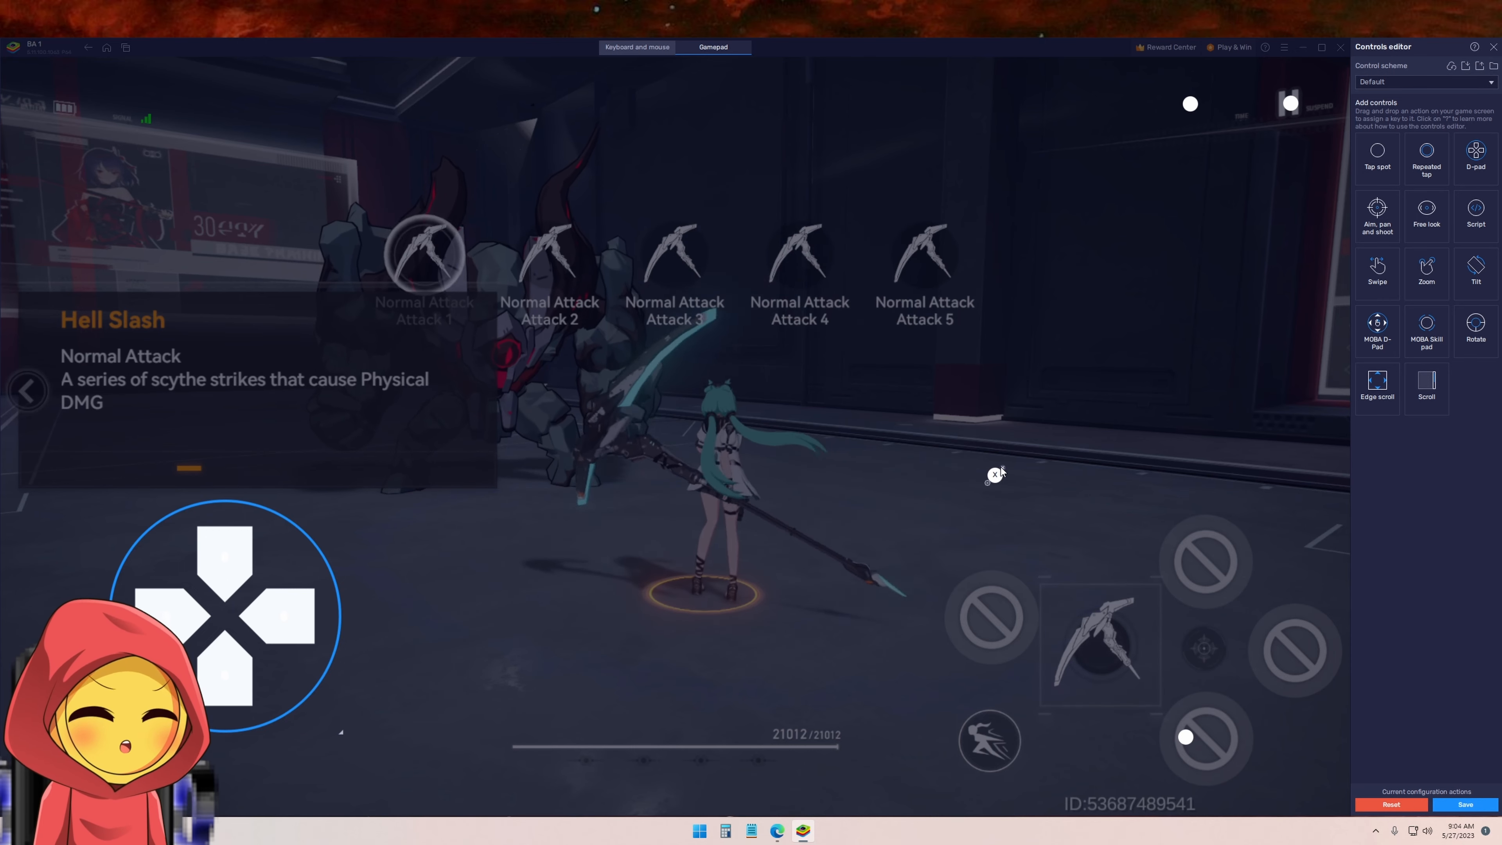
Reset the Default scheme to defaults, clear its mapped gamepad buttons, and close the Controls editor
left_click(1390, 806)
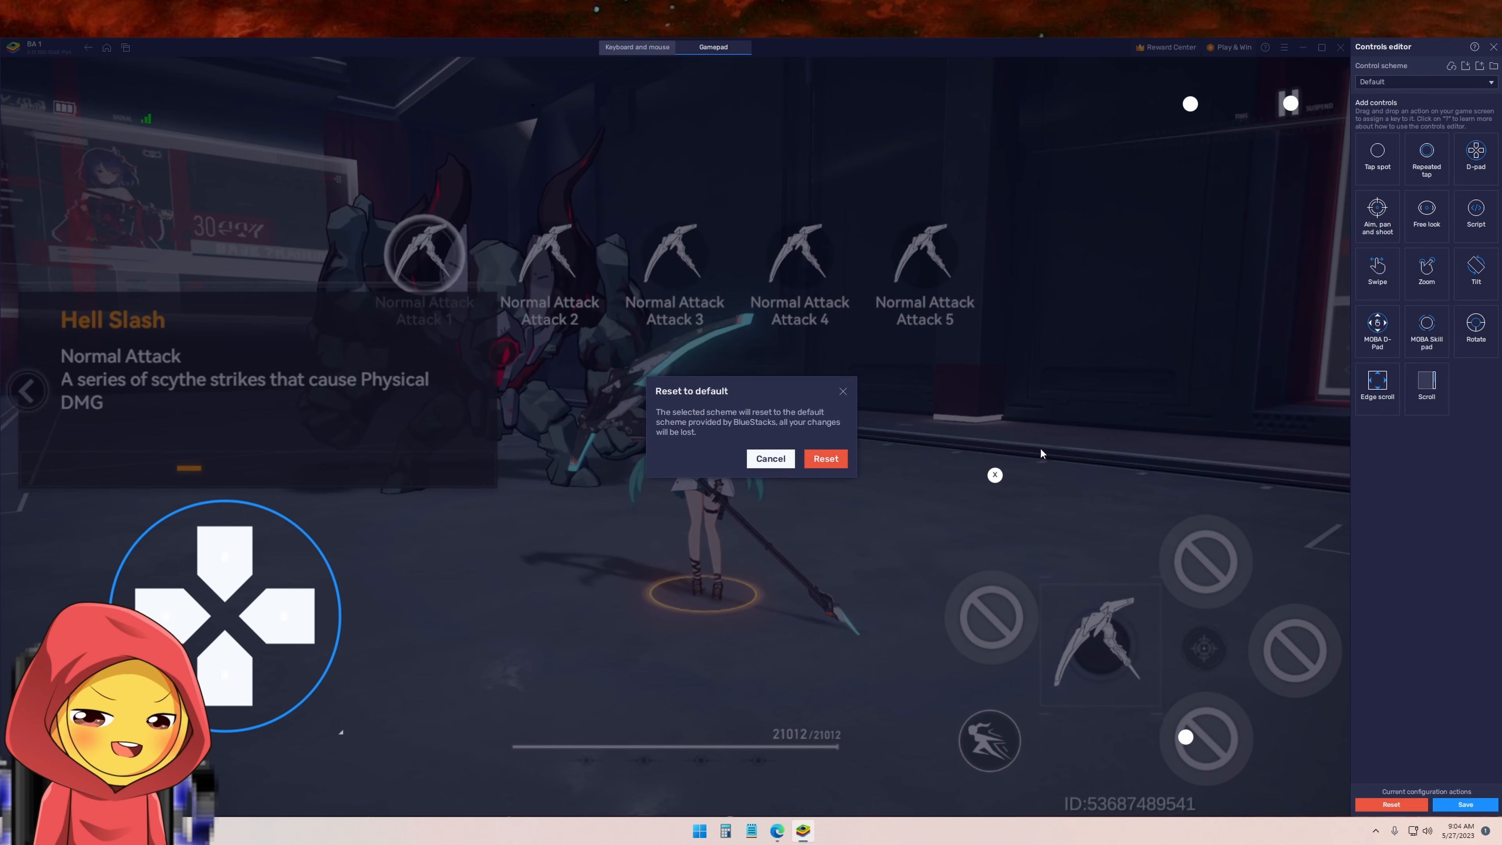
left_click(825, 458)
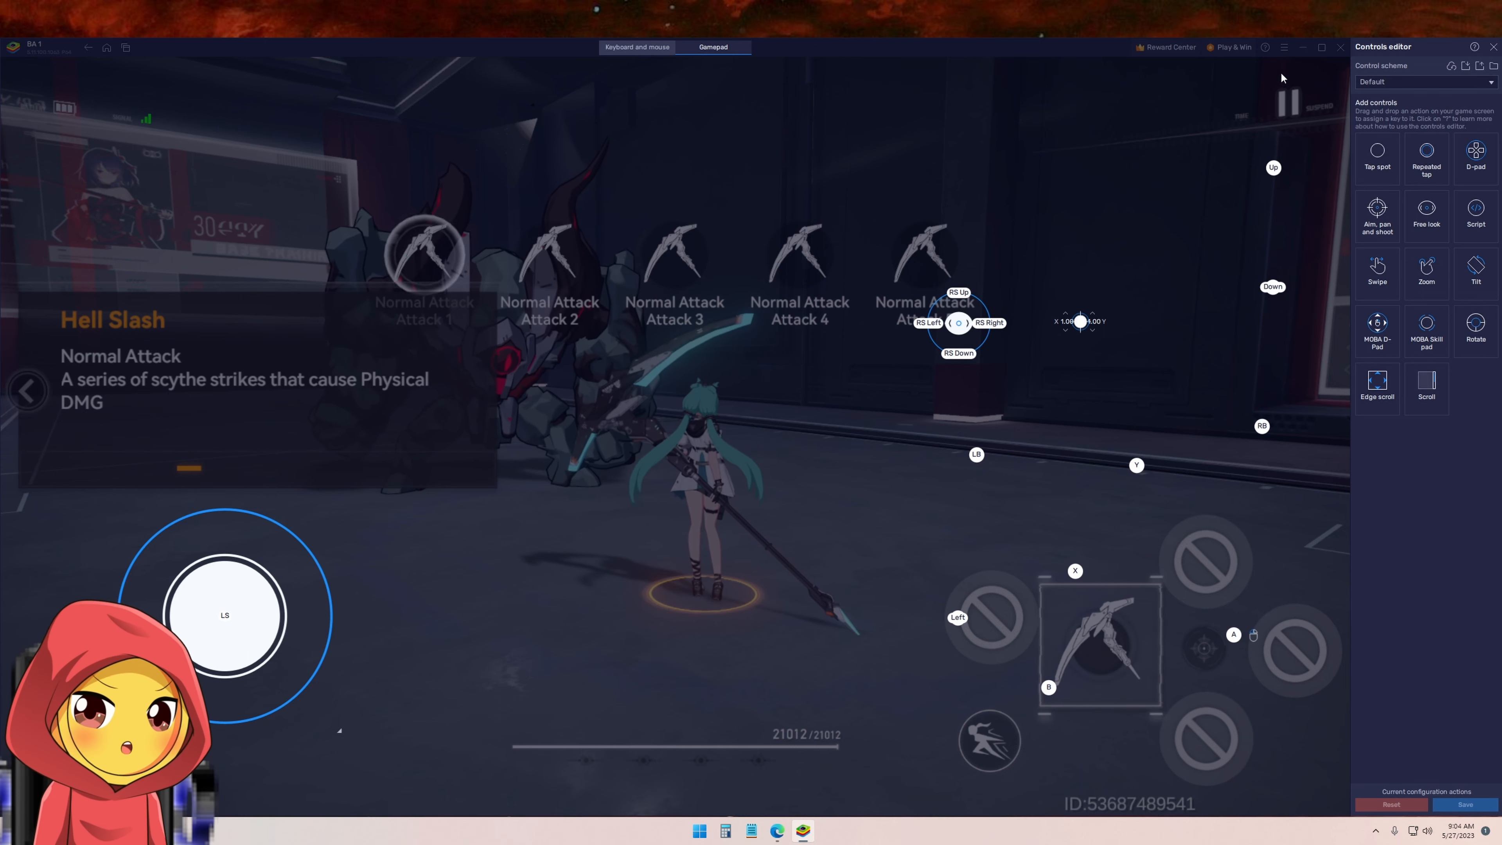
left_click(1425, 81)
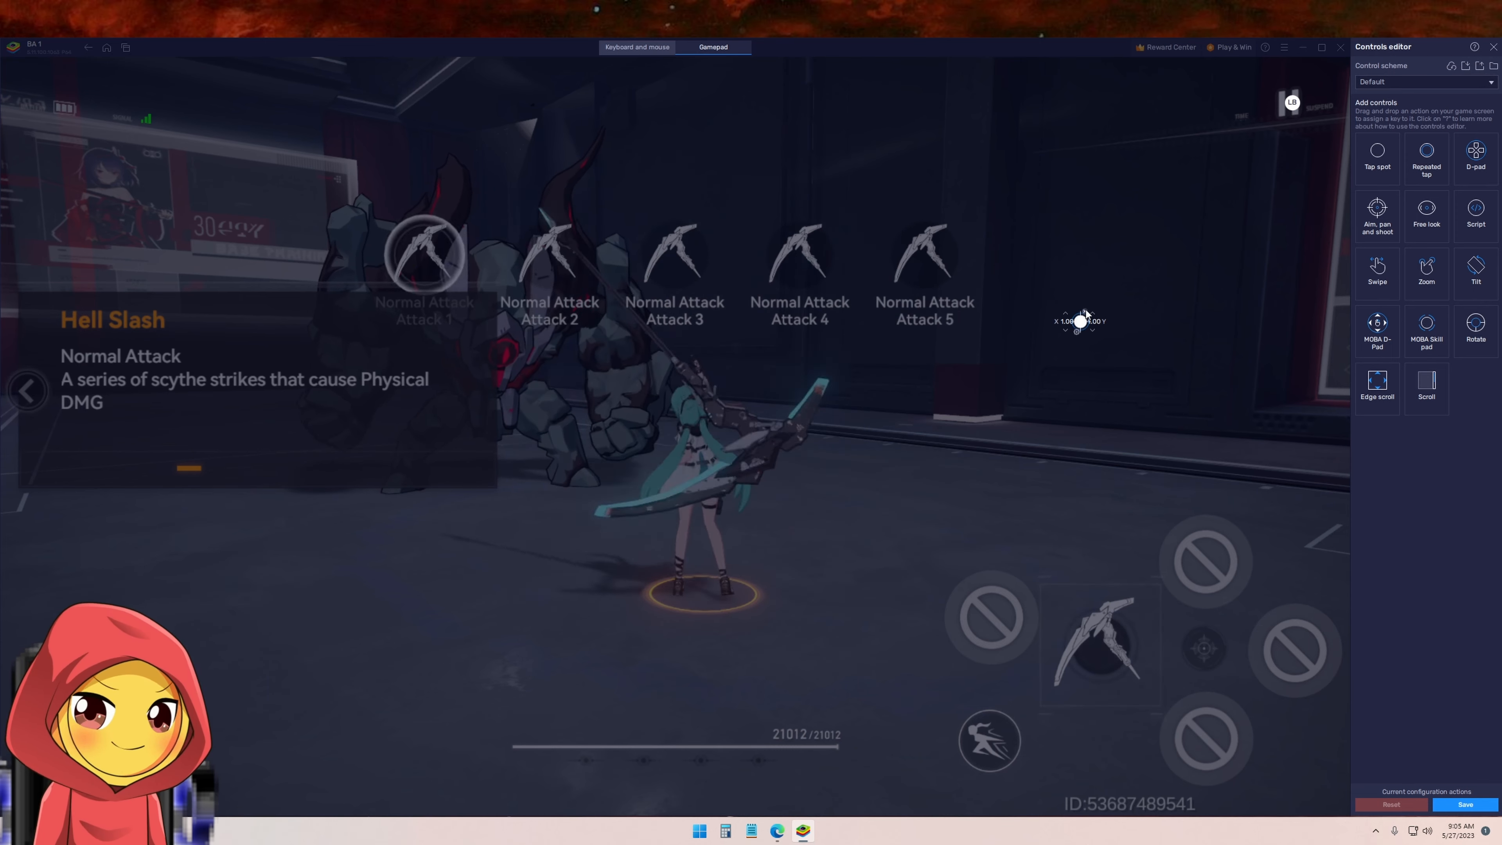
left_click(1463, 803)
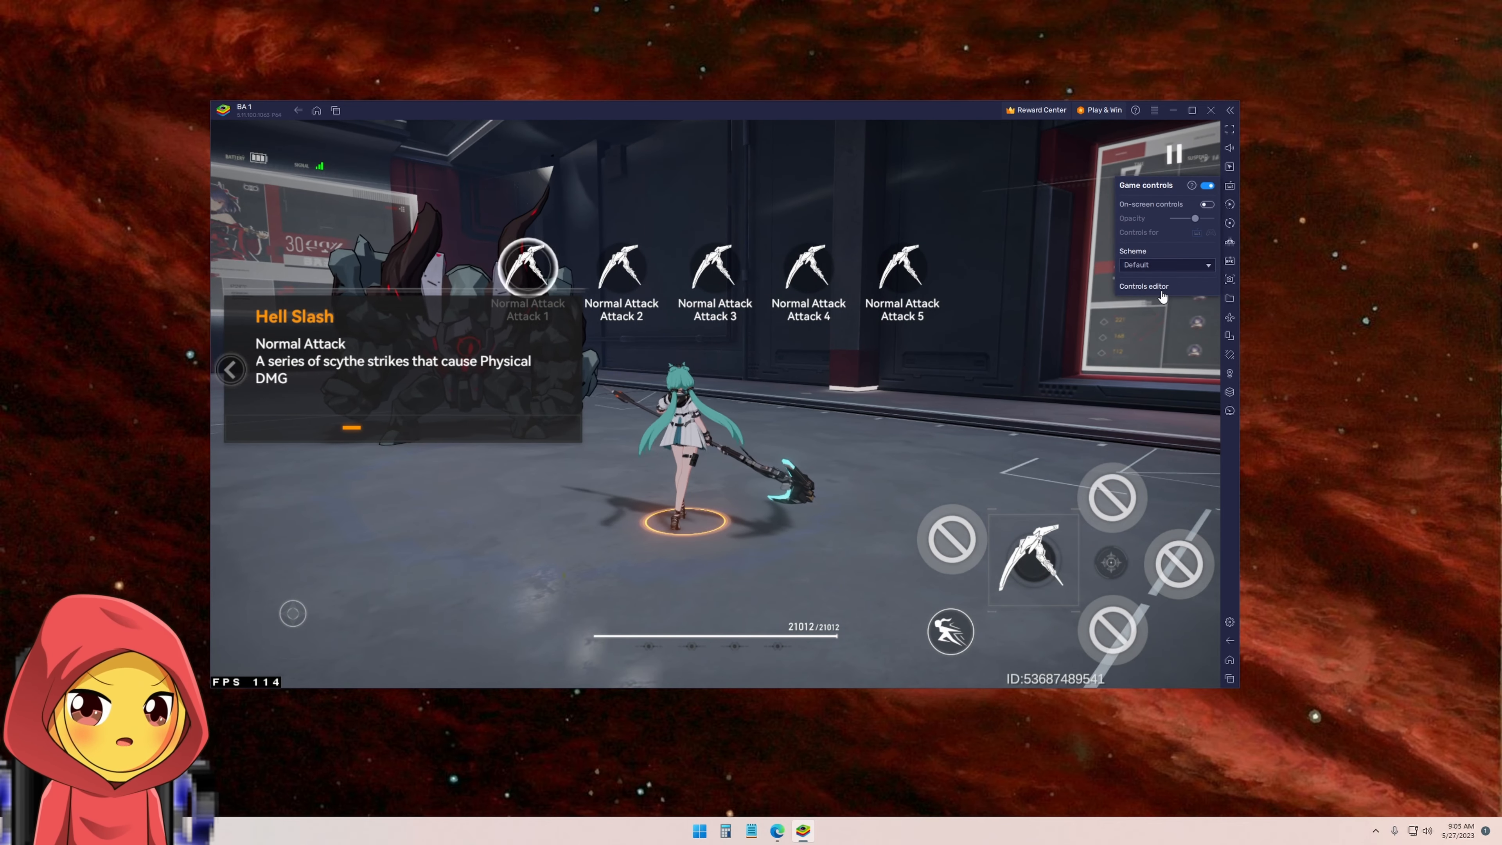
Reopen the Controls editor, discard changes on closing, and switch the game to fullscreen (F11)
left_click(1143, 286)
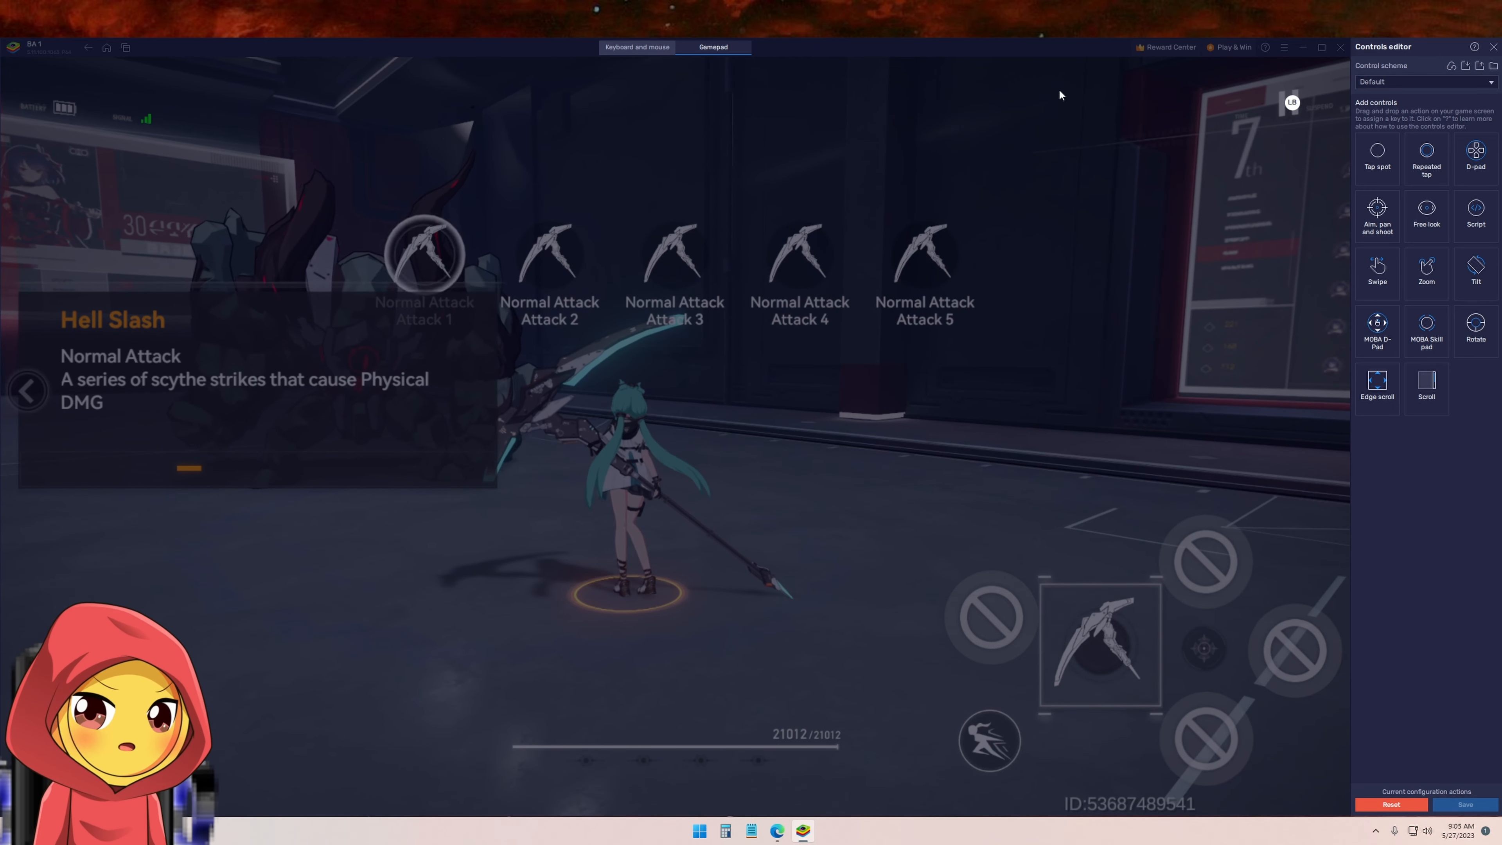
mouse_move(1190, 128)
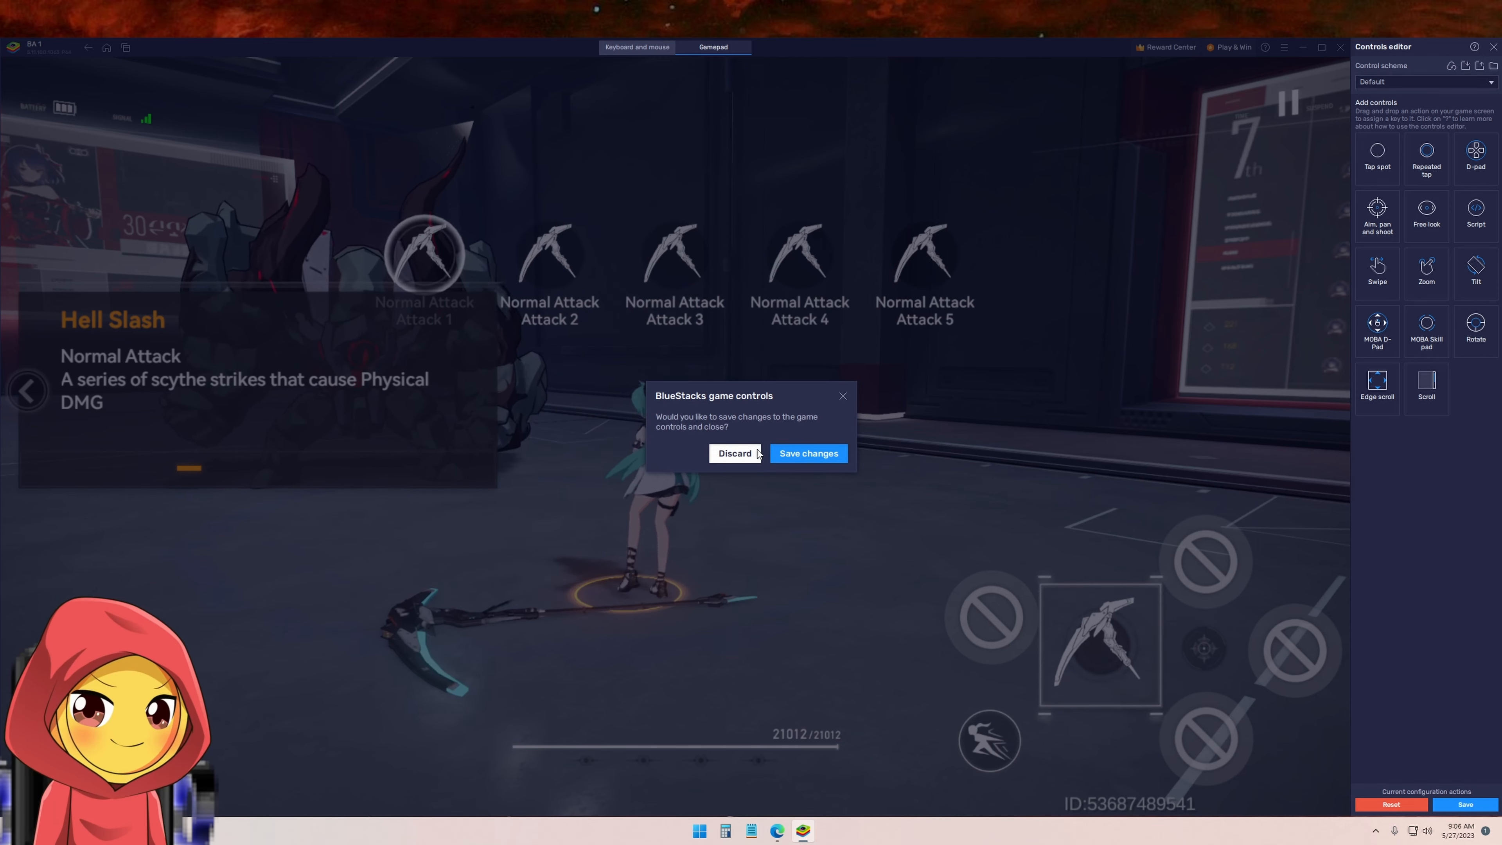
left_click(733, 453)
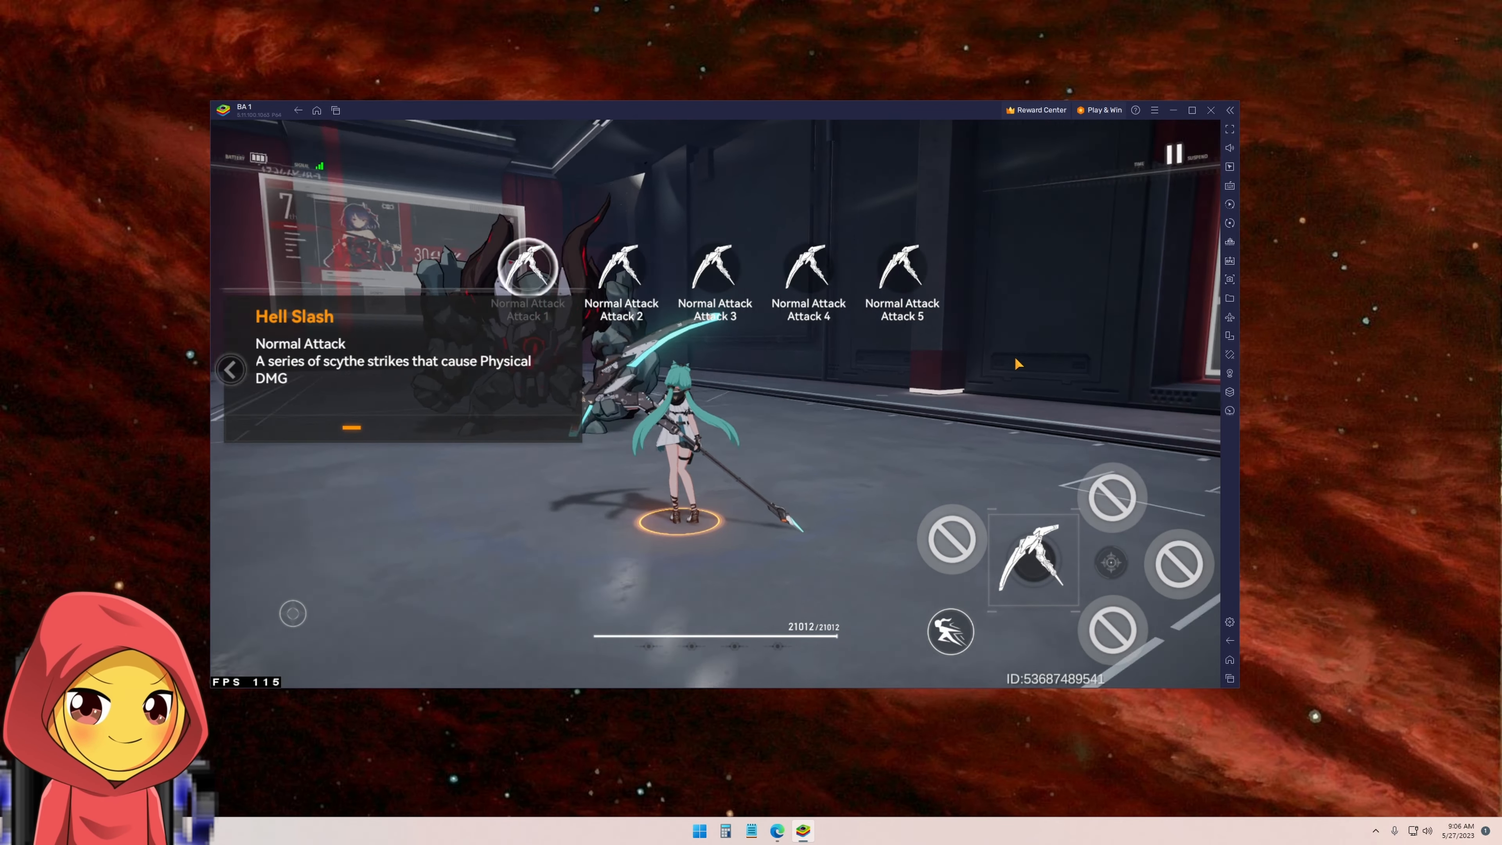
left_click(1230, 111)
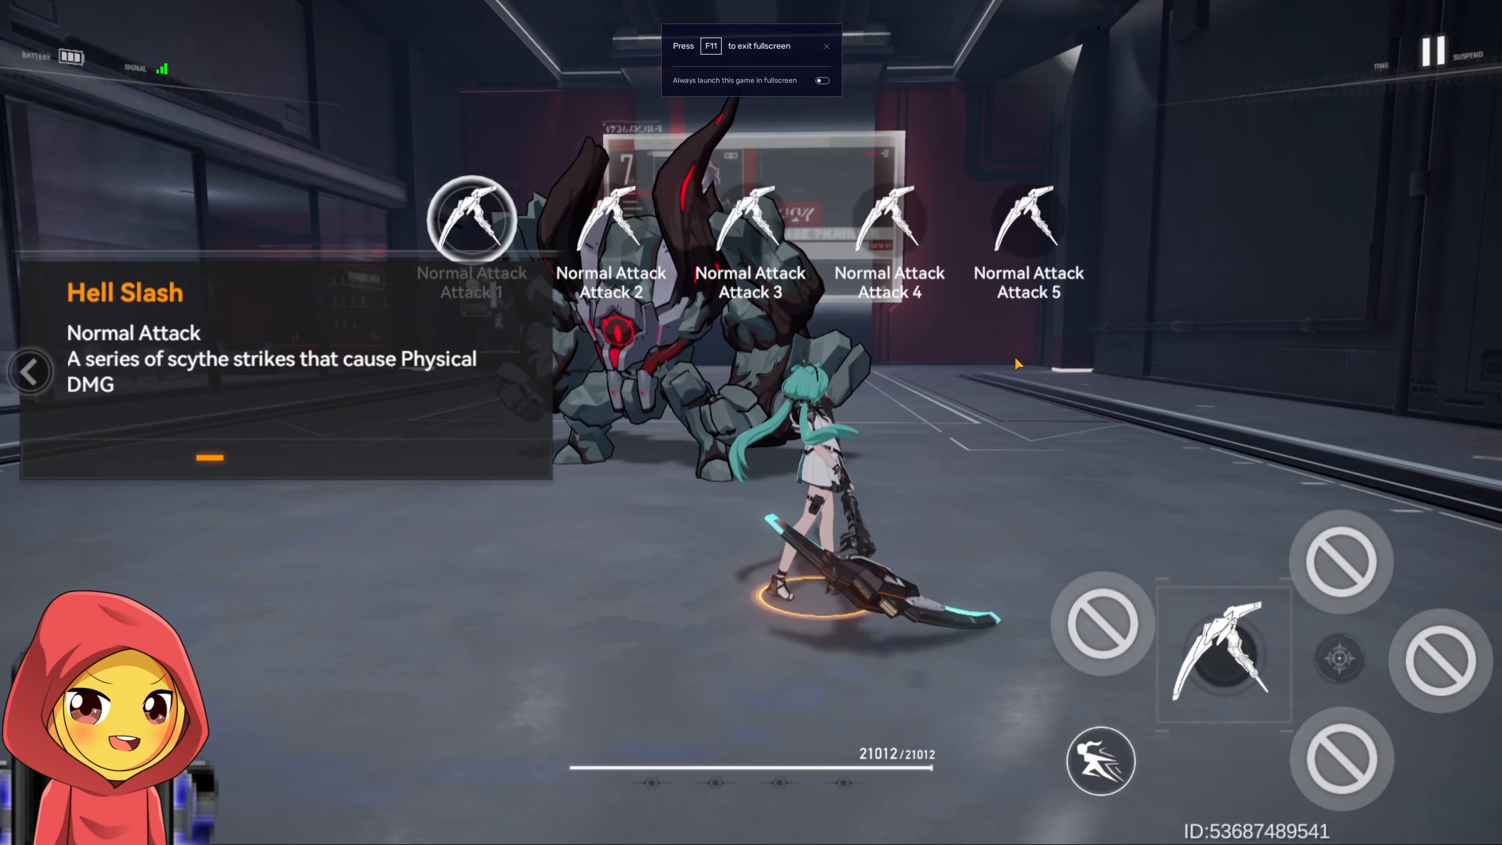